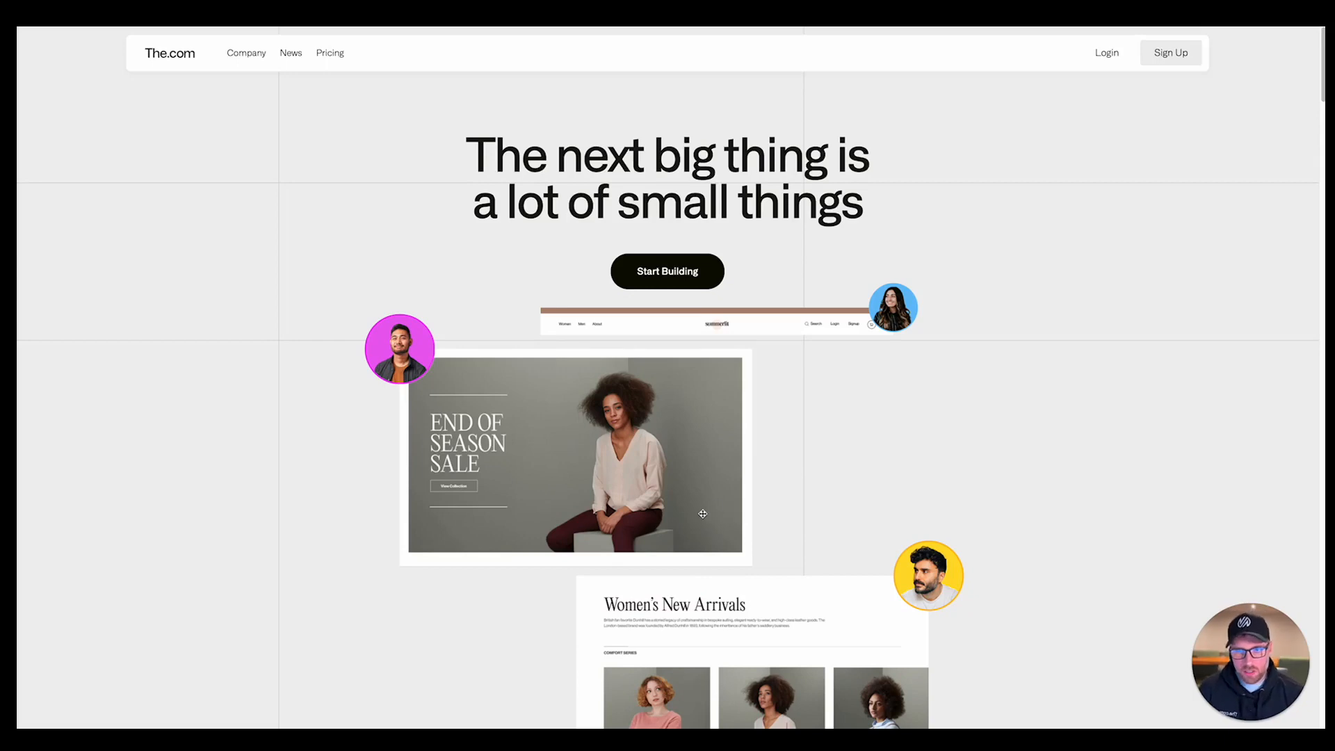
{"action": "mouse_move", "coordinate": [686, 456]}
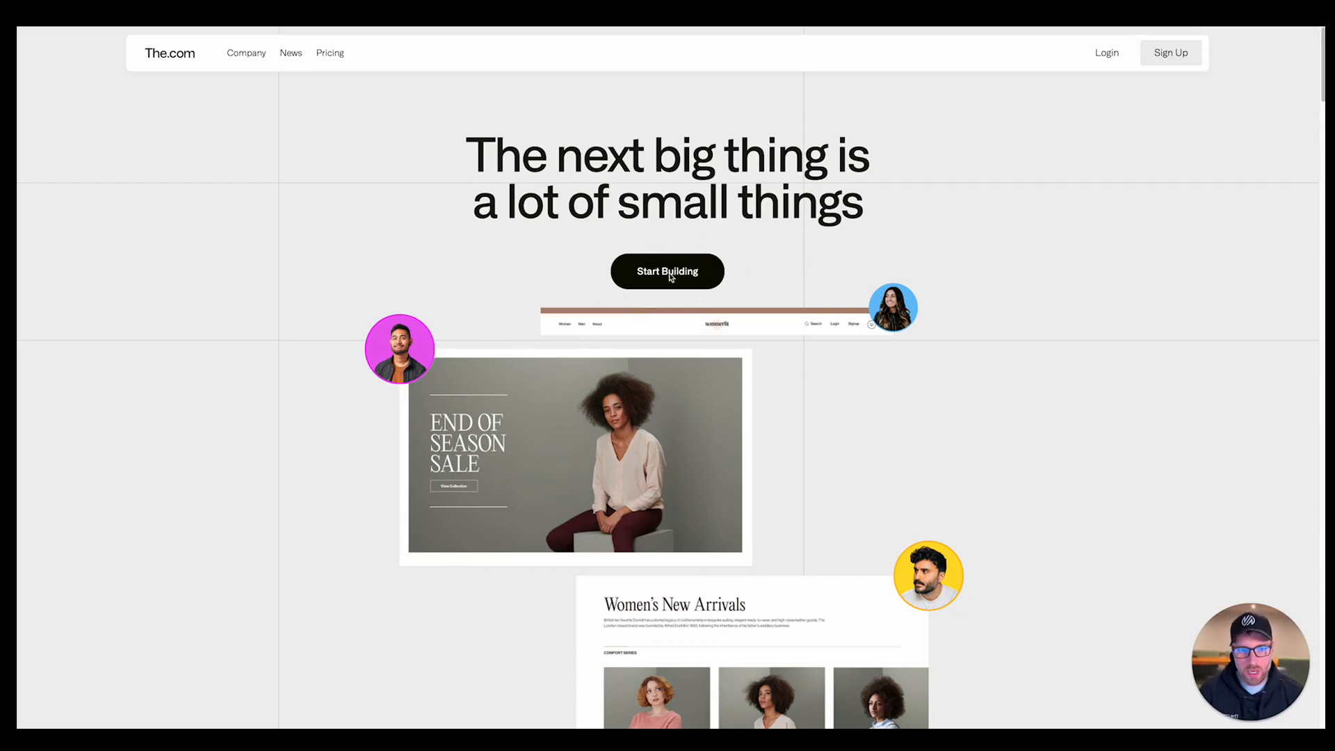
- Start building a site from The.com landing page
{"action": "left_click", "coordinate": [666, 271]}
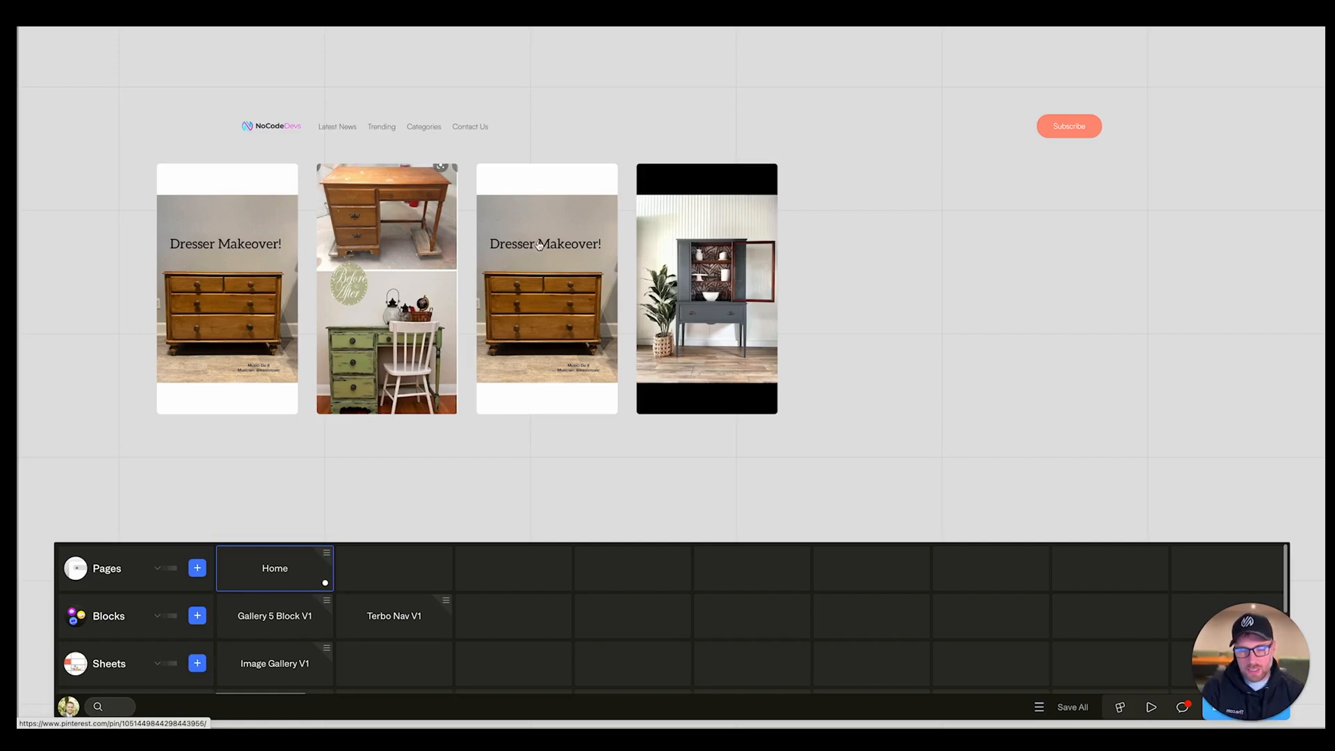
{"action": "mouse_move", "coordinate": [477, 230]}
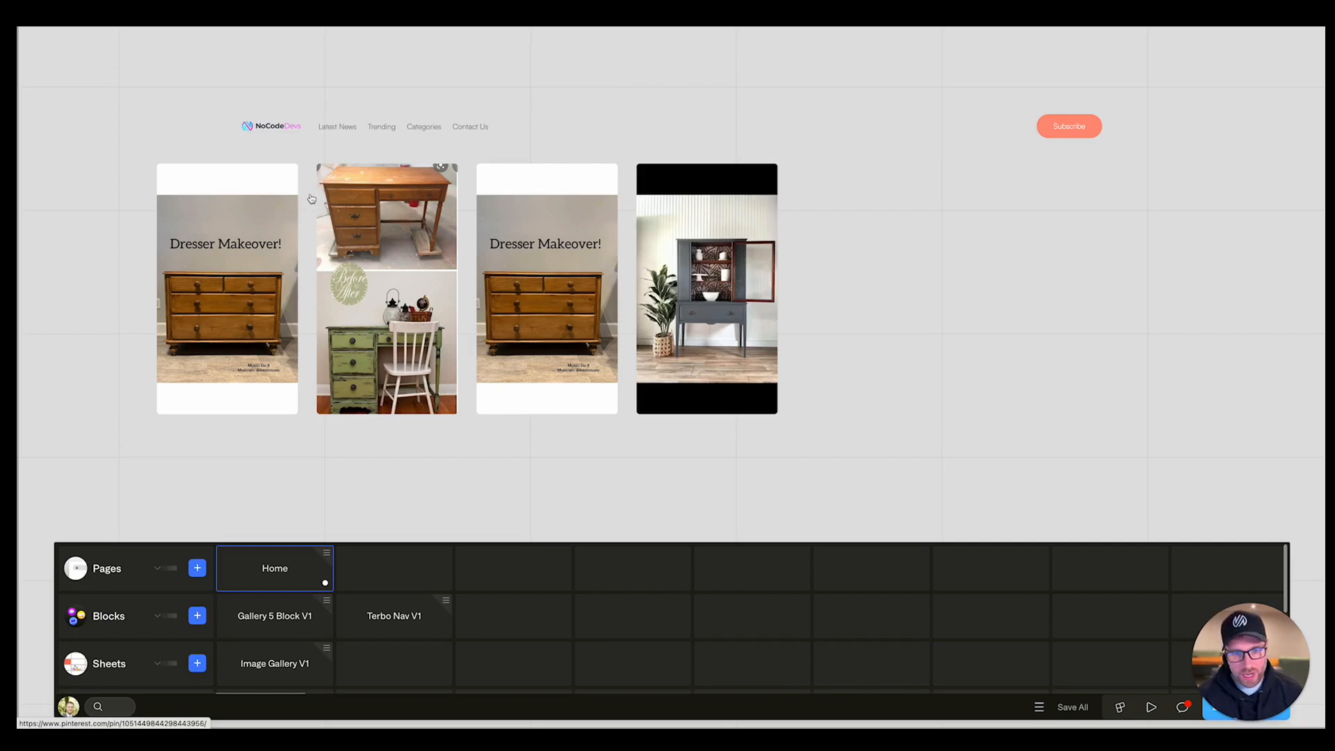
{"action": "mouse_move", "coordinate": [346, 210]}
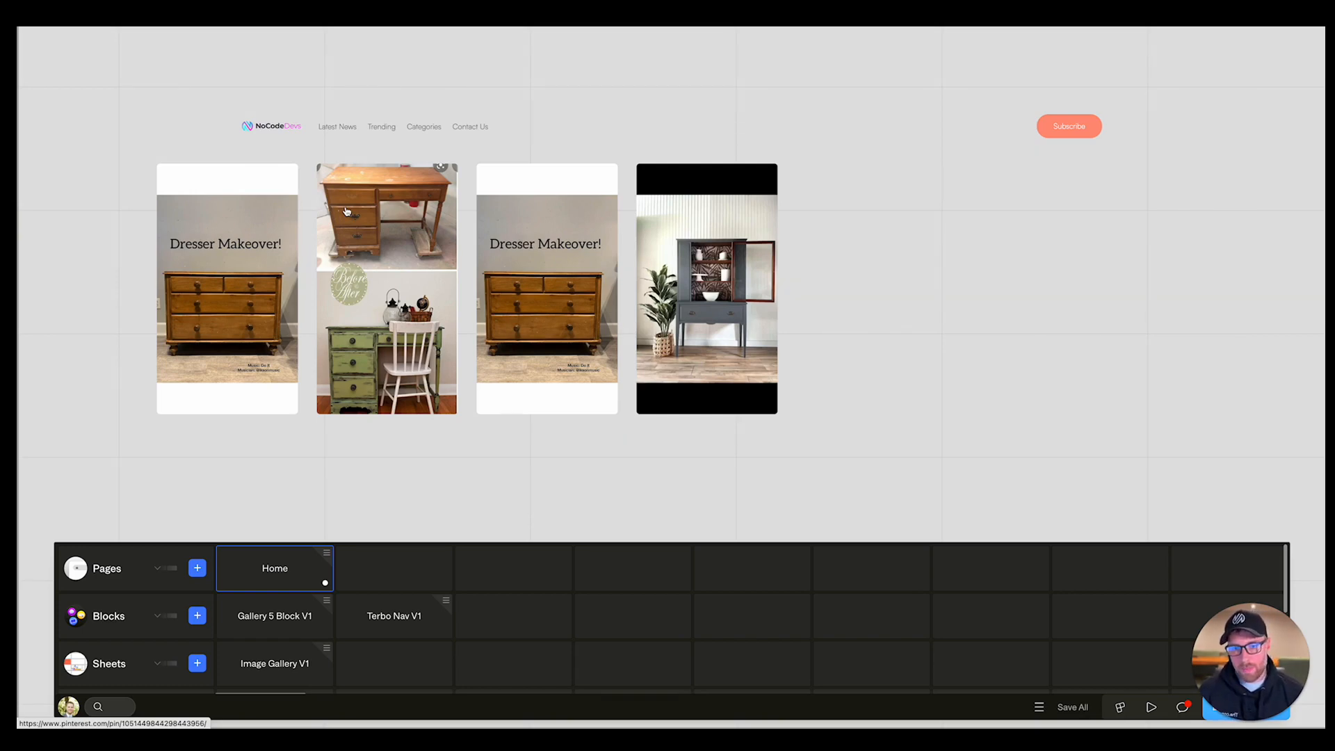
{"action": "mouse_move", "coordinate": [303, 173]}
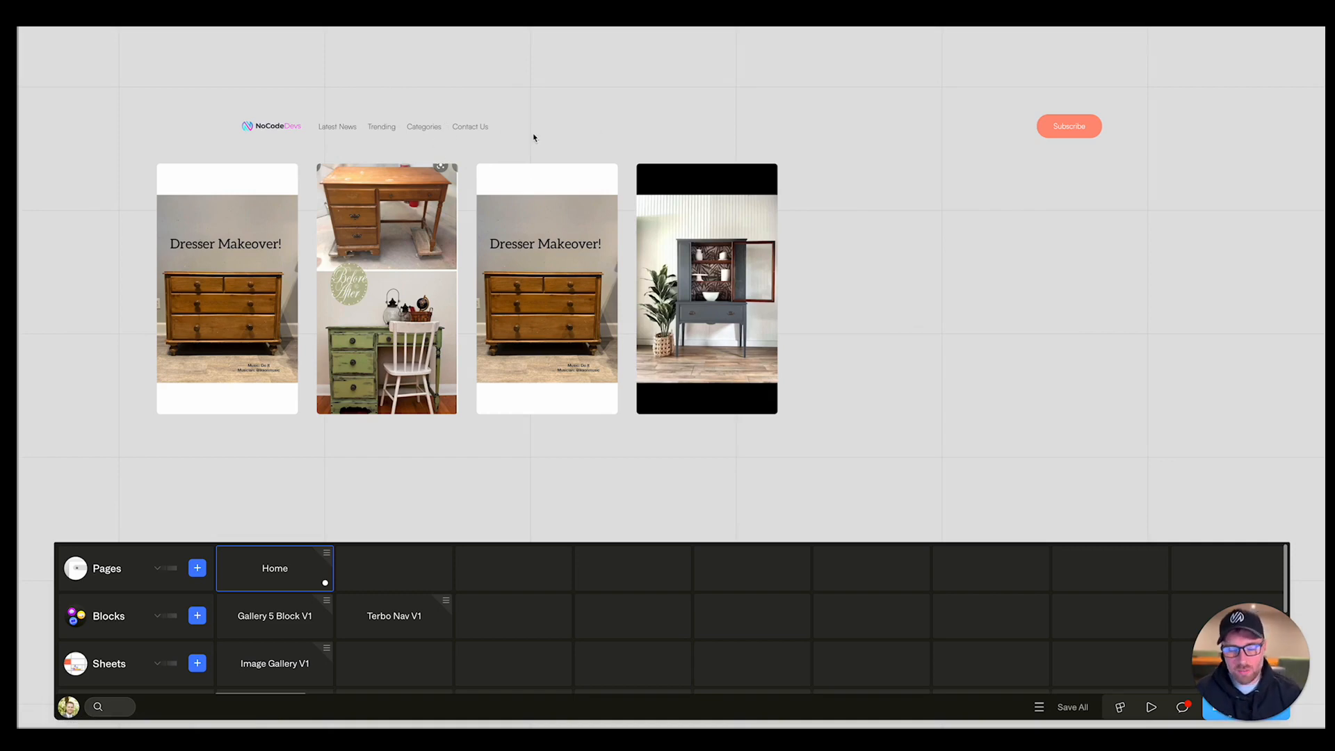
{"action": "mouse_move", "coordinate": [450, 148]}
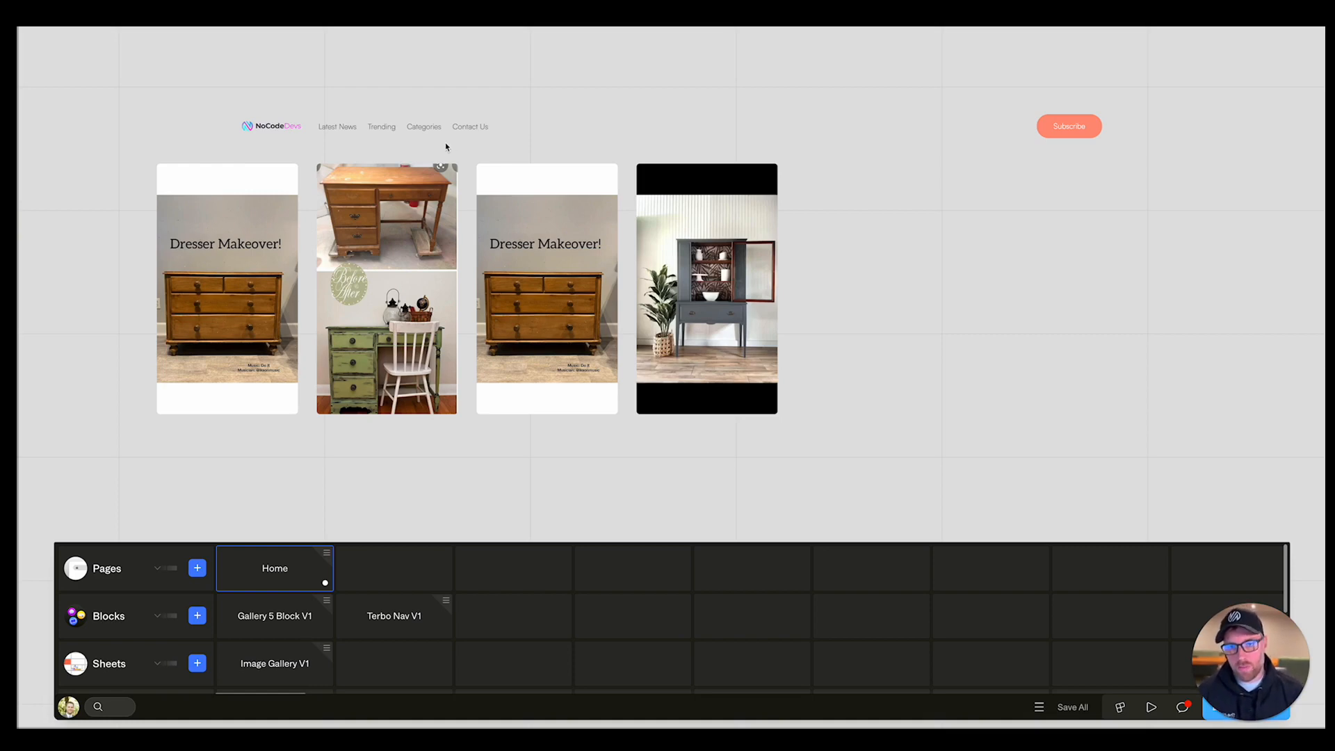
{"action": "mouse_move", "coordinate": [527, 160]}
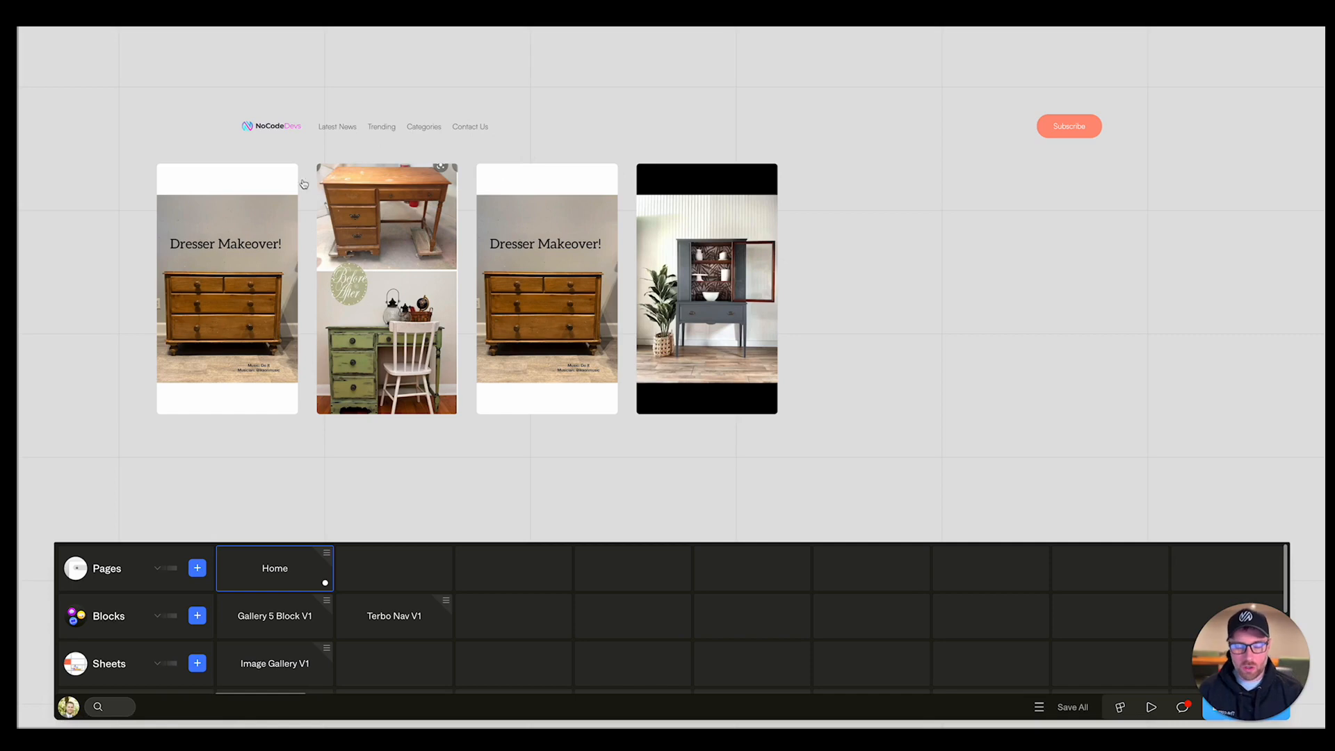
{"action": "mouse_move", "coordinate": [394, 103]}
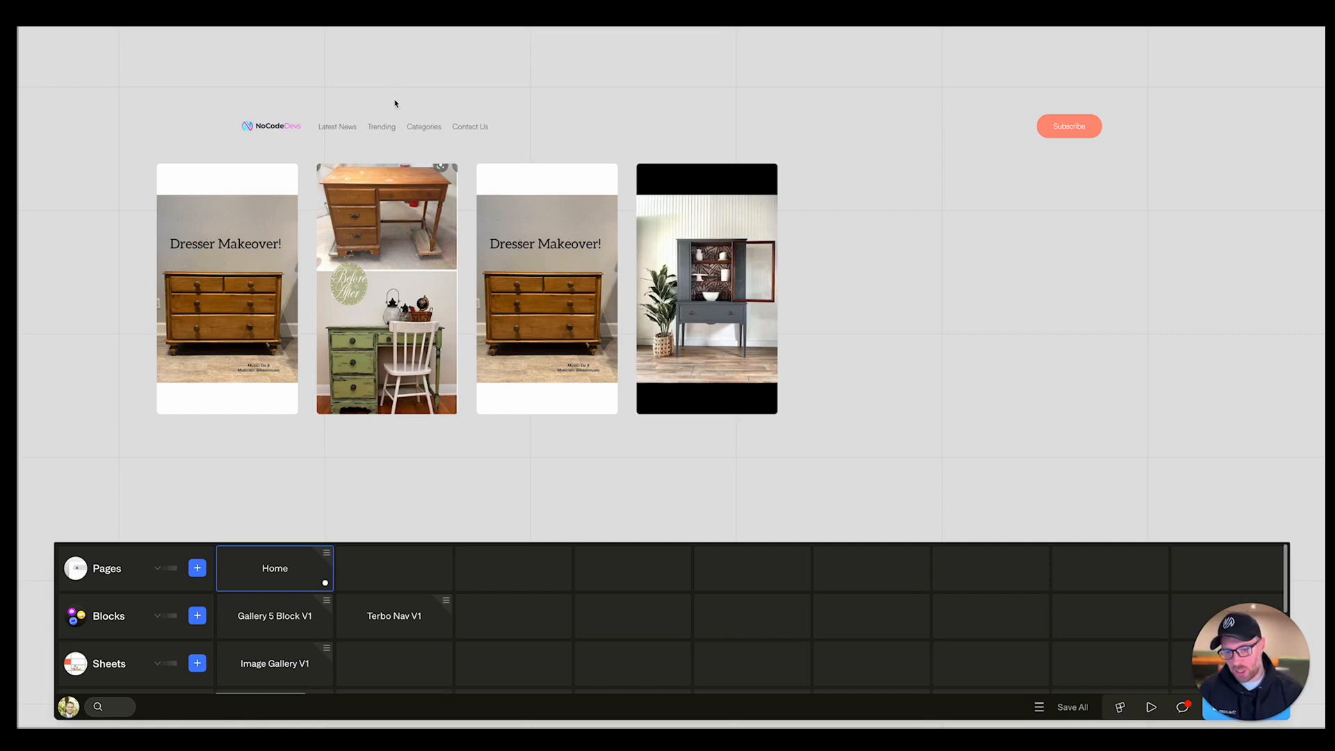
{"action": "mouse_move", "coordinate": [553, 298]}
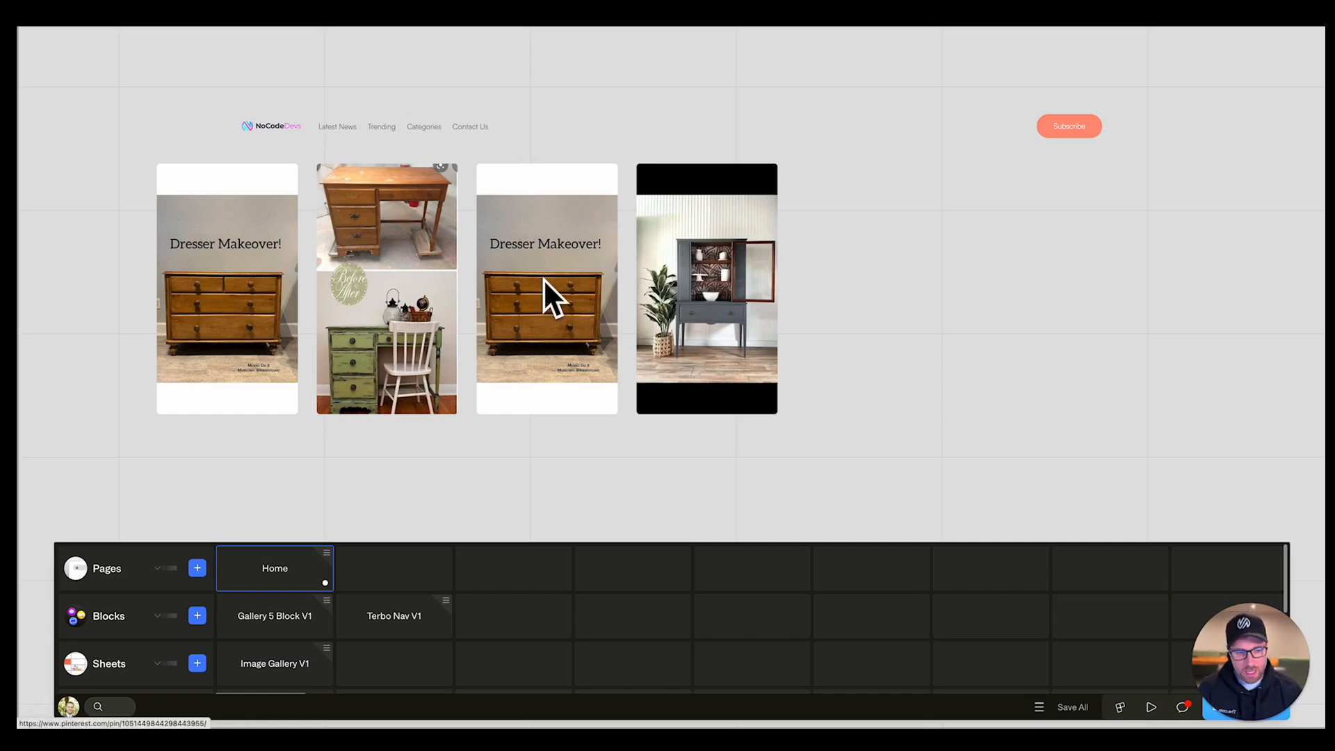
{"action": "mouse_move", "coordinate": [275, 137]}
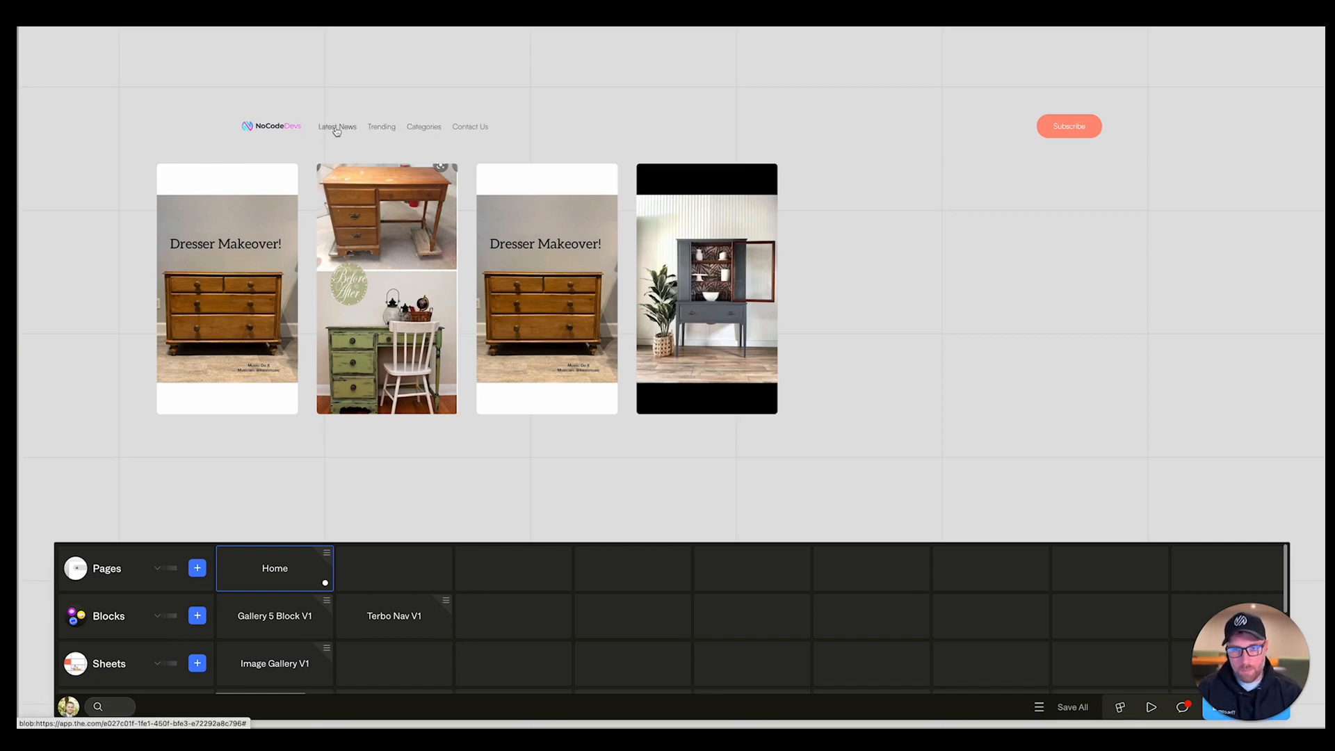
{"action": "mouse_move", "coordinate": [1079, 135]}
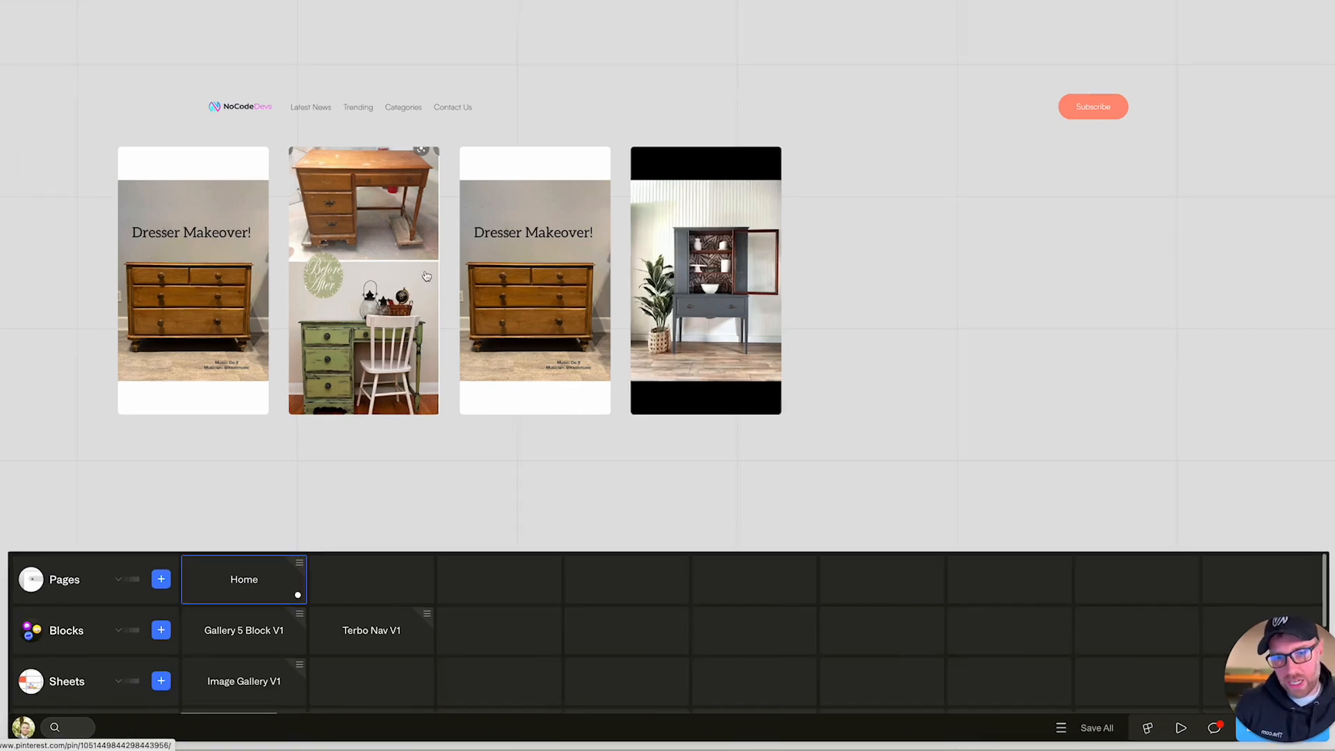
{"action": "mouse_move", "coordinate": [750, 477]}
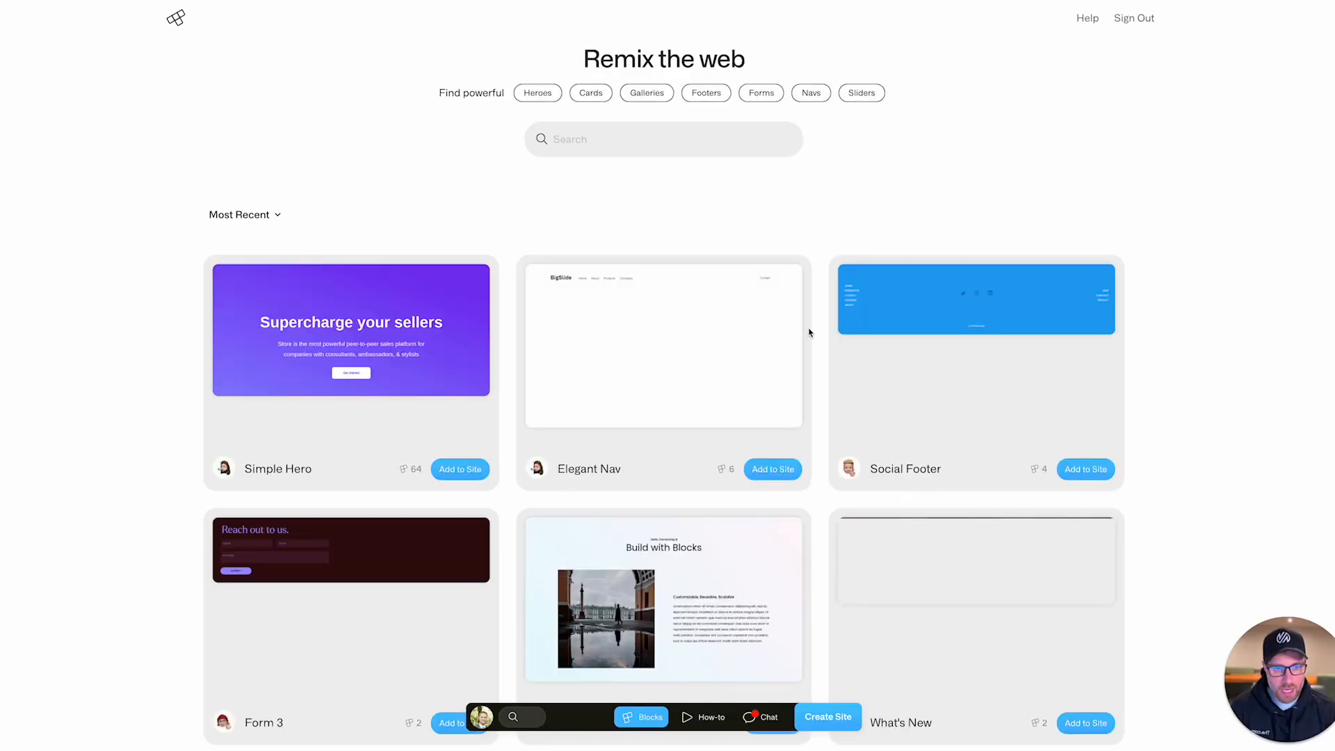
- Browse the blocks library, then reopen the first of your sites for editing
{"action": "scroll", "scroll_direction": "down", "scroll_amount": 3}
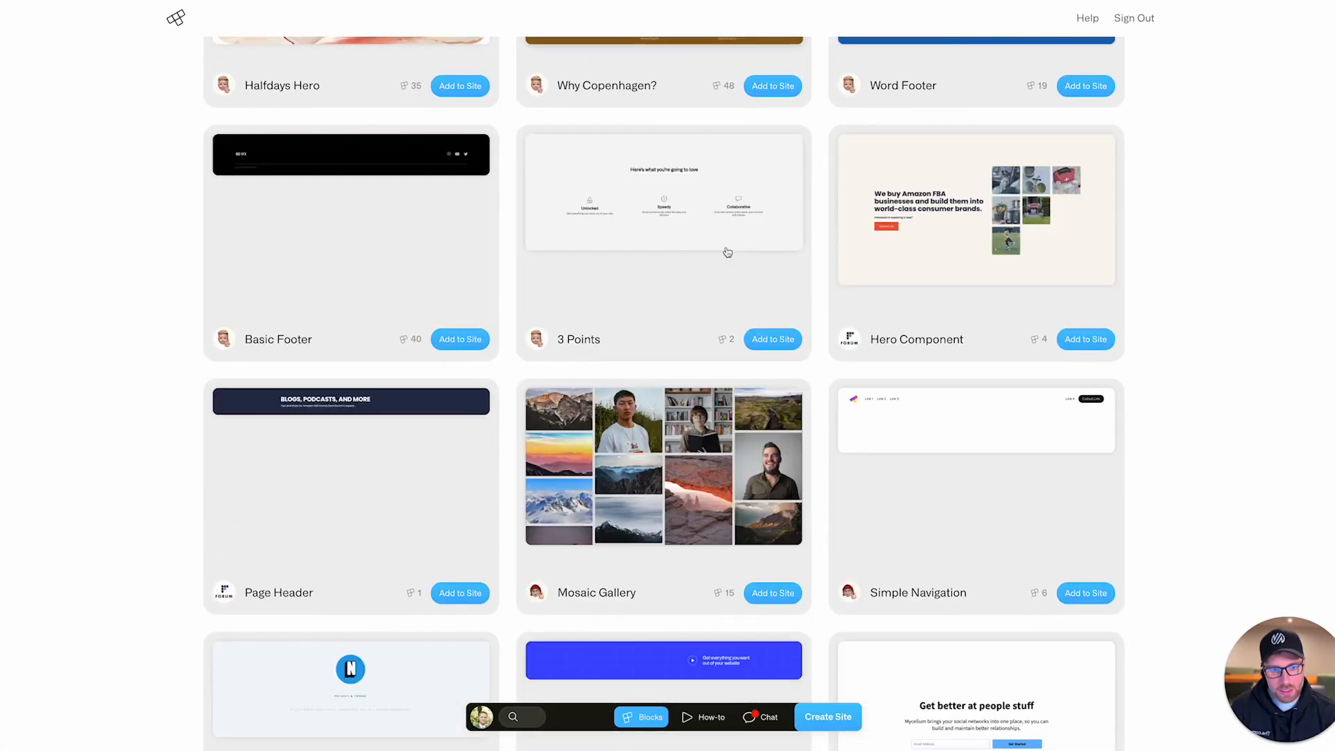
{"action": "scroll", "scroll_direction": "down", "scroll_amount": 3}
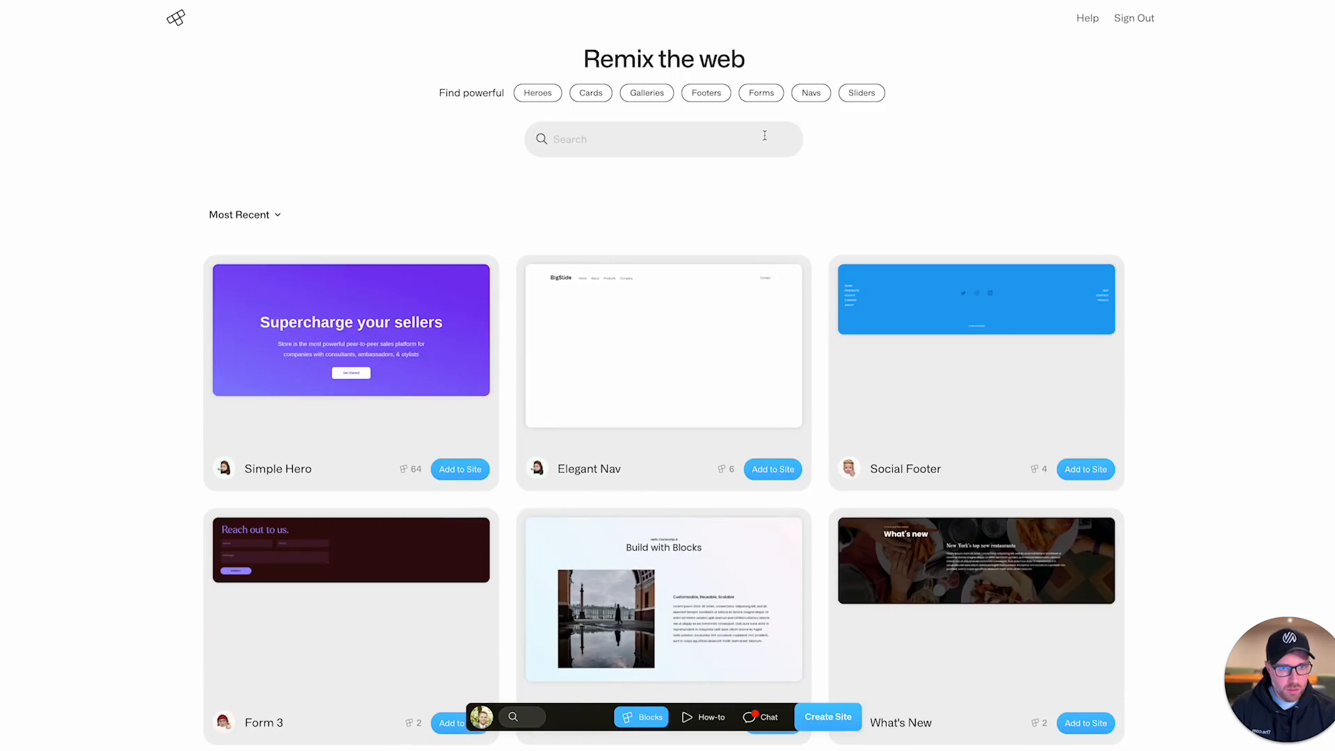
{"action": "left_click", "coordinate": [810, 93]}
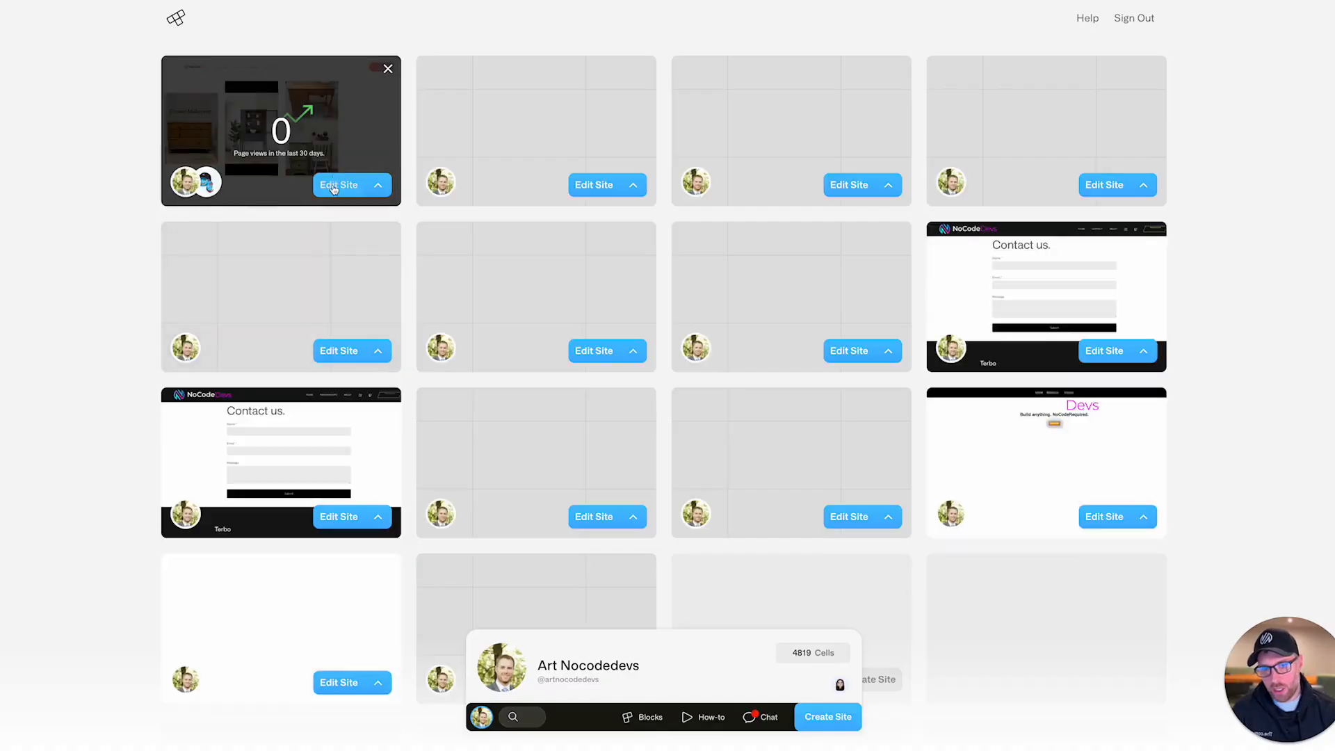
{"action": "left_click", "coordinate": [338, 185]}
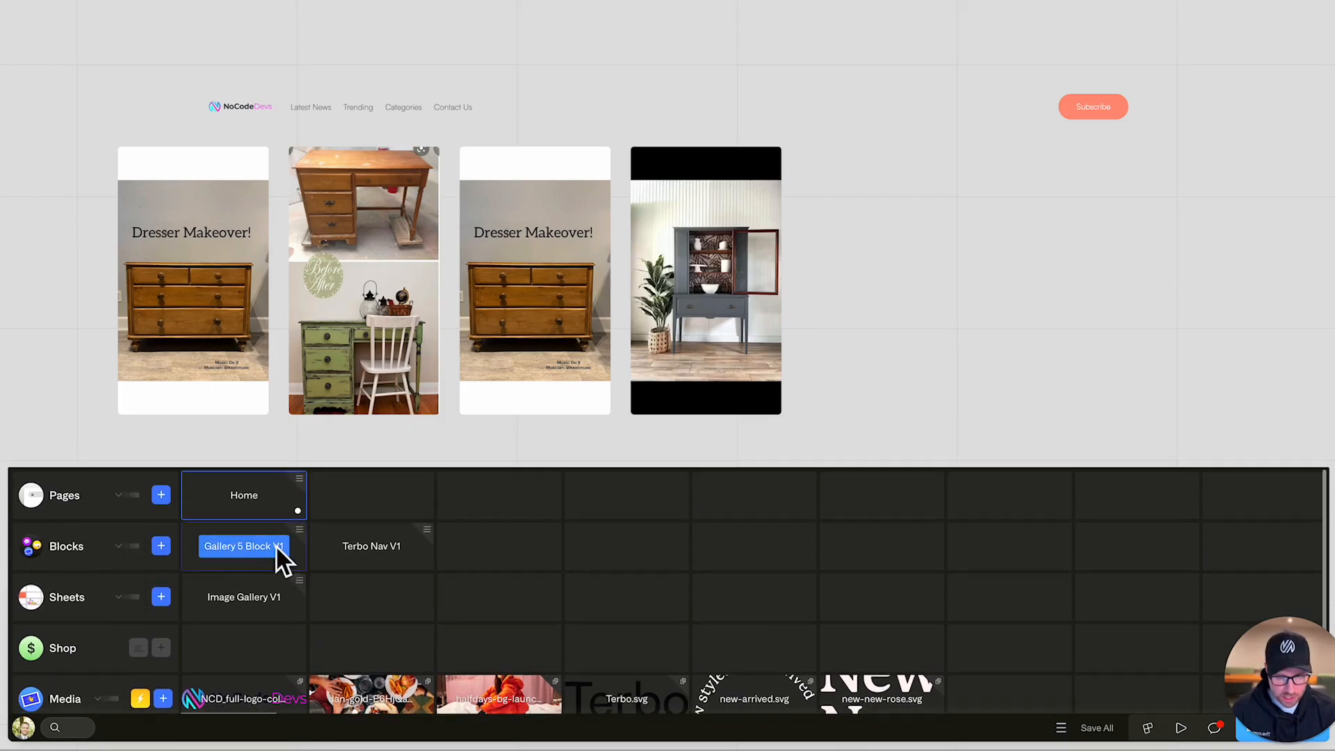
- Inspect Gallery 5 Block V1's attributes on the Home sheet and open its own worksheet
{"action": "left_click", "coordinate": [371, 545]}
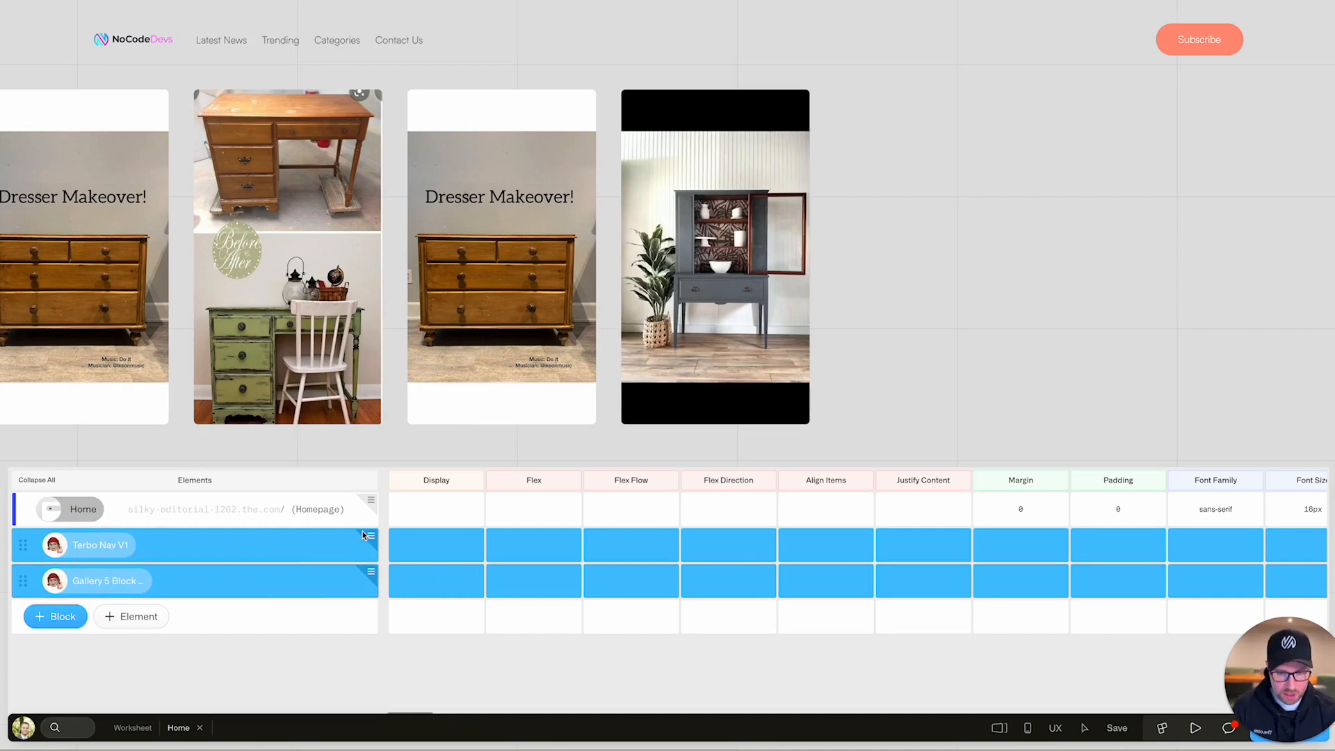
{"action": "mouse_move", "coordinate": [357, 576]}
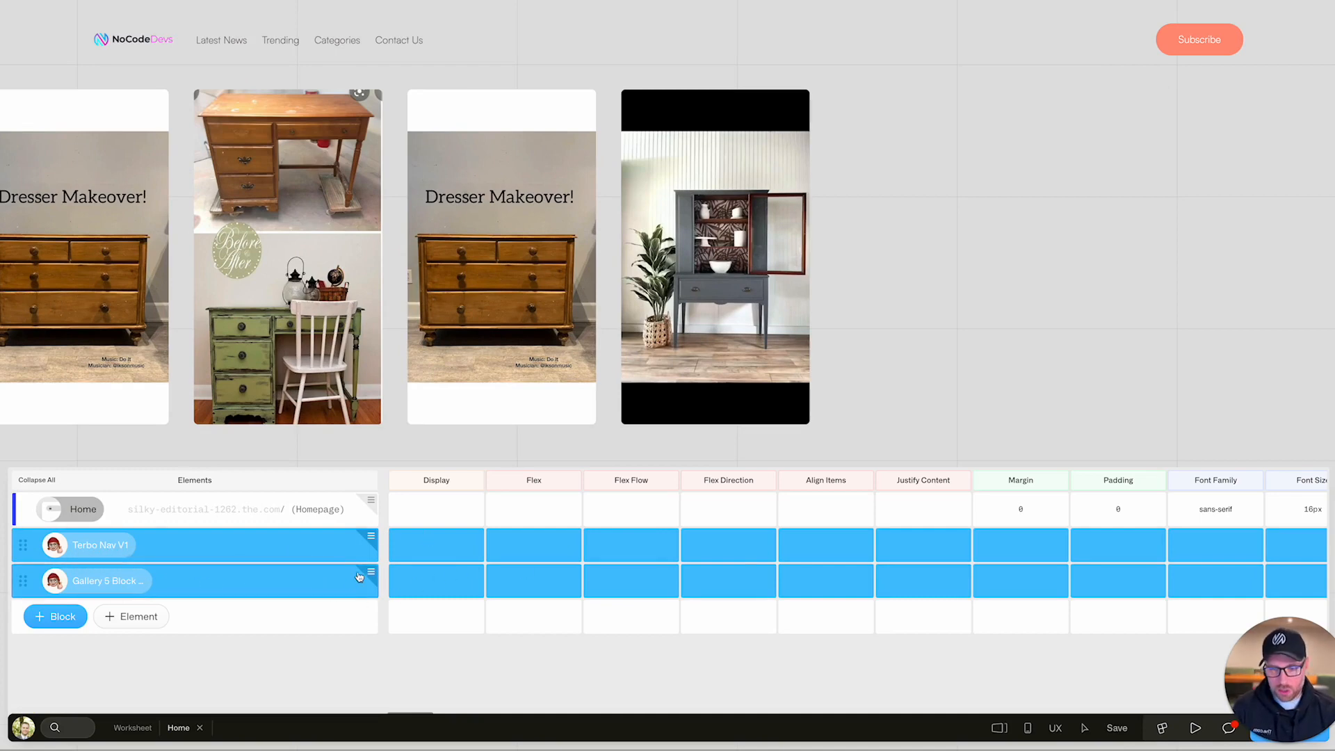
{"action": "left_click", "coordinate": [96, 582]}
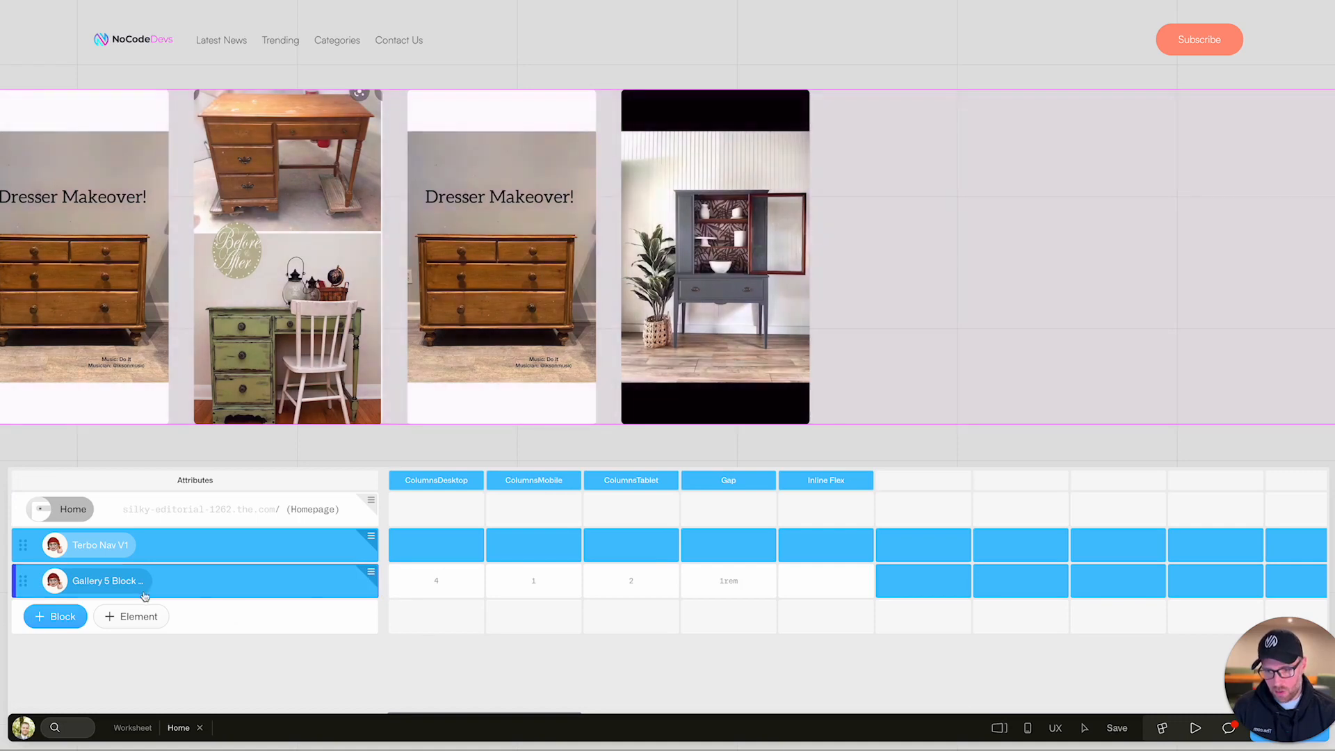
{"action": "left_click", "coordinate": [436, 580]}
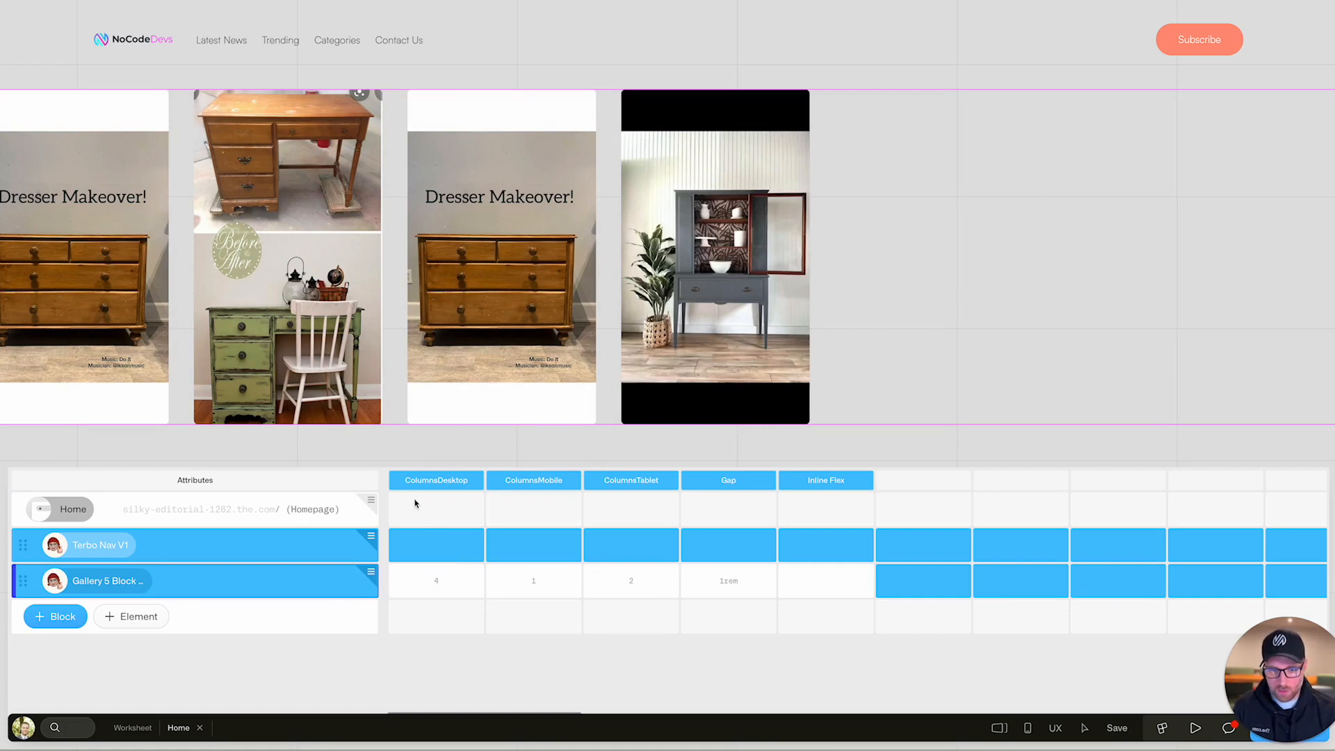
{"action": "mouse_move", "coordinate": [366, 407]}
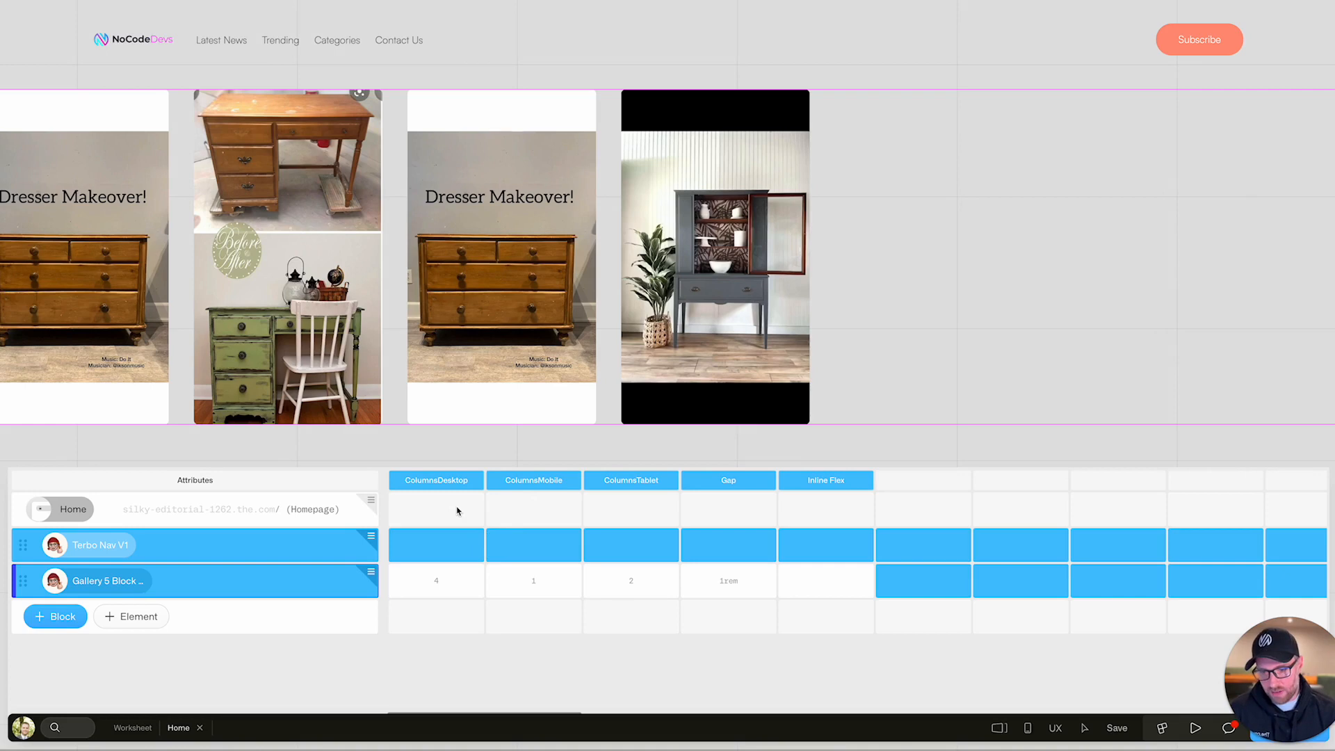
{"action": "left_click", "coordinate": [533, 582]}
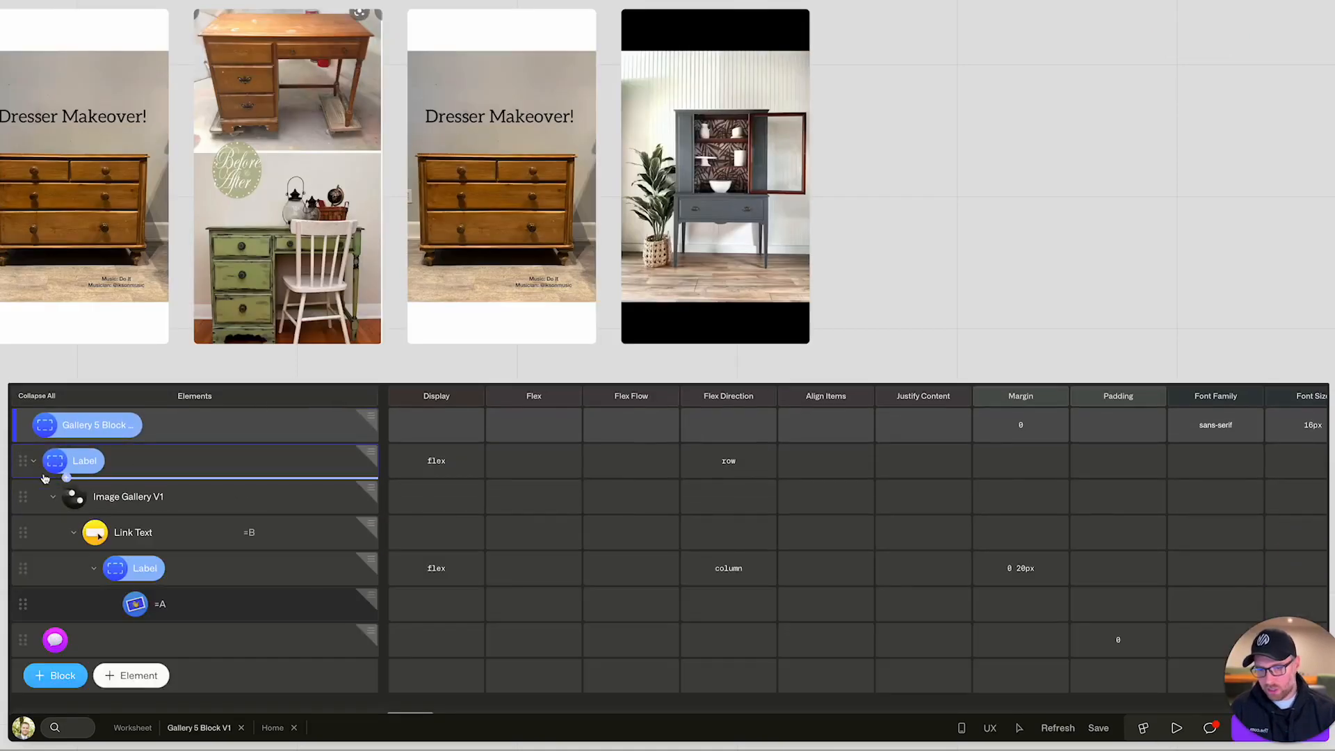
- Inspect the Label element's Flex Flow, search 'text' in the command palette, return to the Worksheet overview
{"action": "left_click", "coordinate": [532, 460]}
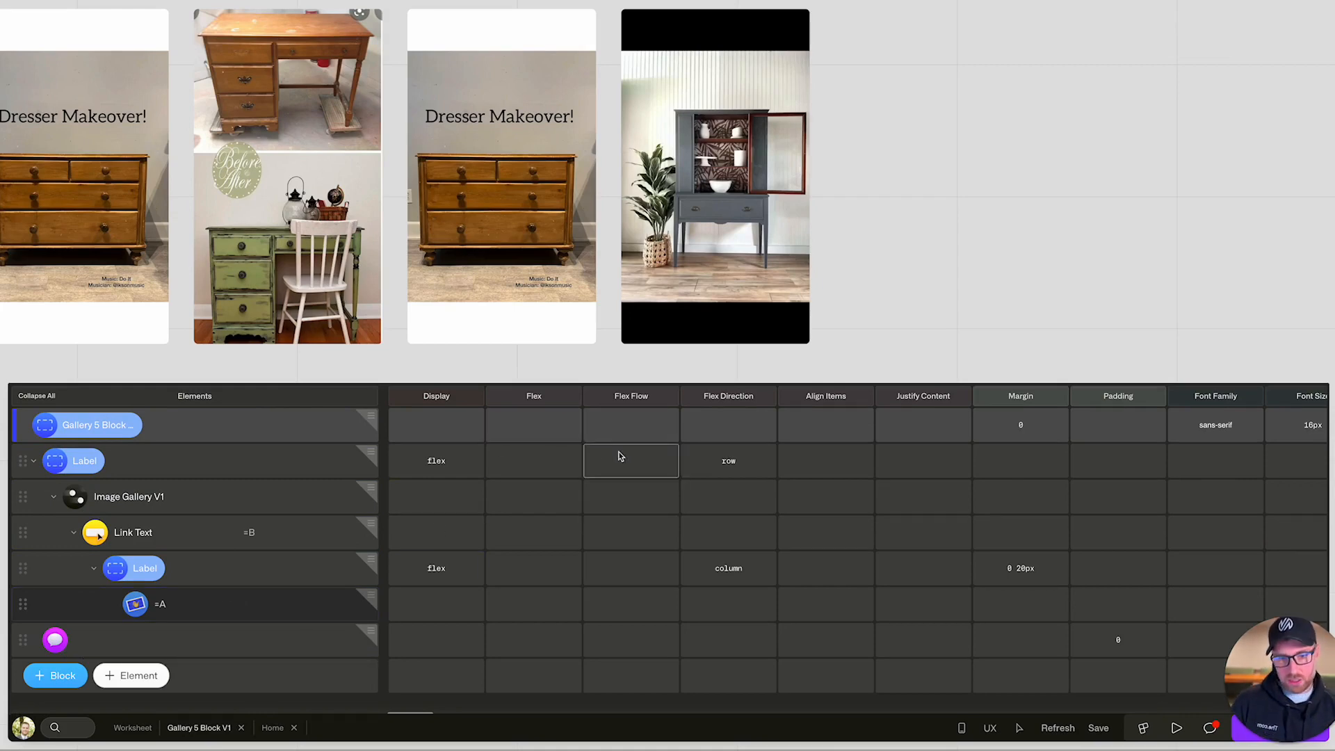
{"action": "left_click", "coordinate": [435, 460]}
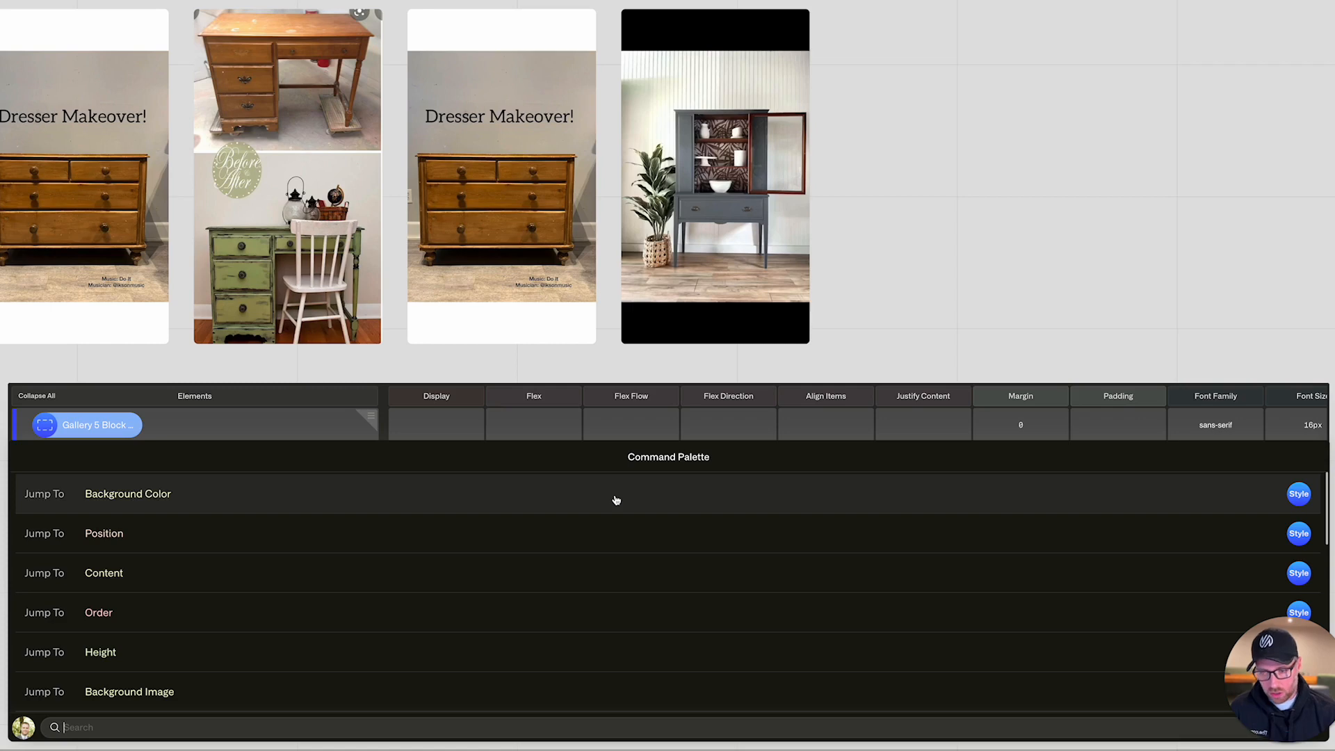
{"action": "type", "text": "text"}
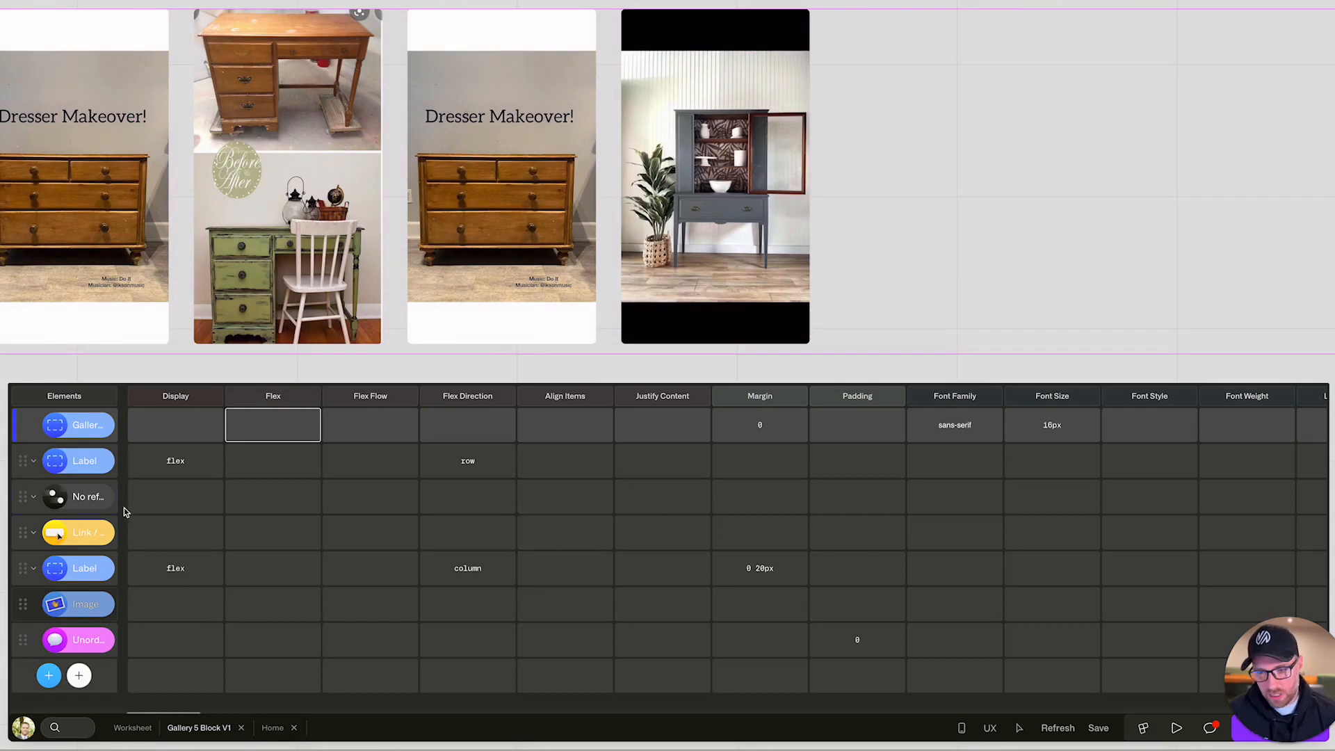
{"action": "left_click", "coordinate": [77, 497]}
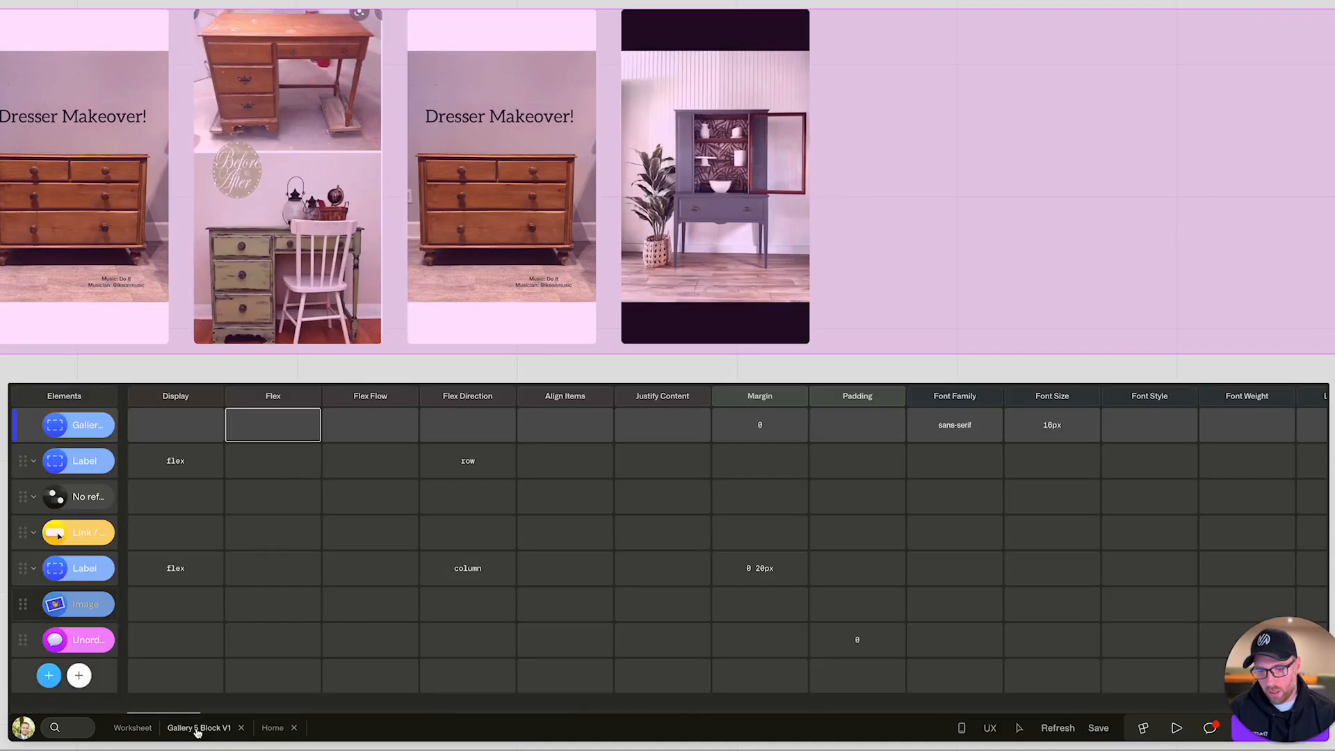
{"action": "left_click", "coordinate": [32, 496]}
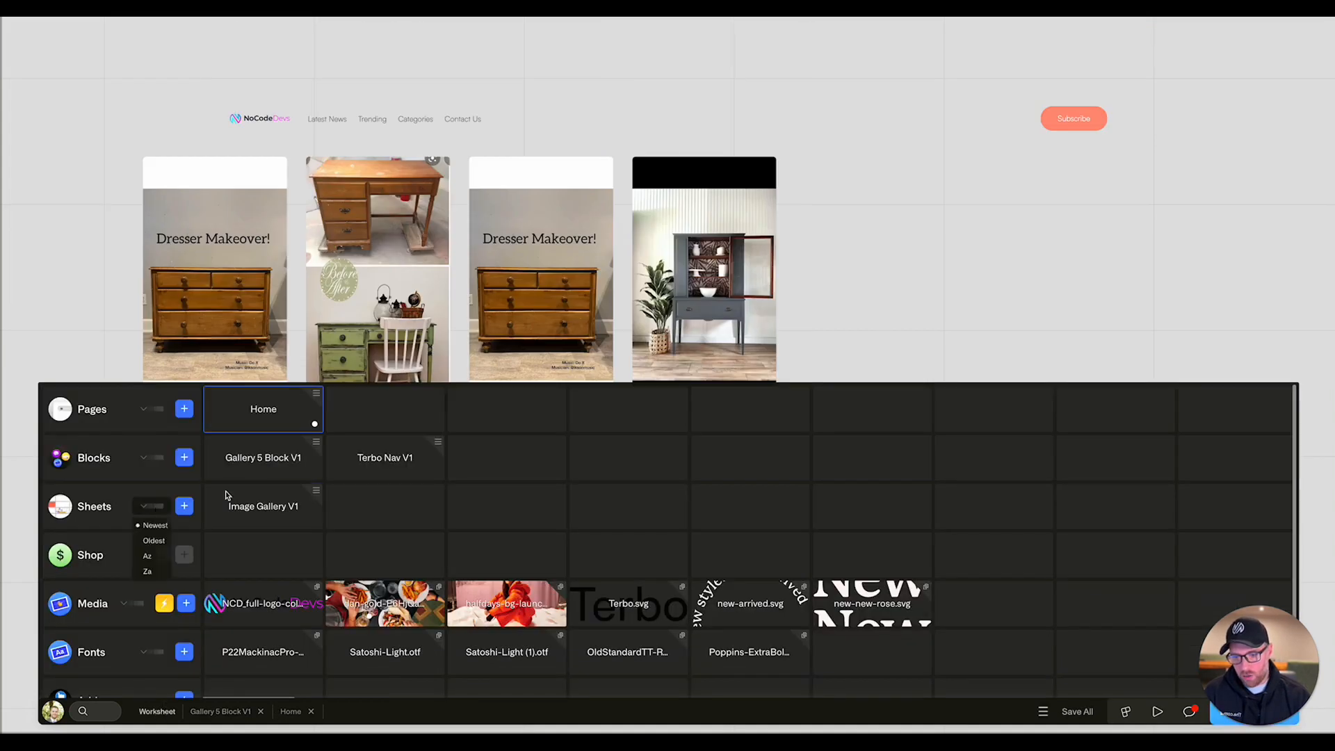
- Delete the extra pin rows from the Image Gallery sheet, leaving a single data row
{"action": "left_click", "coordinate": [262, 506]}
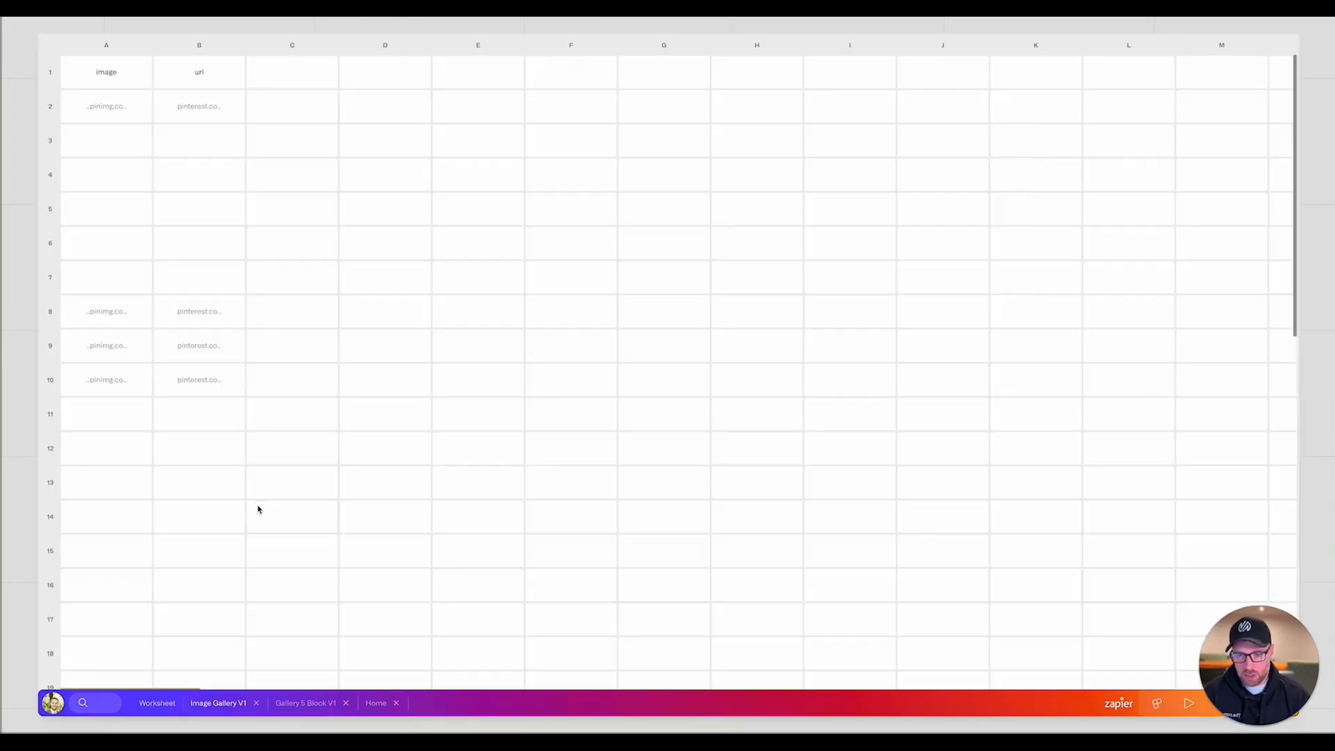
{"action": "left_click", "coordinate": [106, 45]}
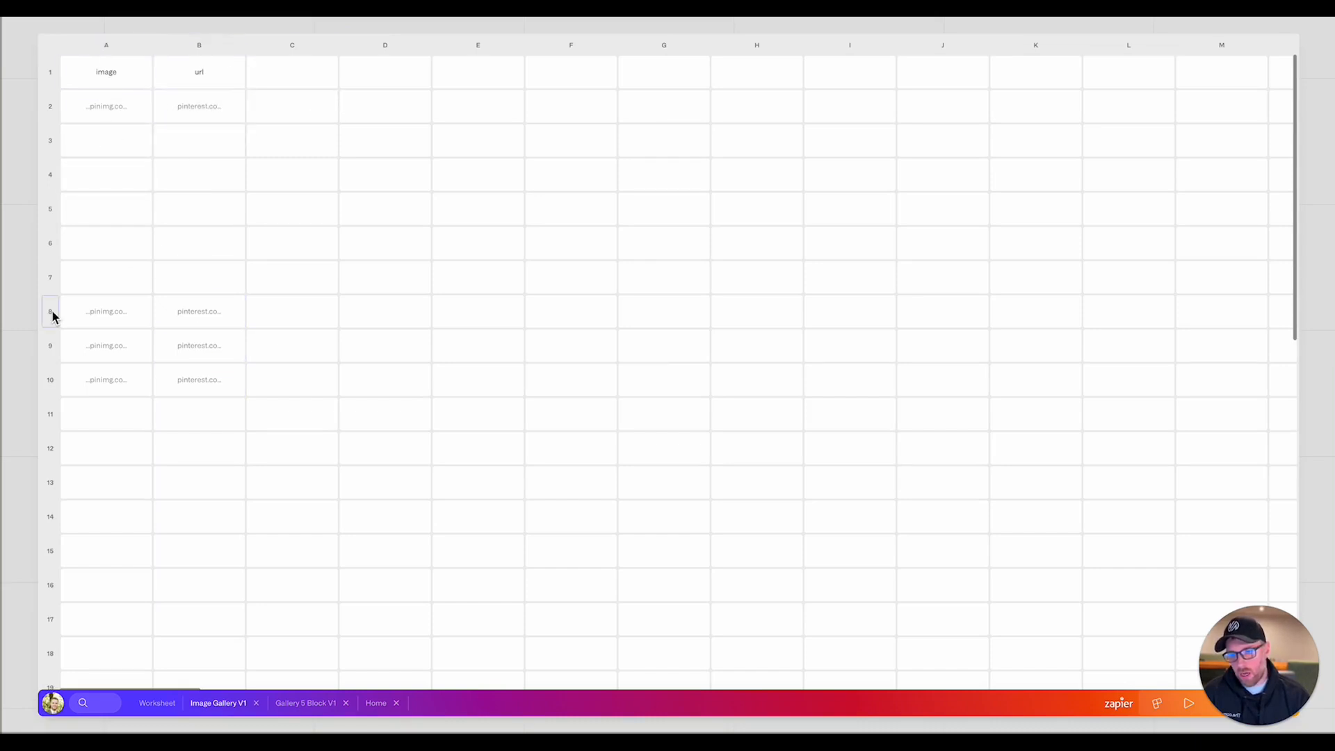
{"action": "right_click", "coordinate": [50, 310]}
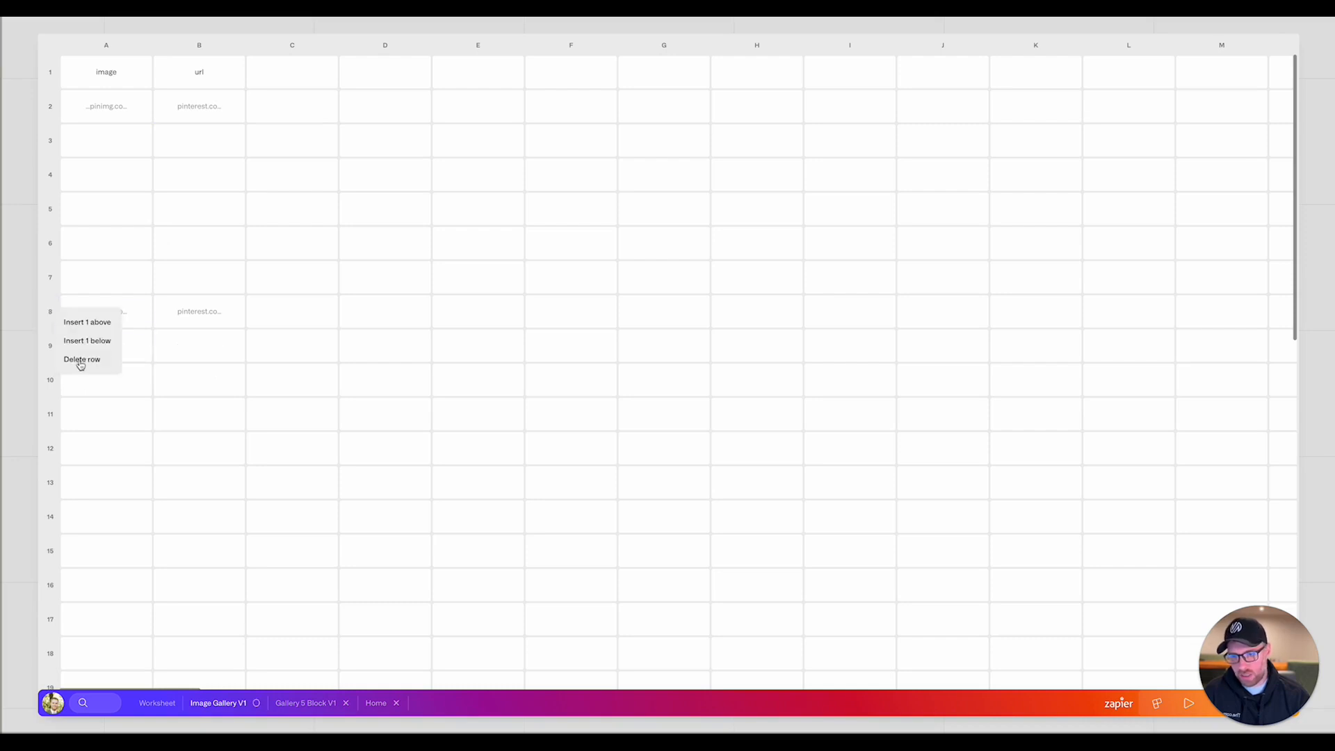
{"action": "left_click", "coordinate": [82, 359]}
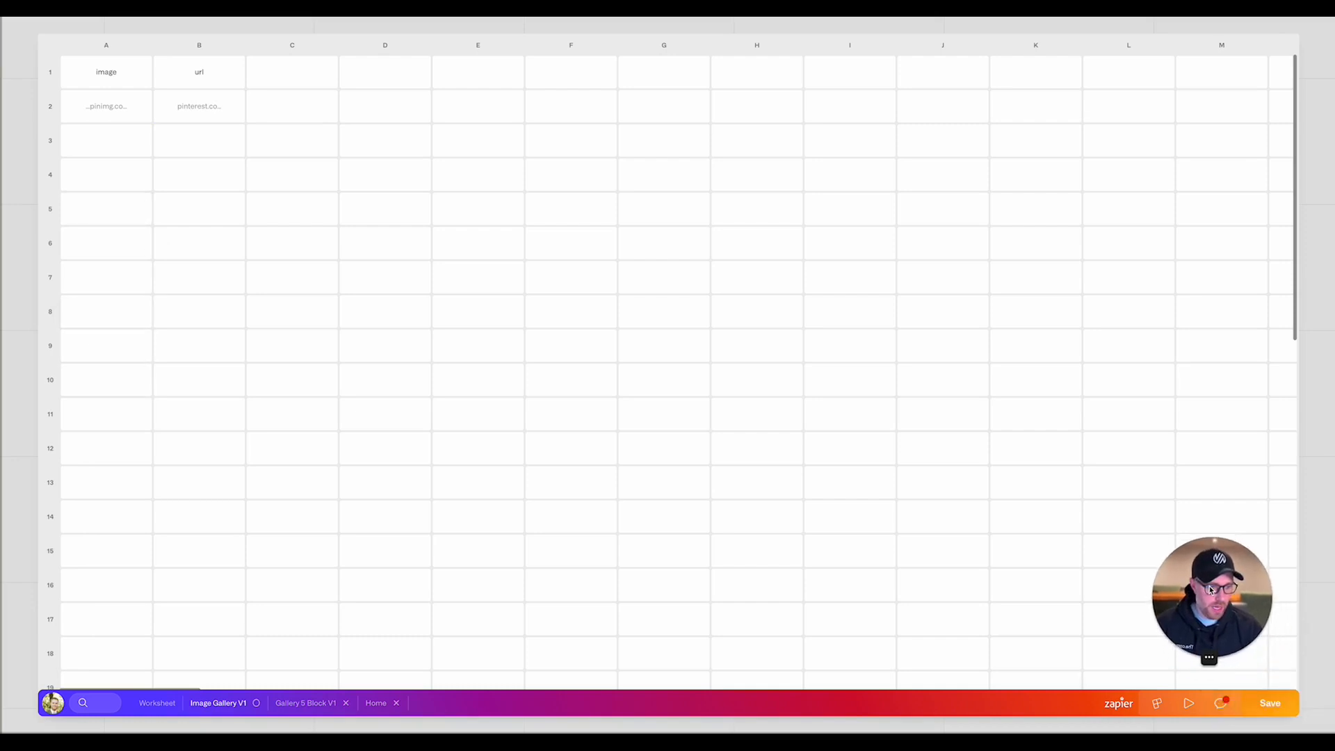
{"action": "mouse_move", "coordinate": [1270, 706]}
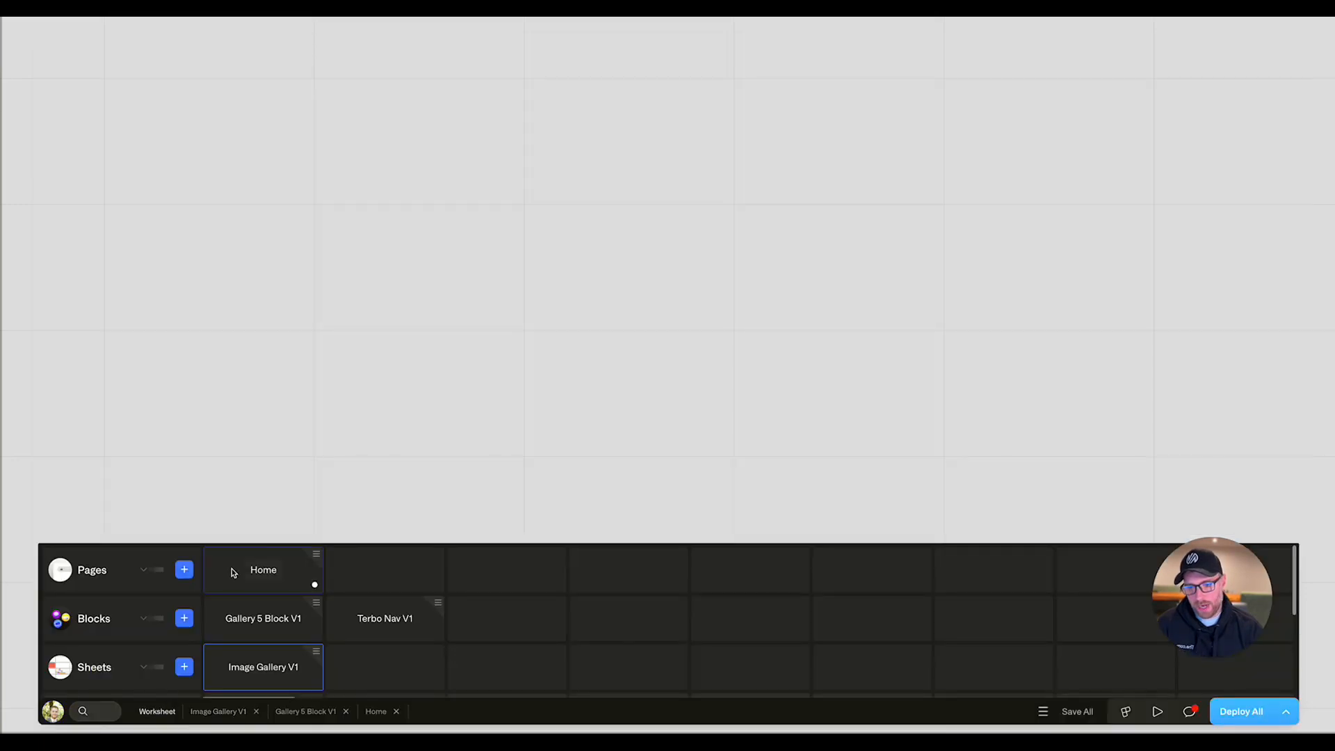
- Preview the Home page gallery with its single Dresser Makeover pin
{"action": "left_click", "coordinate": [263, 570]}
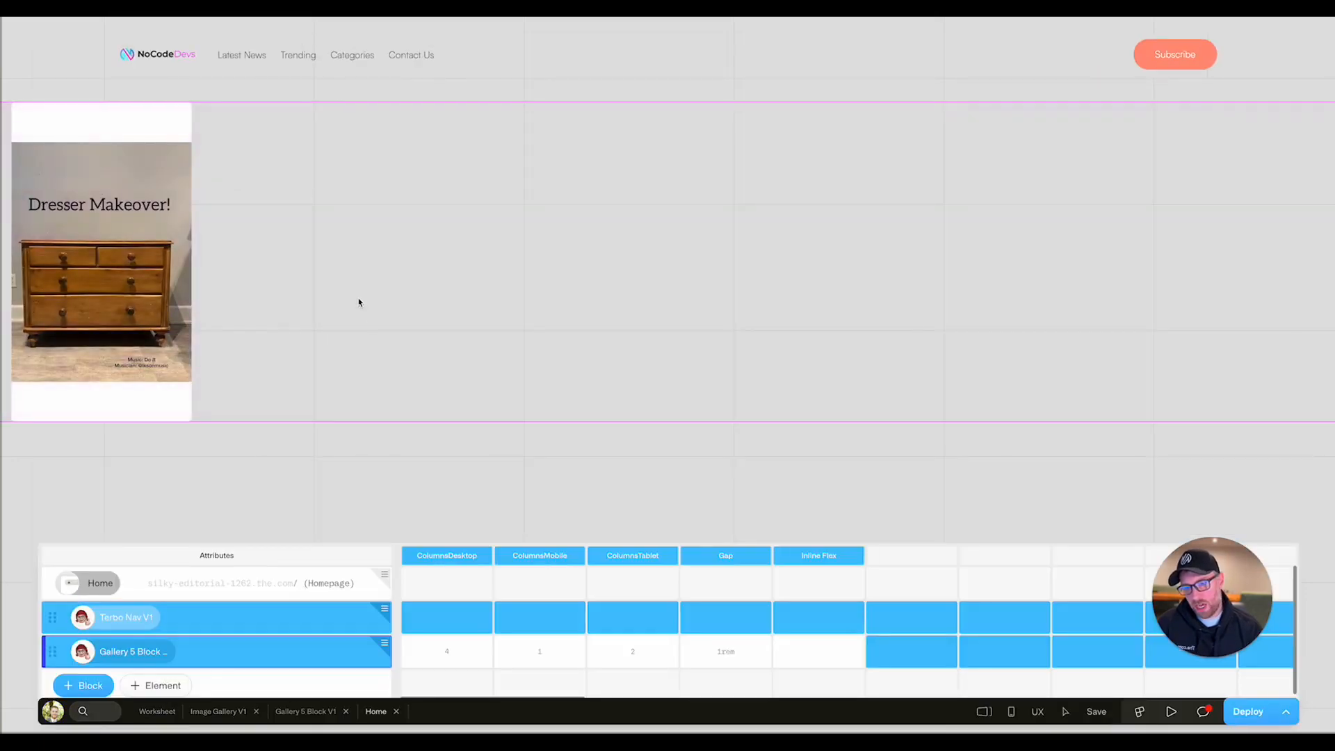
{"action": "mouse_move", "coordinate": [496, 441]}
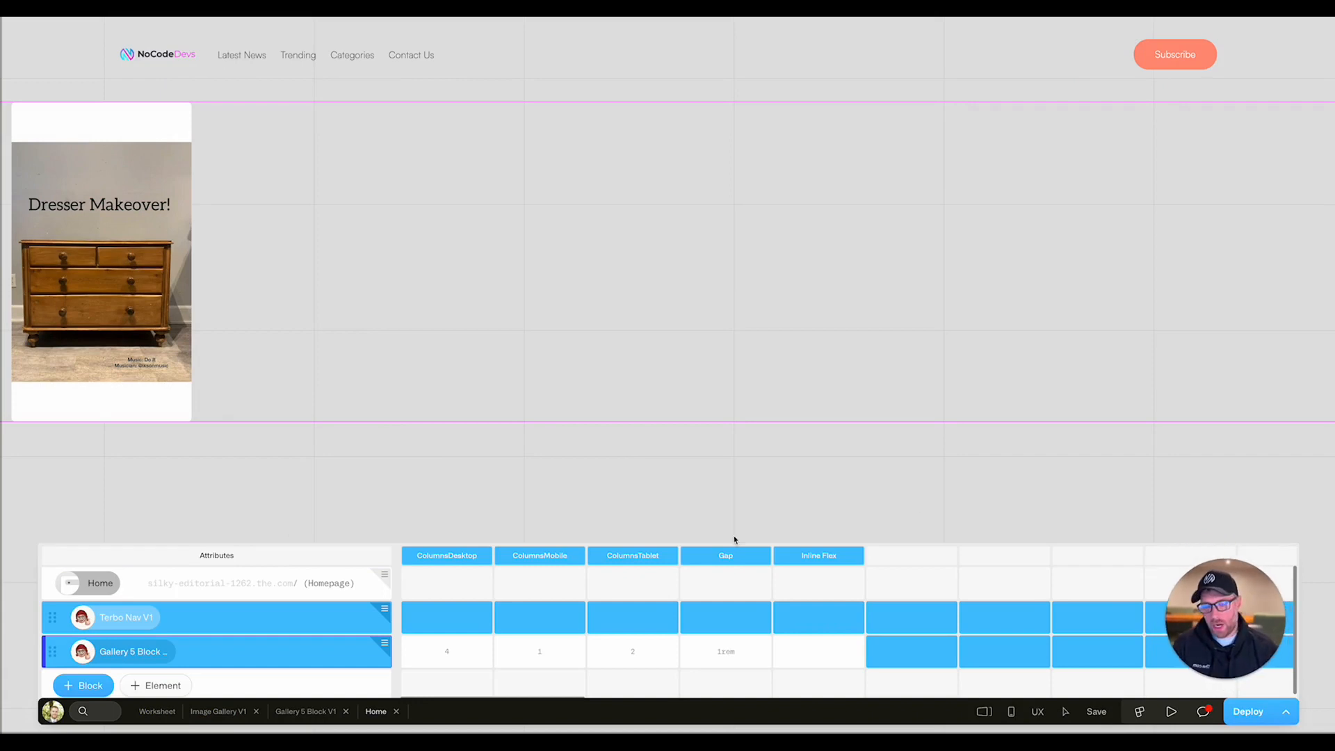
{"action": "mouse_move", "coordinate": [476, 343]}
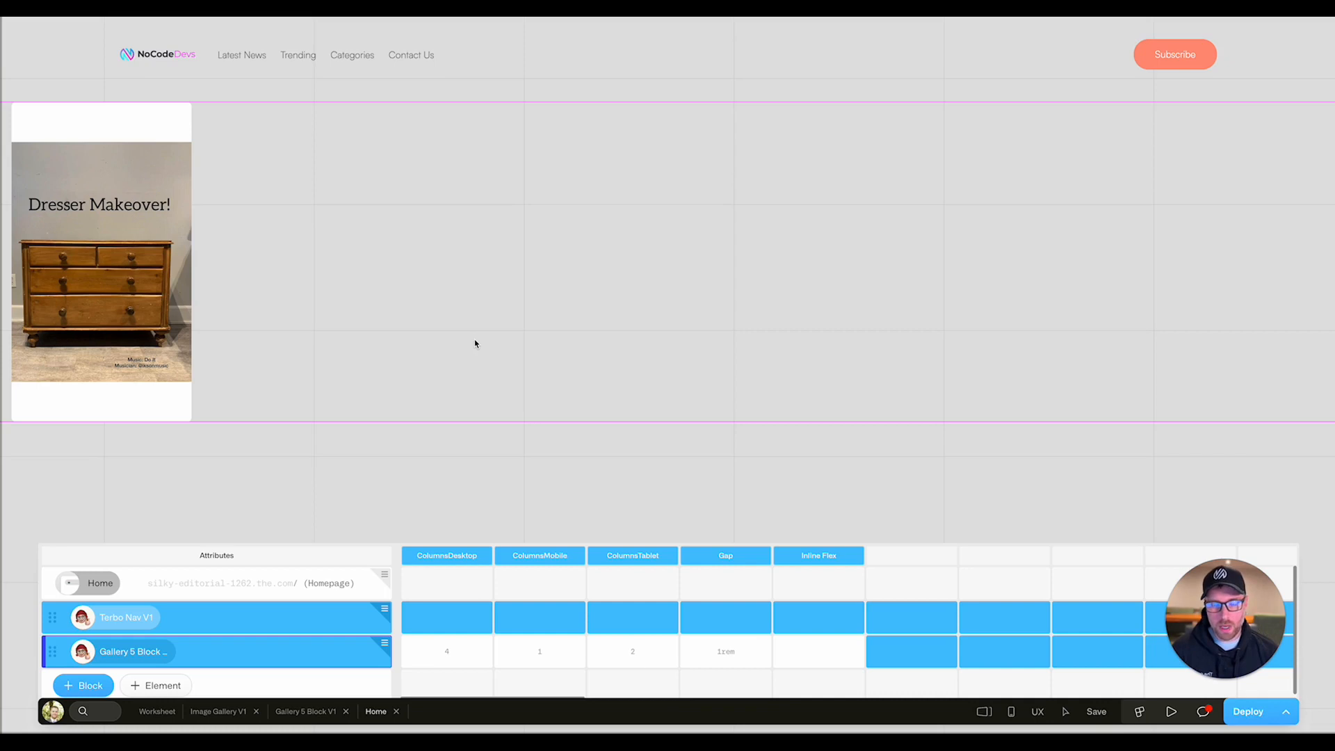
{"action": "mouse_move", "coordinate": [784, 388]}
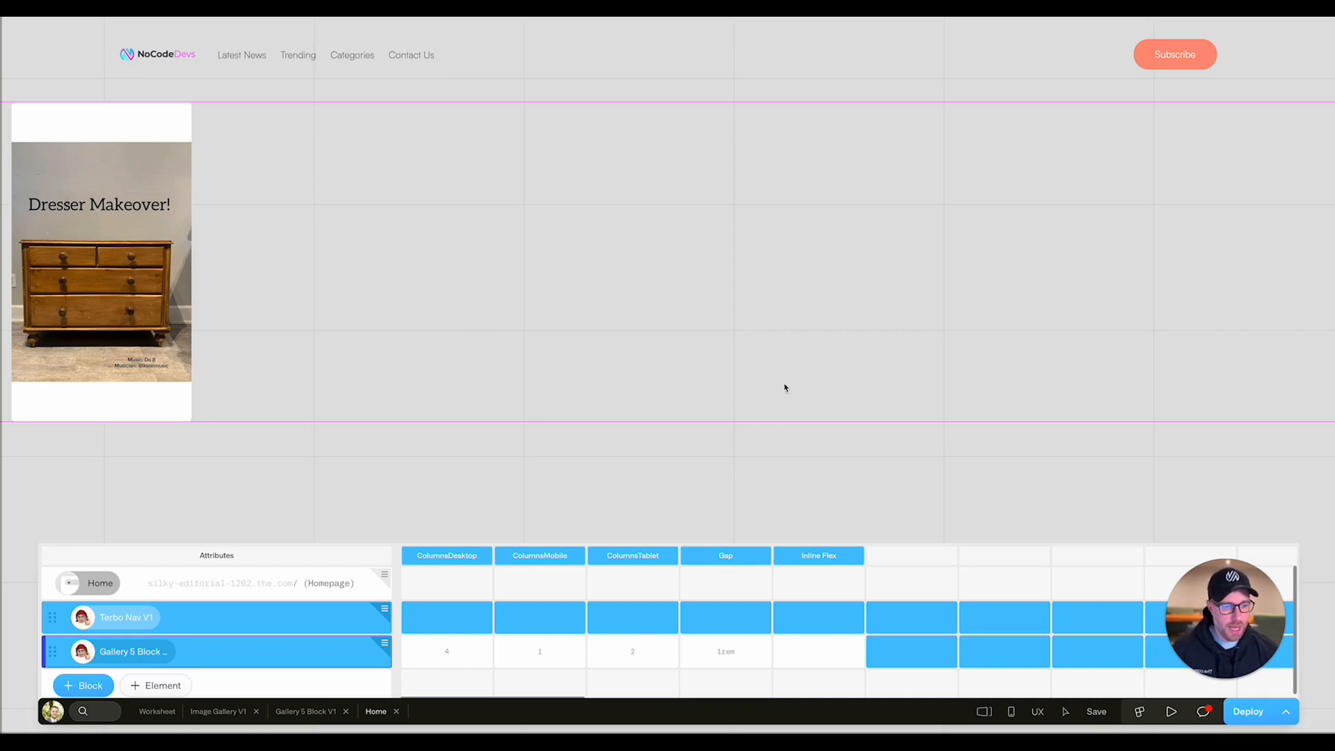
{"action": "mouse_move", "coordinate": [437, 645]}
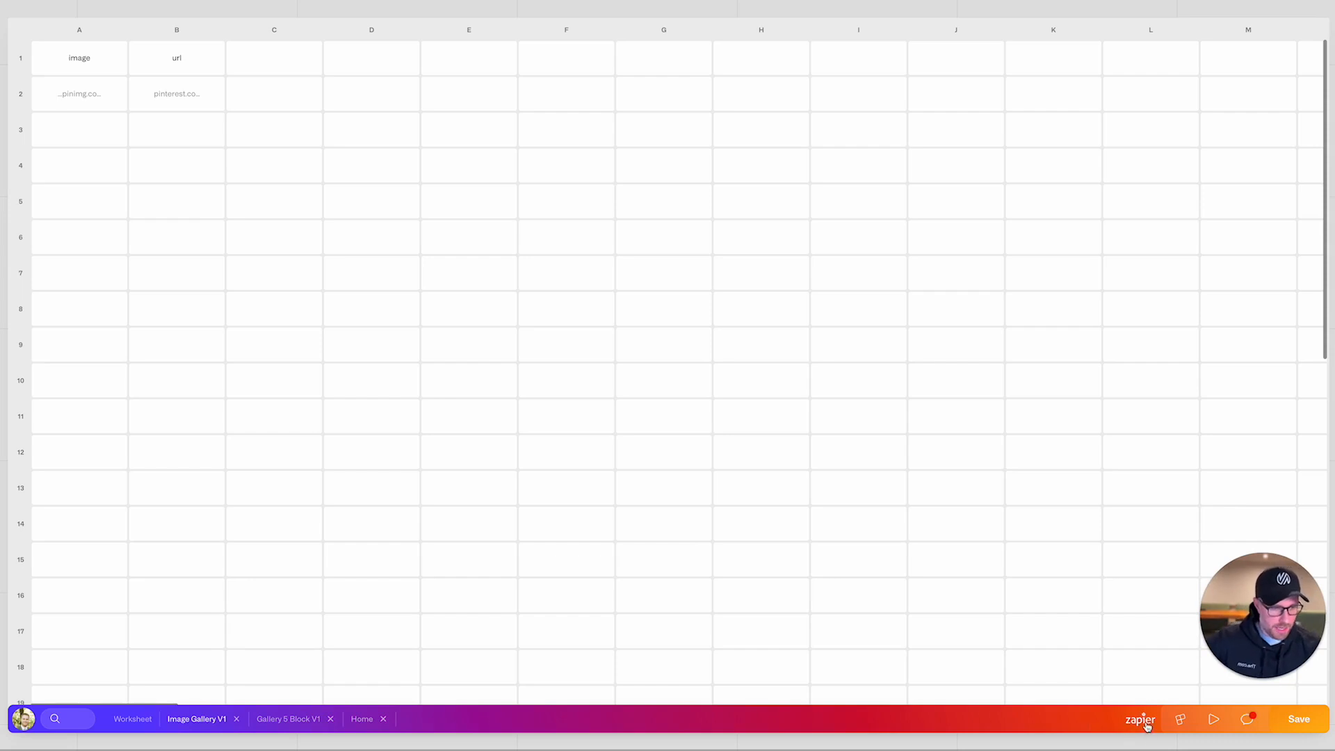
- Start a new Zapier zap for the Image Gallery V1 sheet
{"action": "left_click", "coordinate": [1139, 719]}
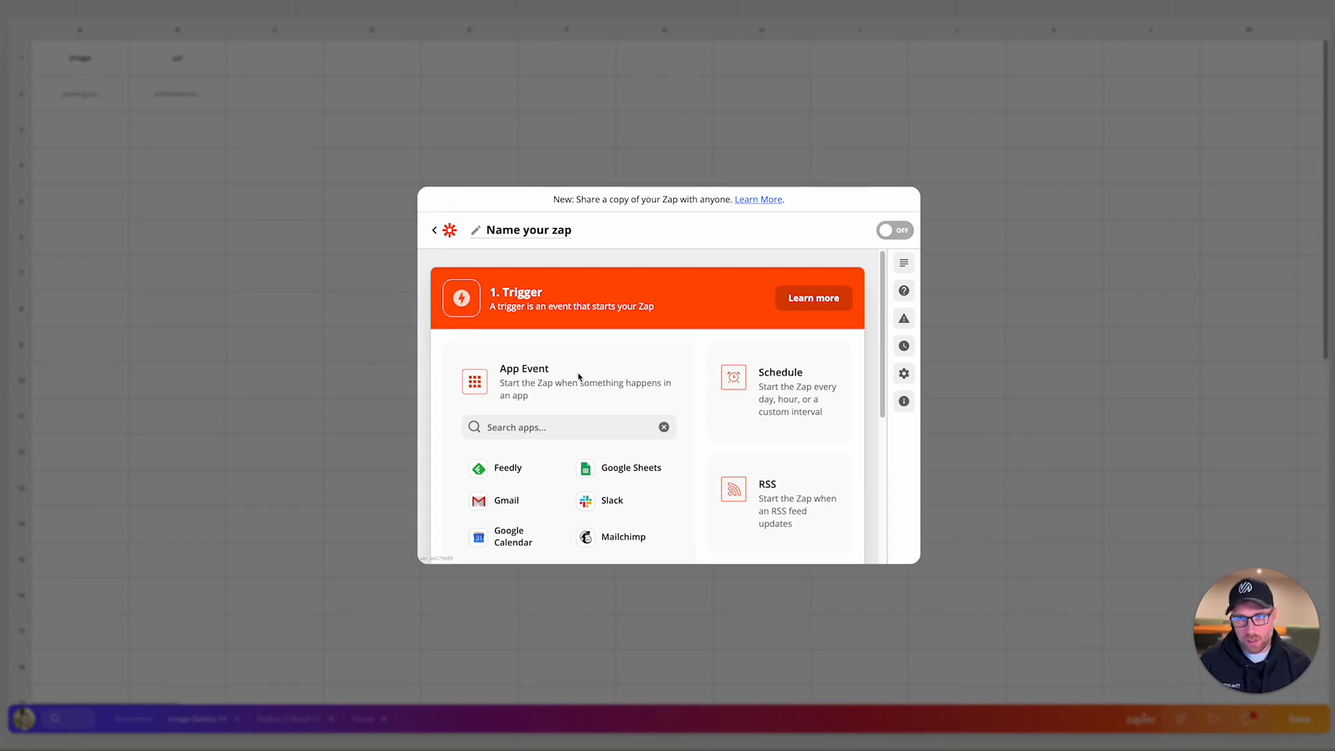
- Make the trigger Pinterest's New Pin event using the second connected Pinterest account
{"action": "left_click", "coordinate": [567, 427]}
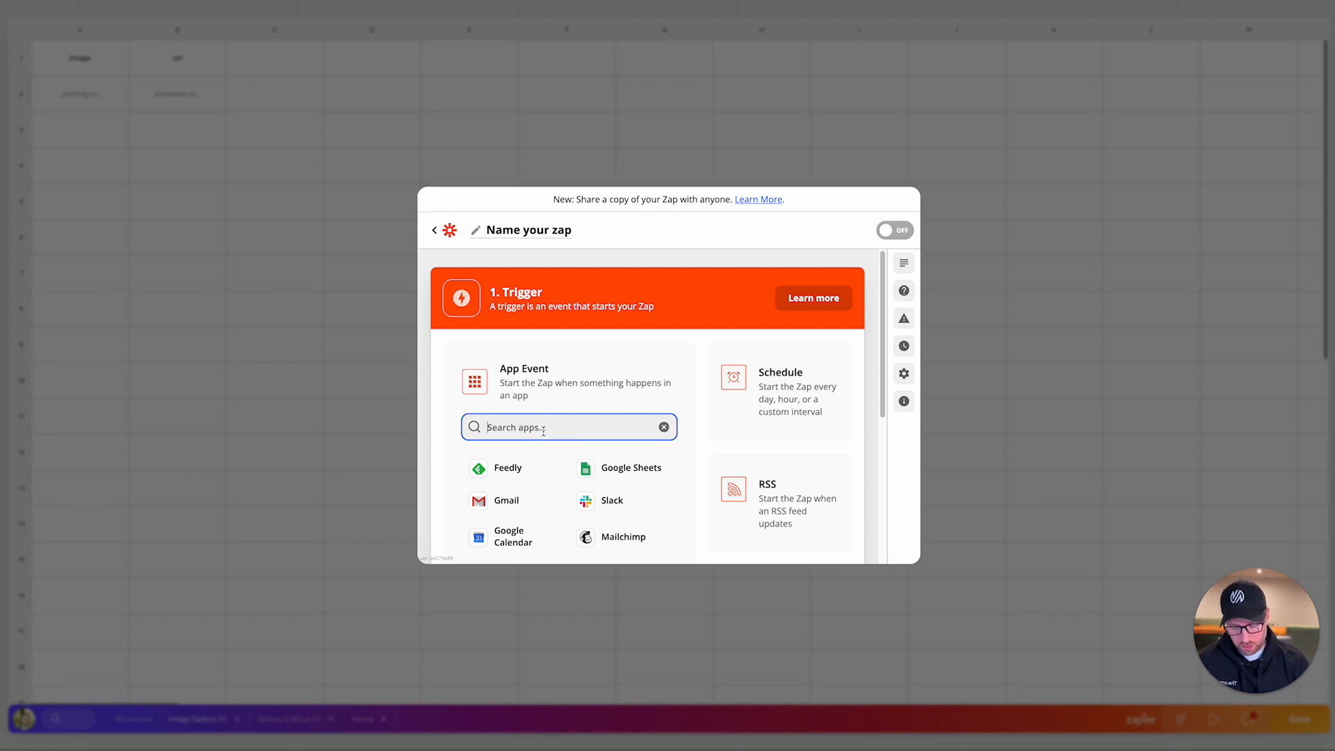
{"action": "type", "text": "pinter"}
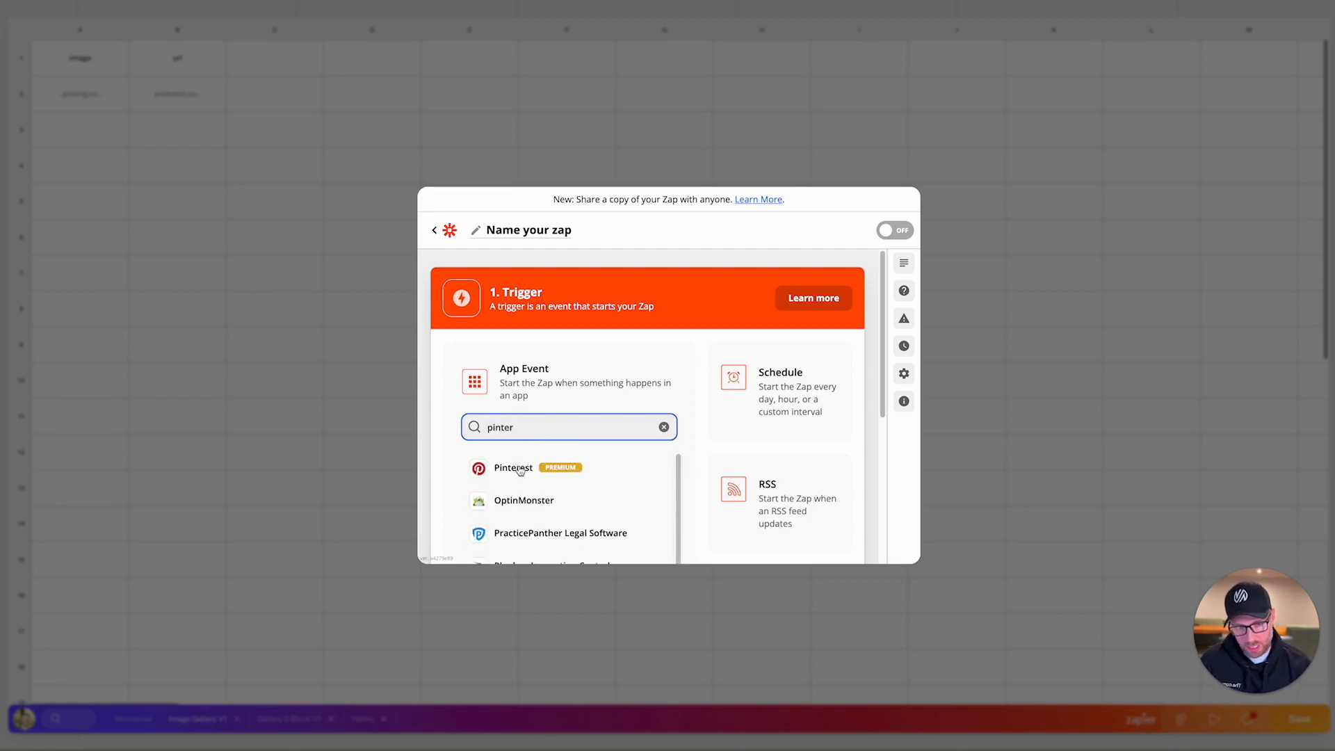
{"action": "left_click", "coordinate": [512, 467]}
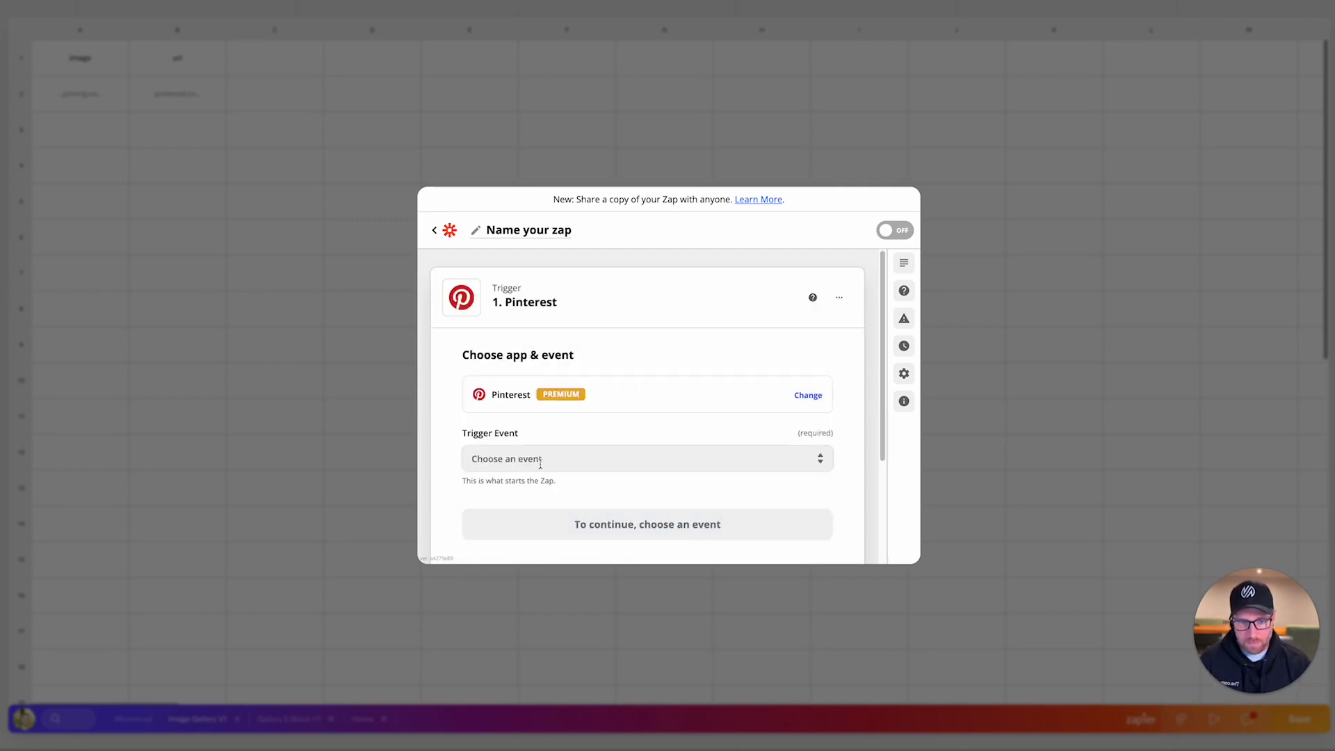
{"action": "left_click", "coordinate": [646, 458]}
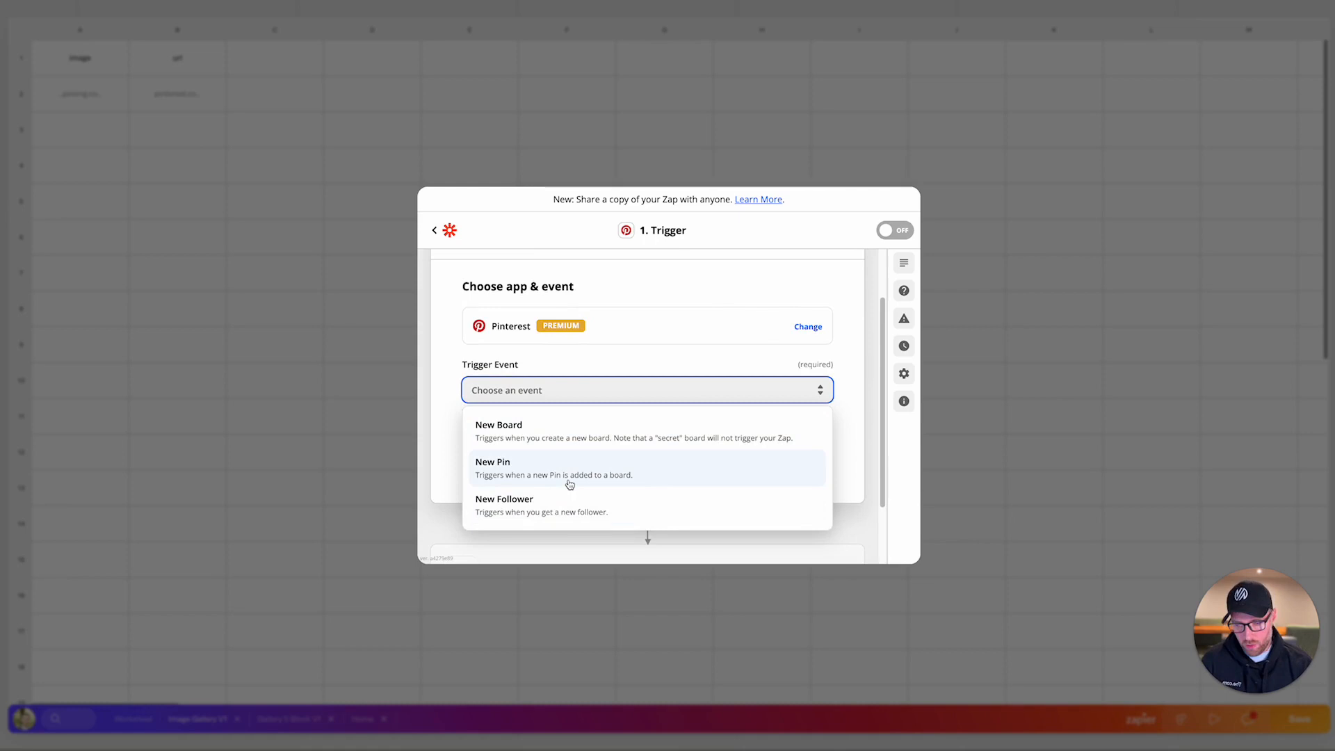
{"action": "left_click", "coordinate": [493, 469]}
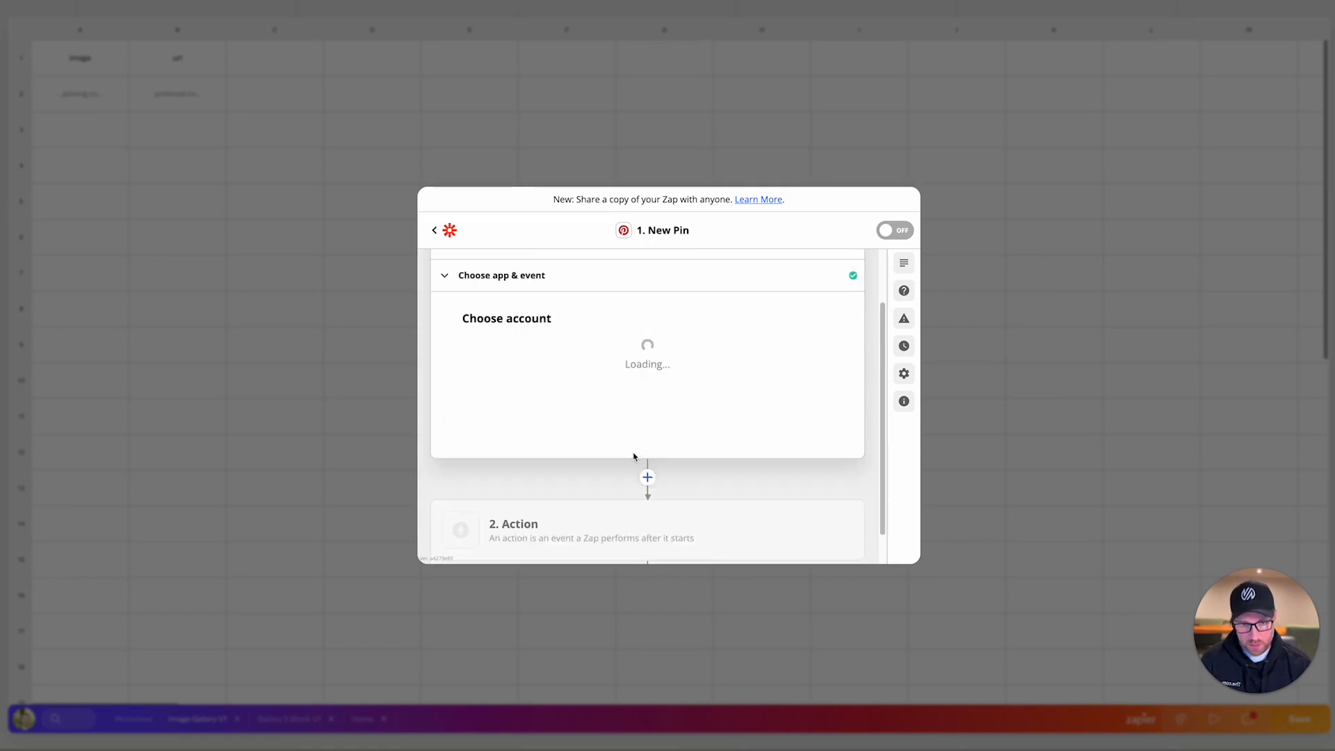
{"action": "left_click", "coordinate": [645, 366]}
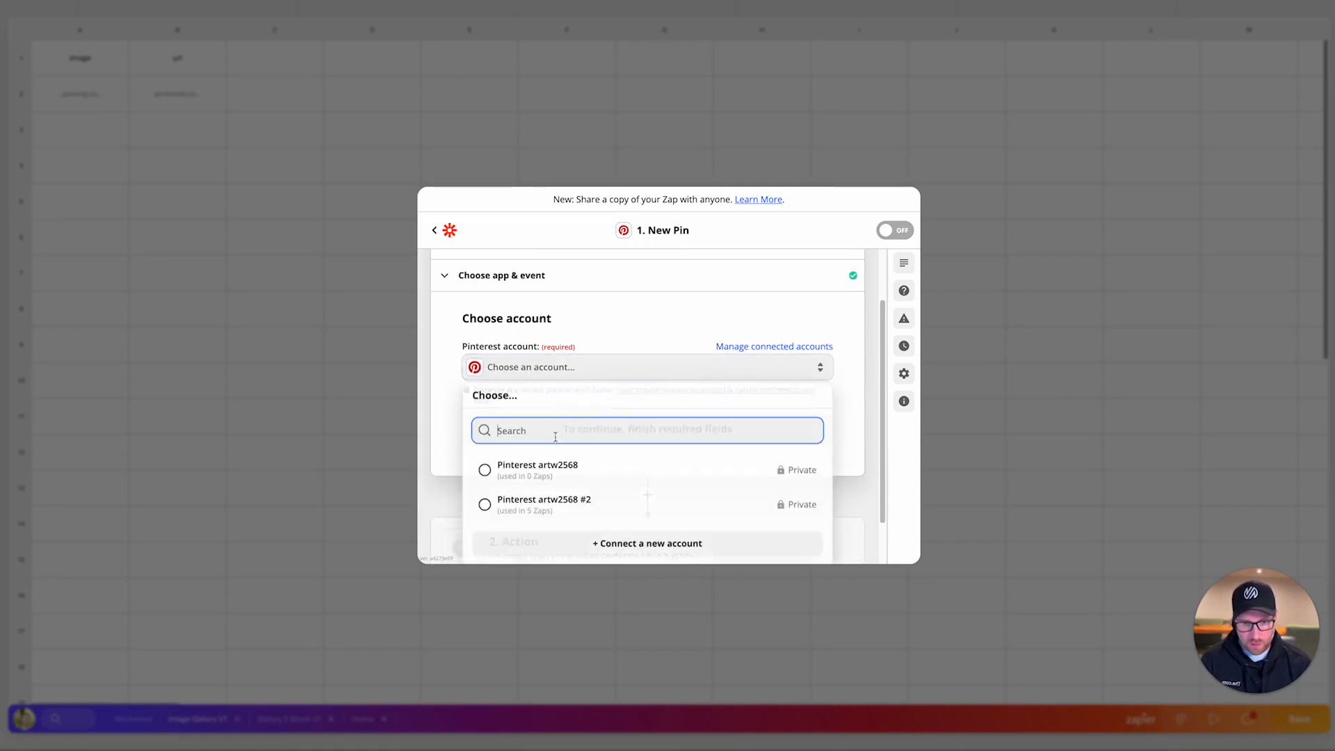
{"action": "left_click", "coordinate": [544, 504]}
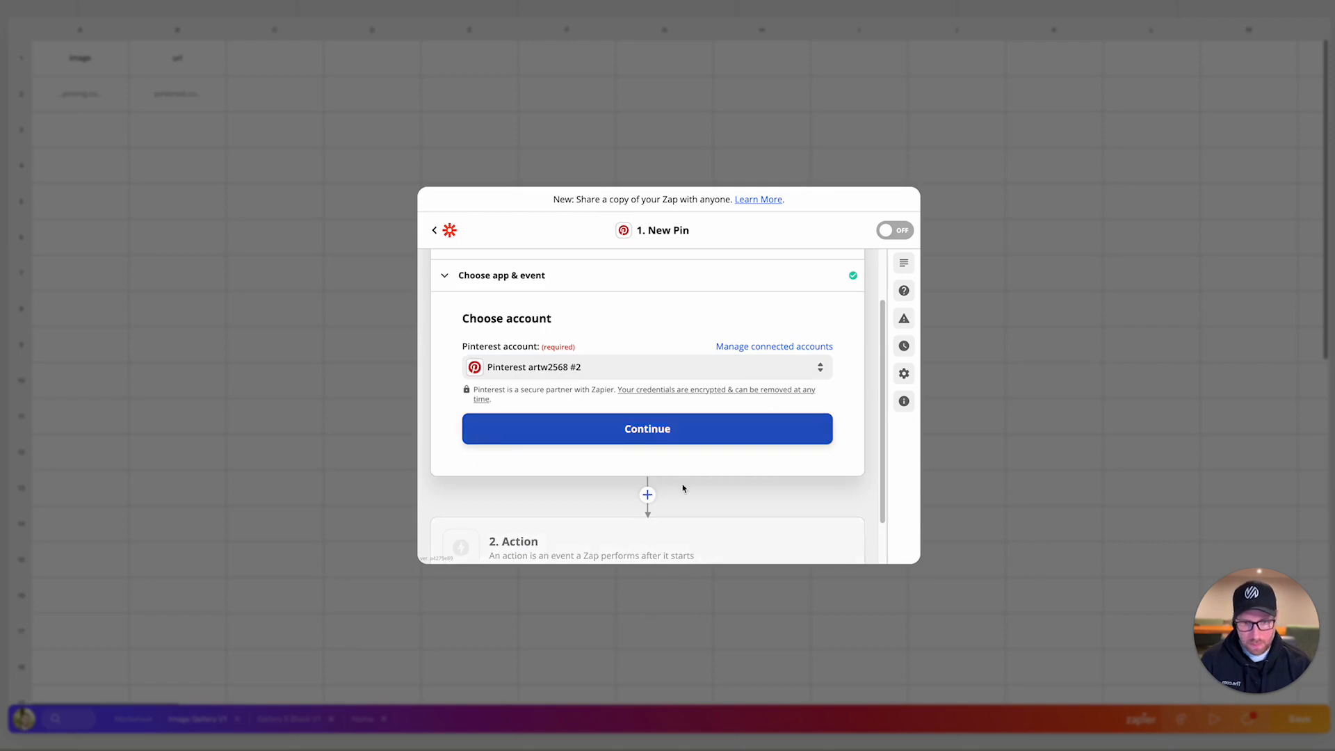
{"action": "left_click", "coordinate": [647, 429]}
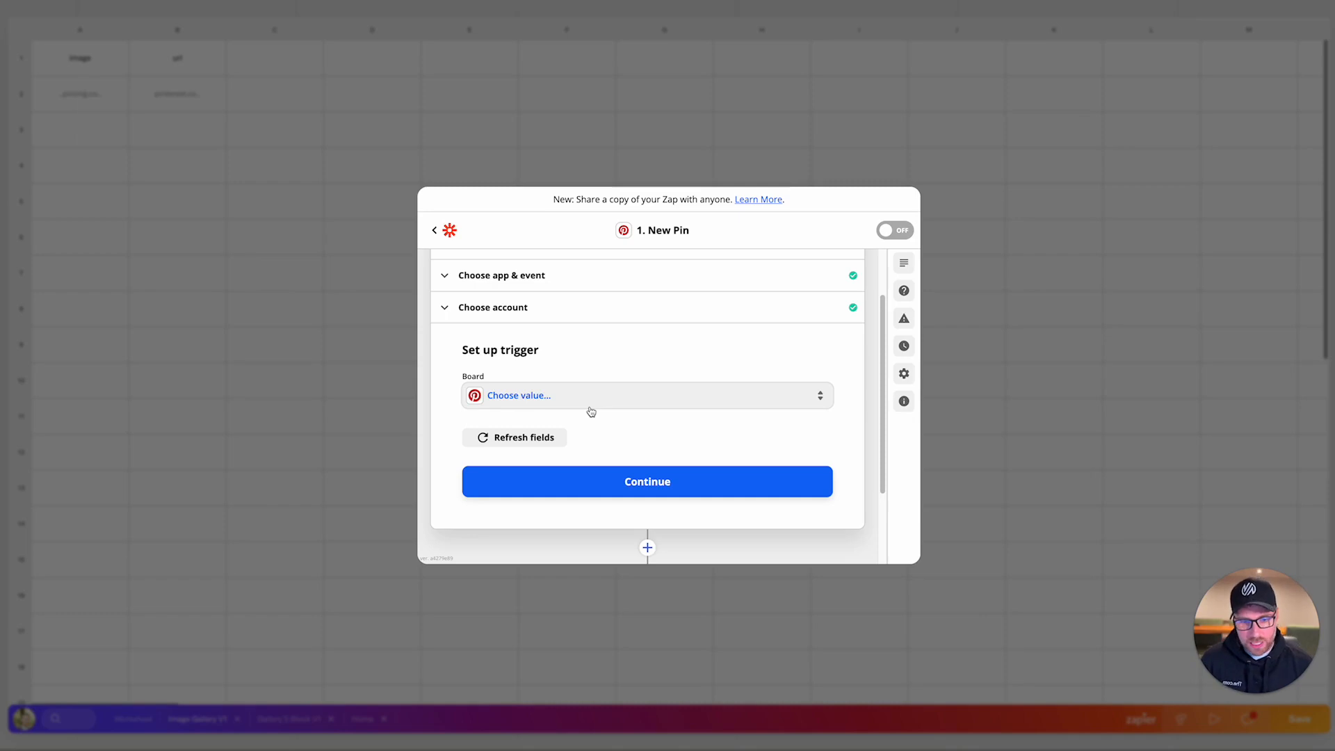
- Point the trigger at the The.com board and test it to fetch a sample pin
{"action": "left_click", "coordinate": [646, 394]}
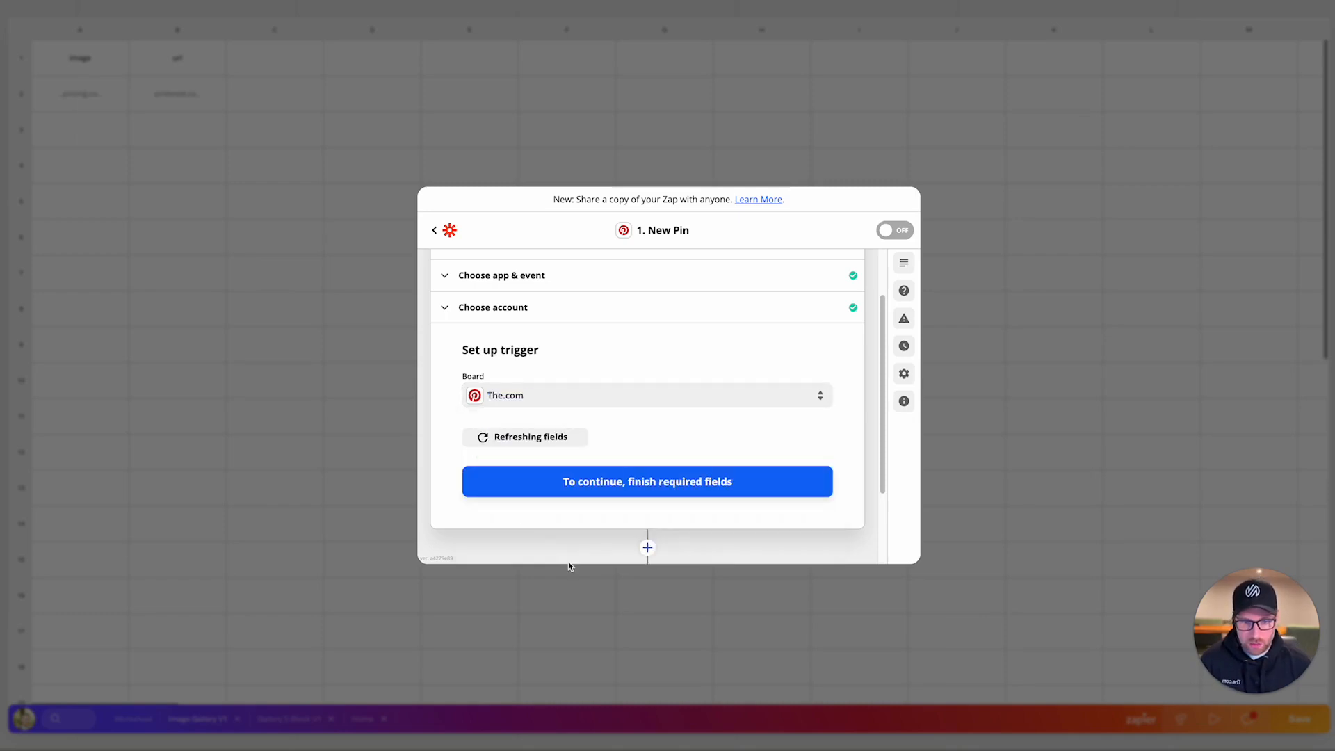
{"action": "left_click", "coordinate": [647, 481]}
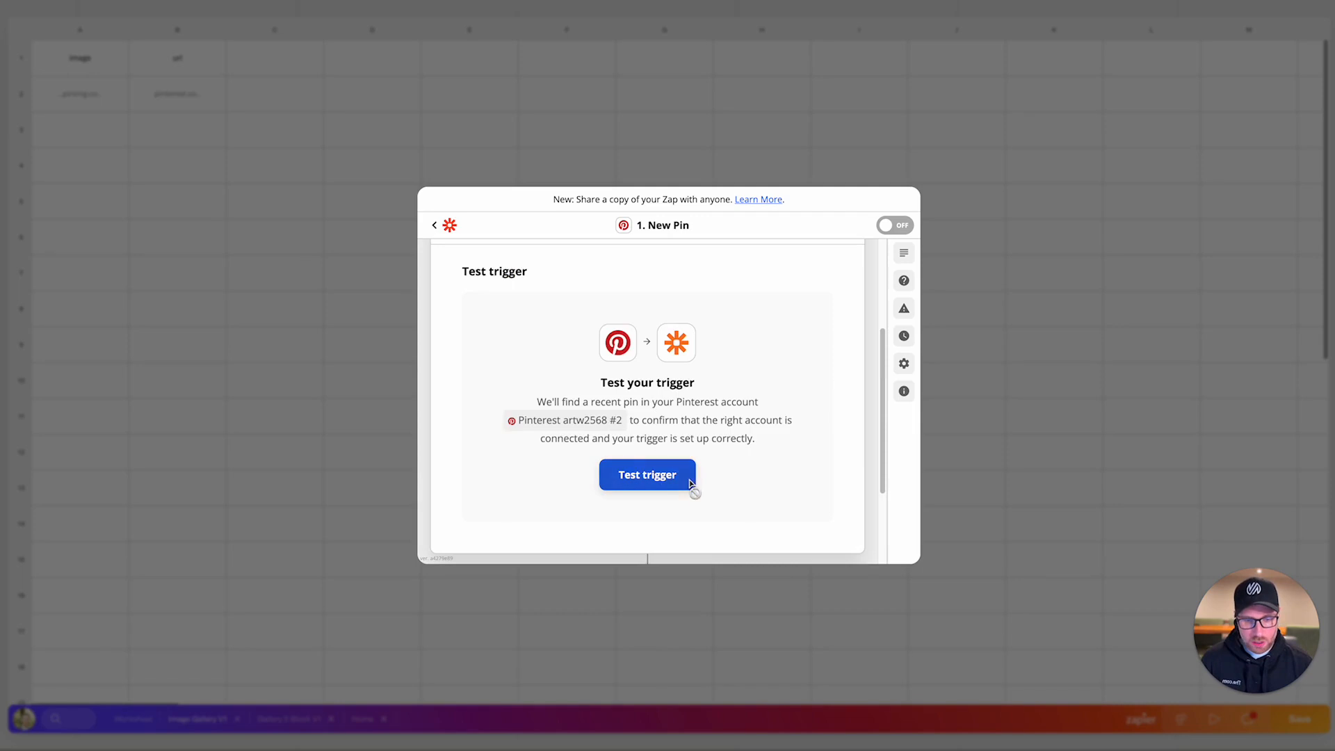
{"action": "left_click", "coordinate": [647, 474]}
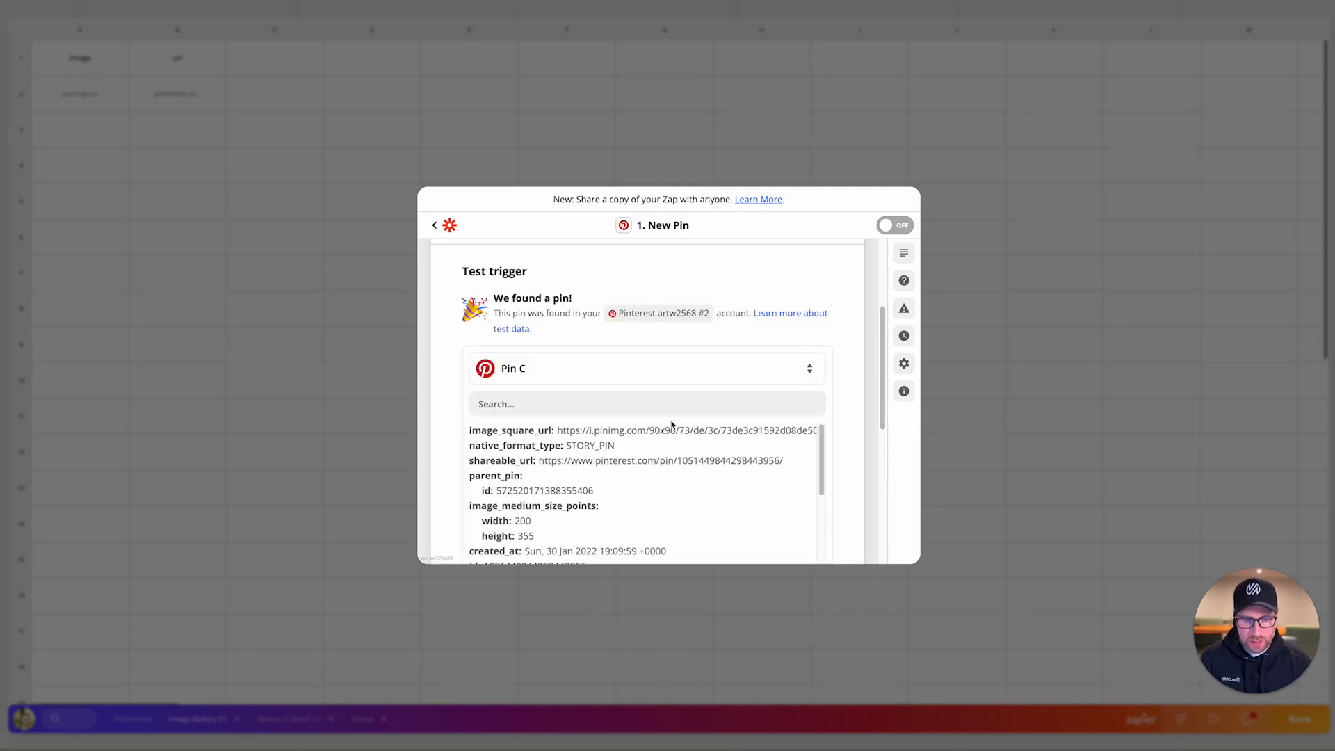
{"action": "scroll", "scroll_direction": "down", "scroll_amount": 3}
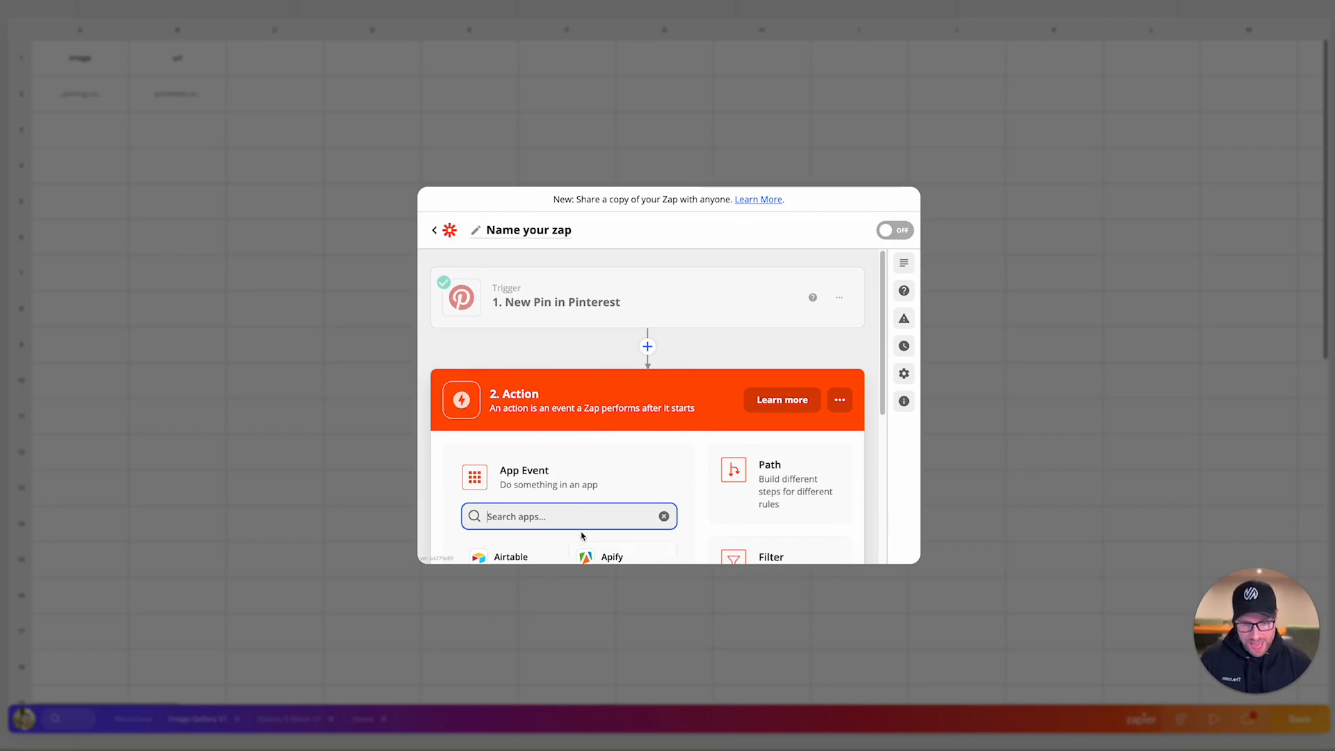
- Make the action The.com's Send to AppSheet event
{"action": "type", "text": "the.coim"}
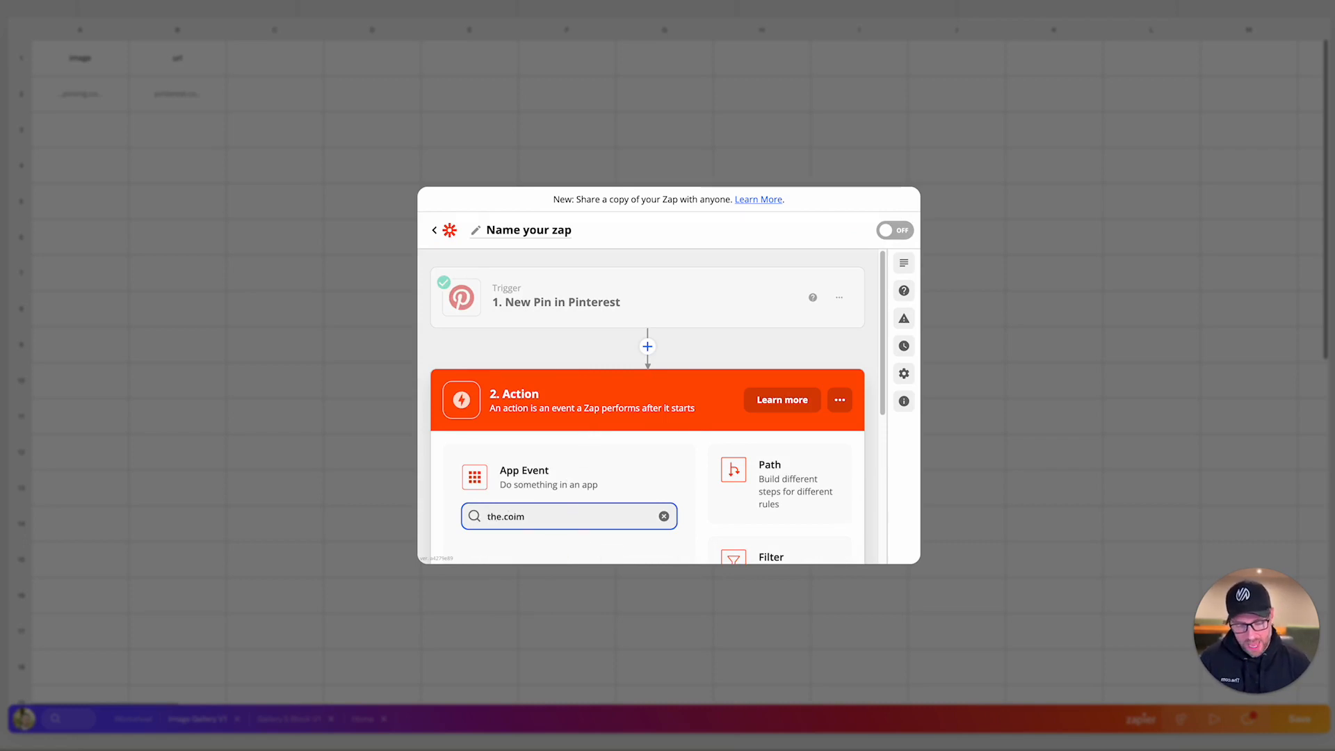
{"action": "type", "text": "the.com"}
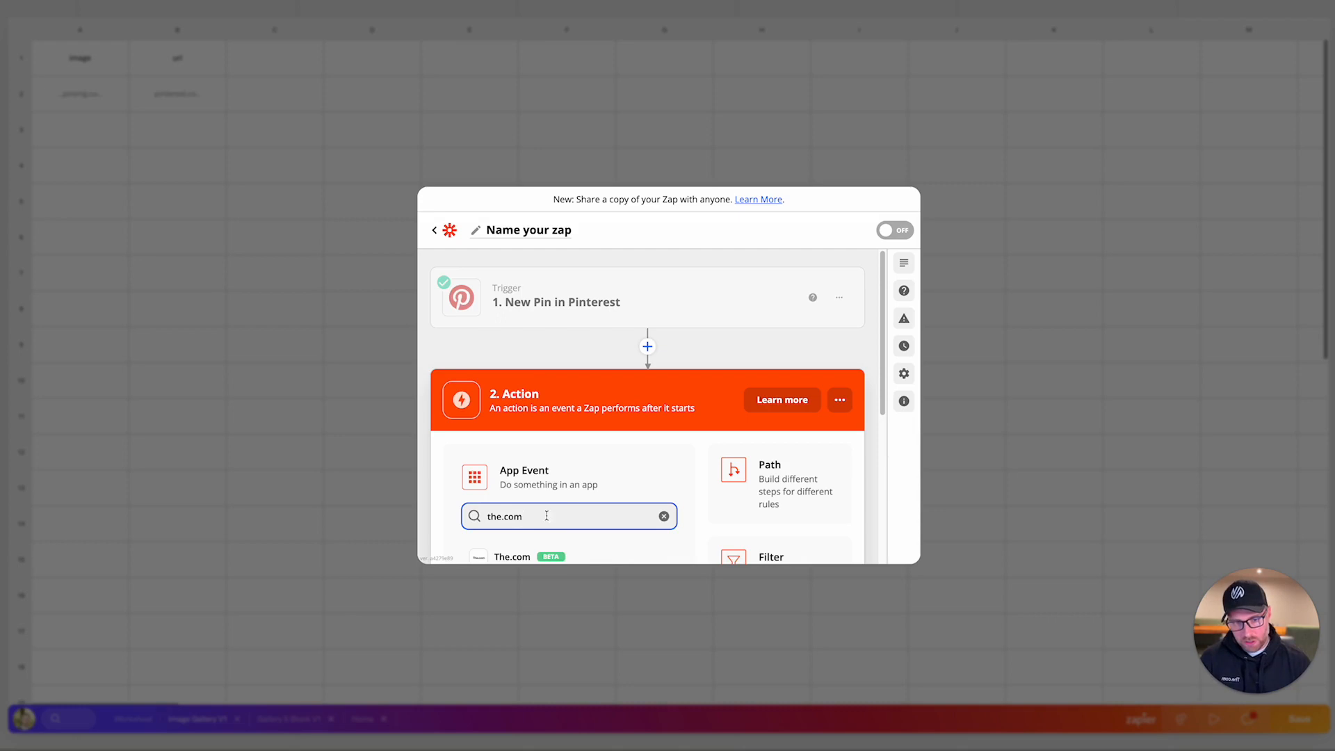
{"action": "left_click", "coordinate": [512, 556]}
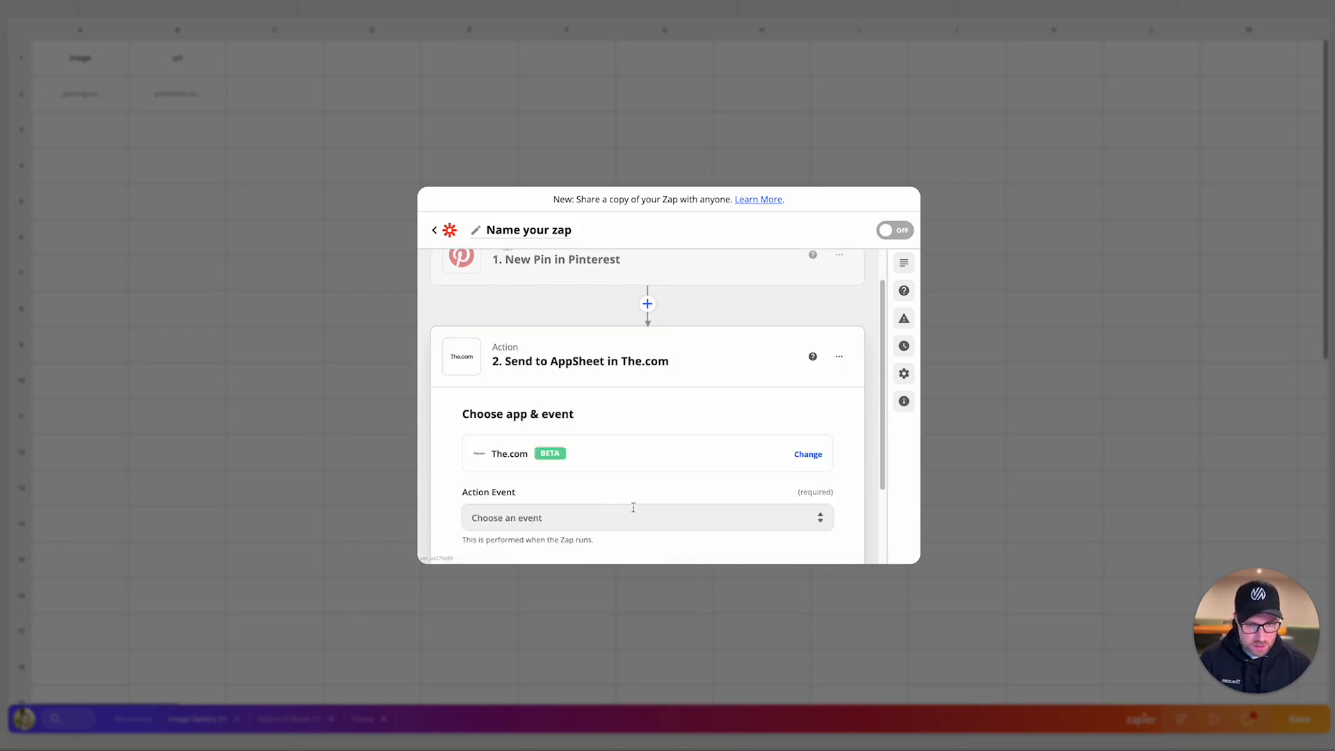
{"action": "left_click", "coordinate": [645, 517]}
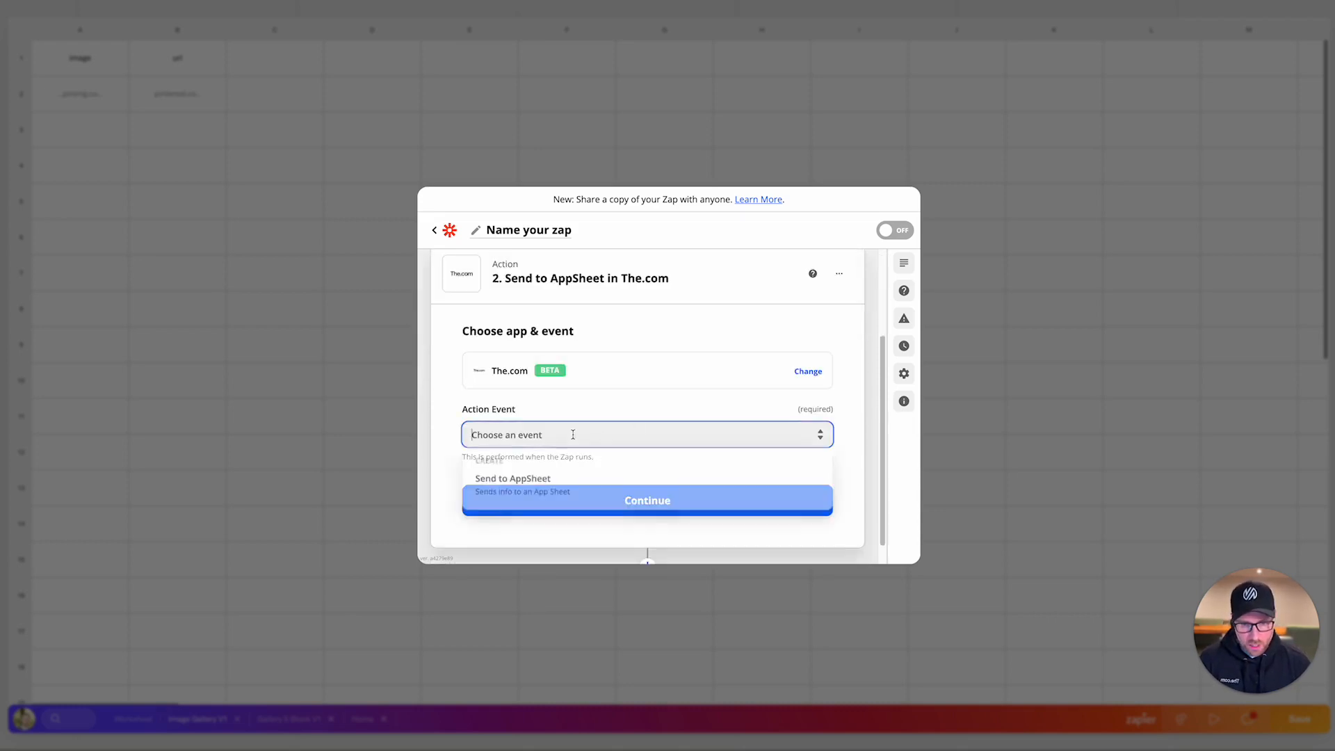
{"action": "left_click", "coordinate": [512, 477]}
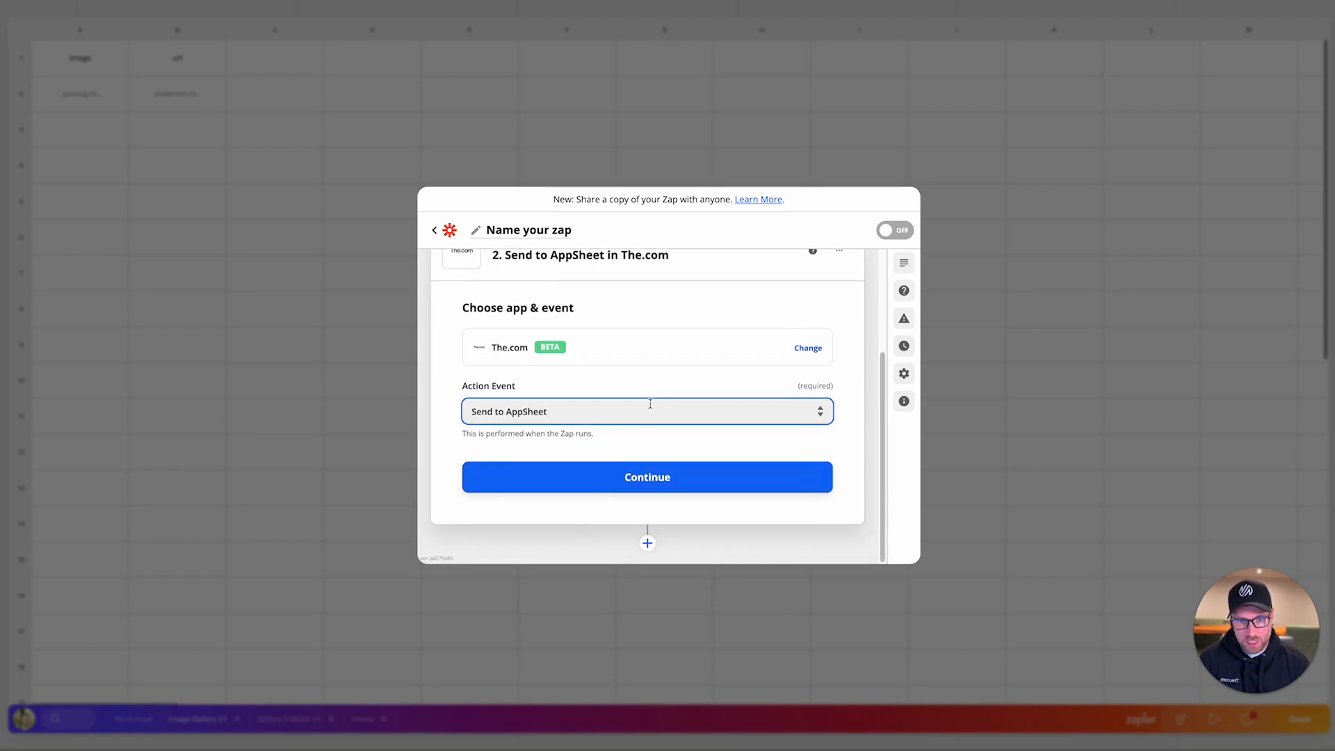
- Connect the second The.com account to the action
{"action": "left_click", "coordinate": [646, 477]}
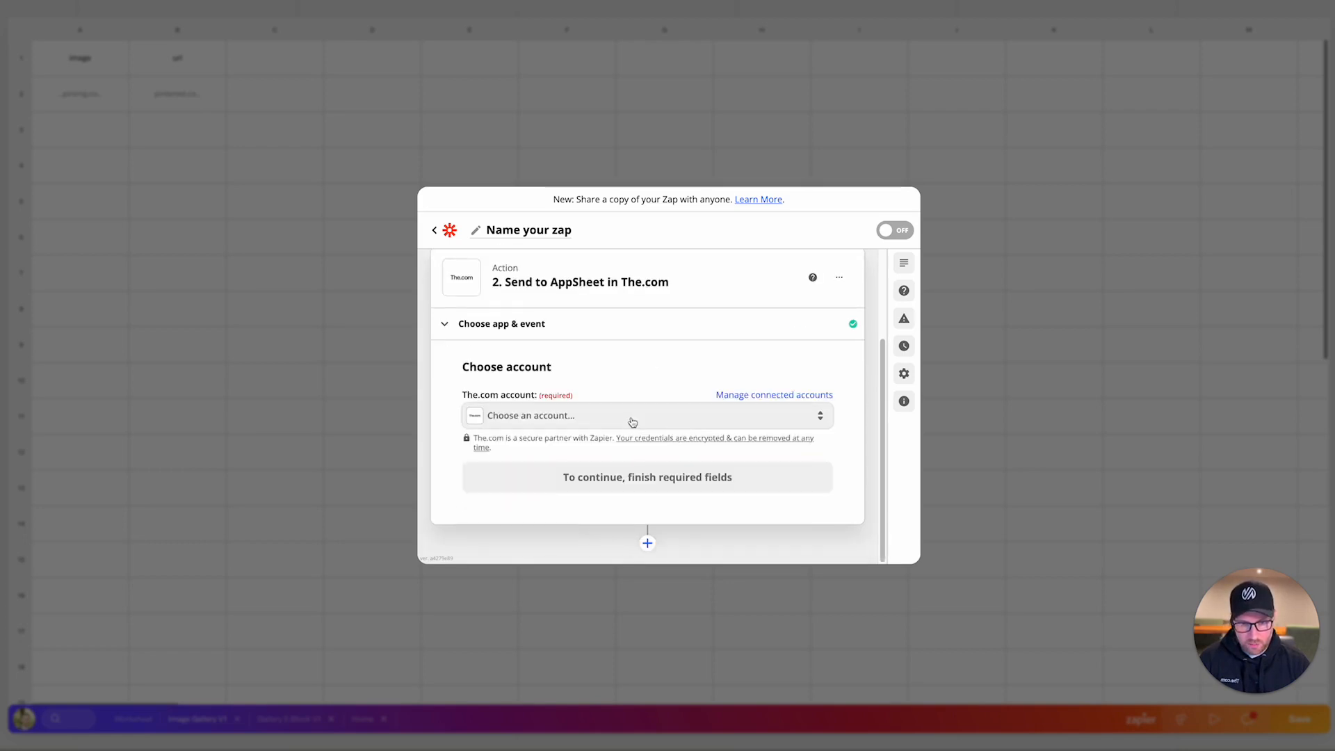
{"action": "left_click", "coordinate": [633, 416]}
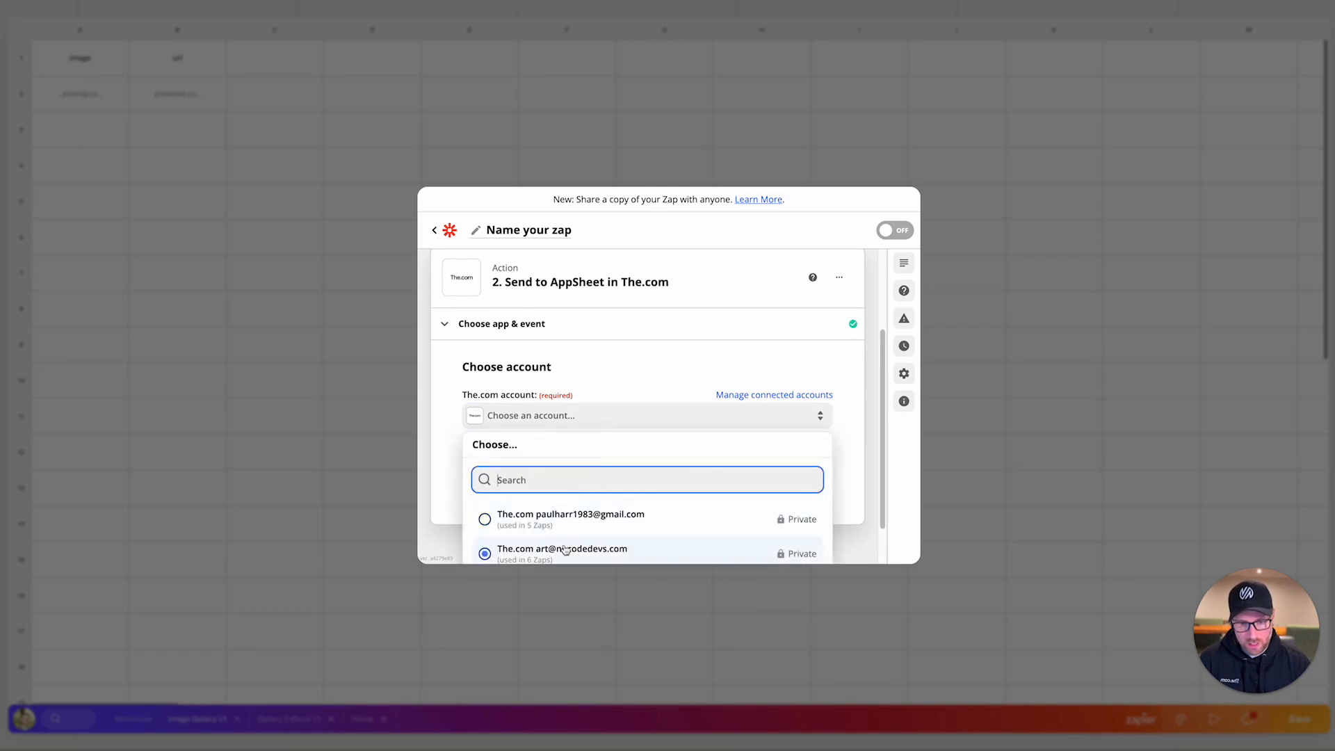
{"action": "left_click", "coordinate": [561, 550]}
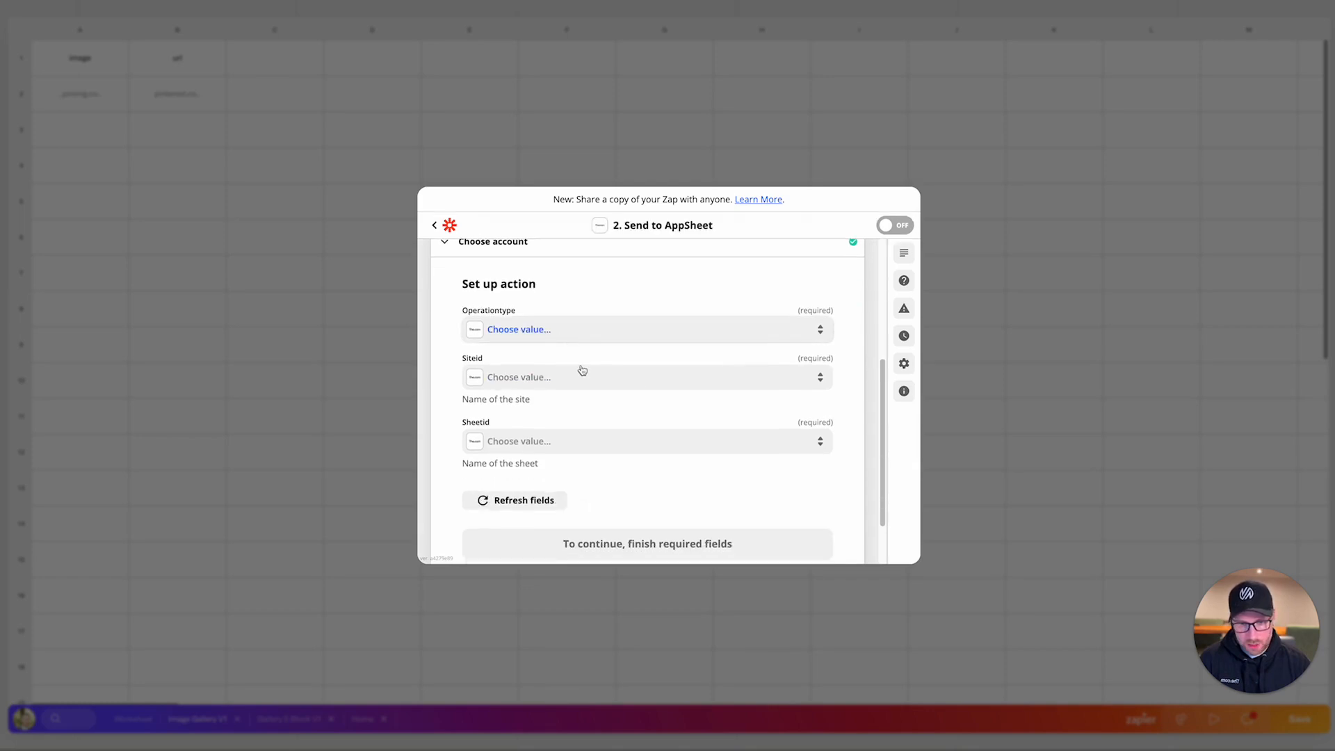
- Set the action to Create on site silky-editorial-1262, sheet Image Gallery V1, and continue
{"action": "left_click", "coordinate": [519, 330]}
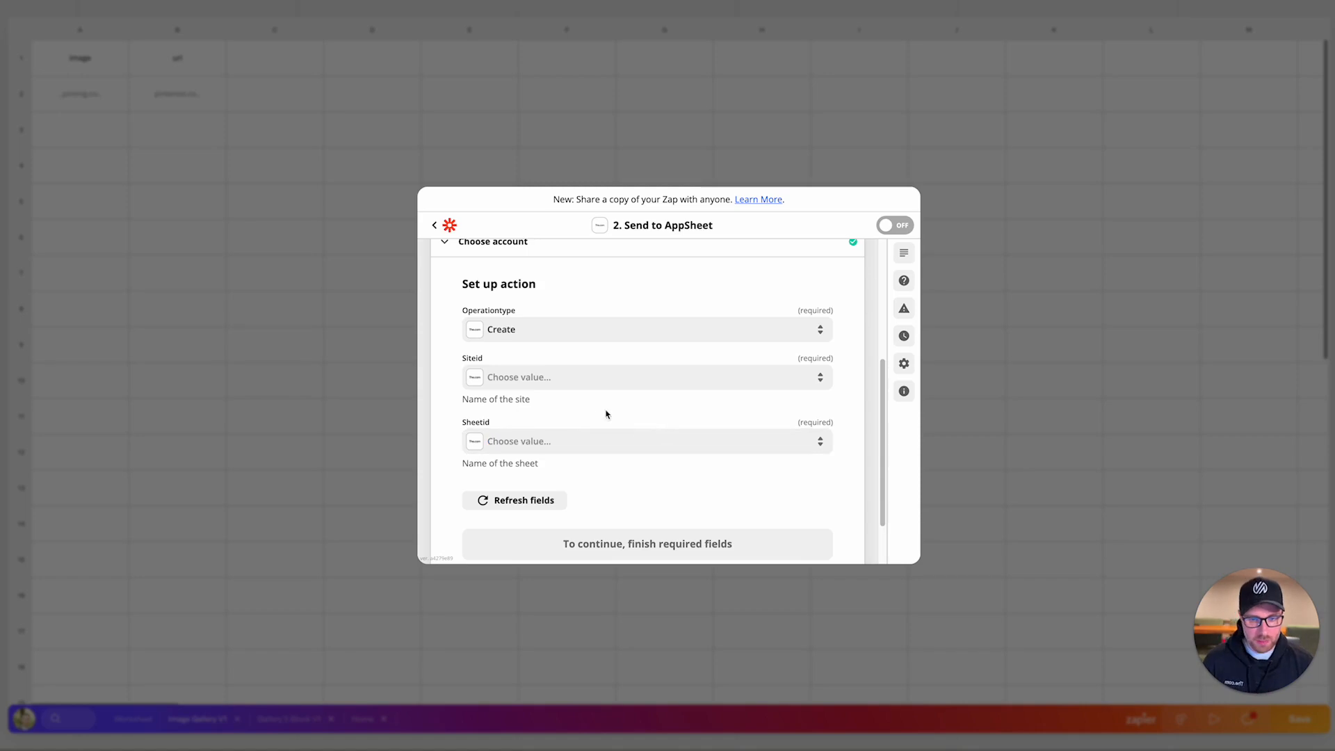
{"action": "left_click", "coordinate": [646, 377]}
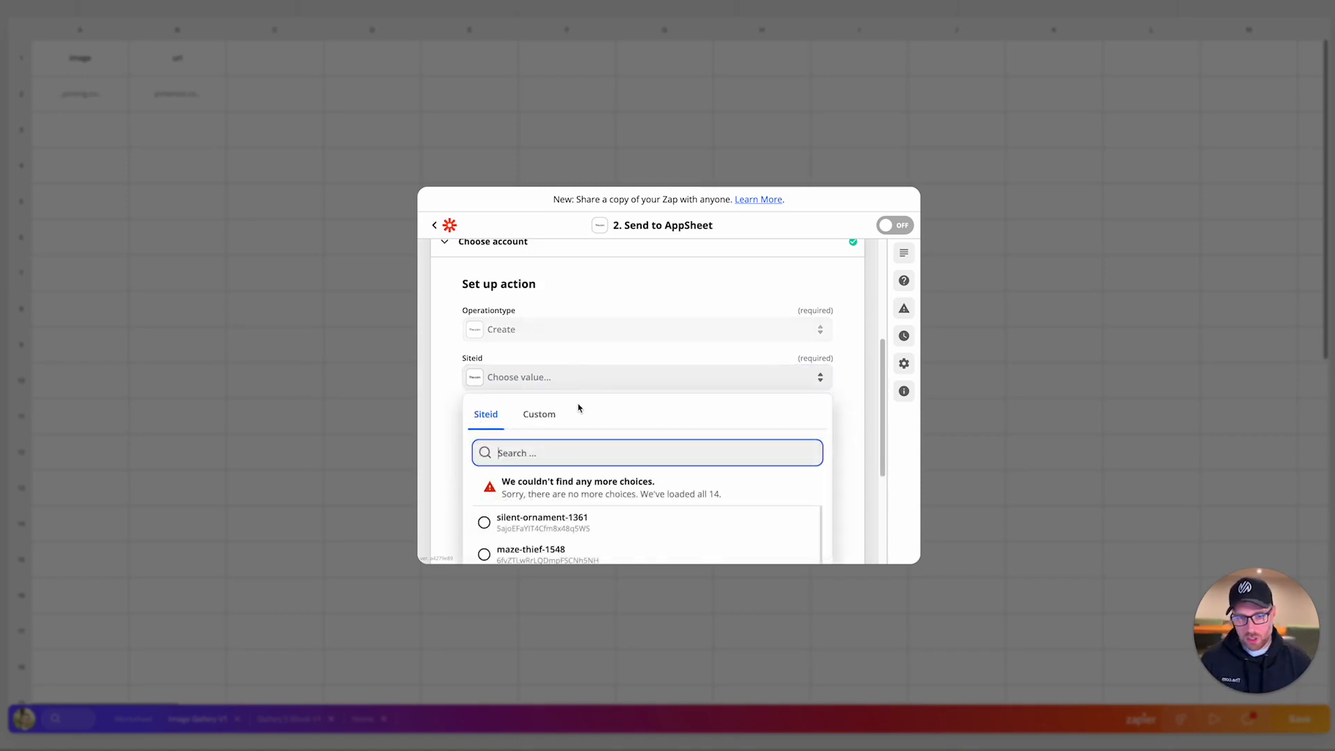
{"action": "type", "text": "silky"}
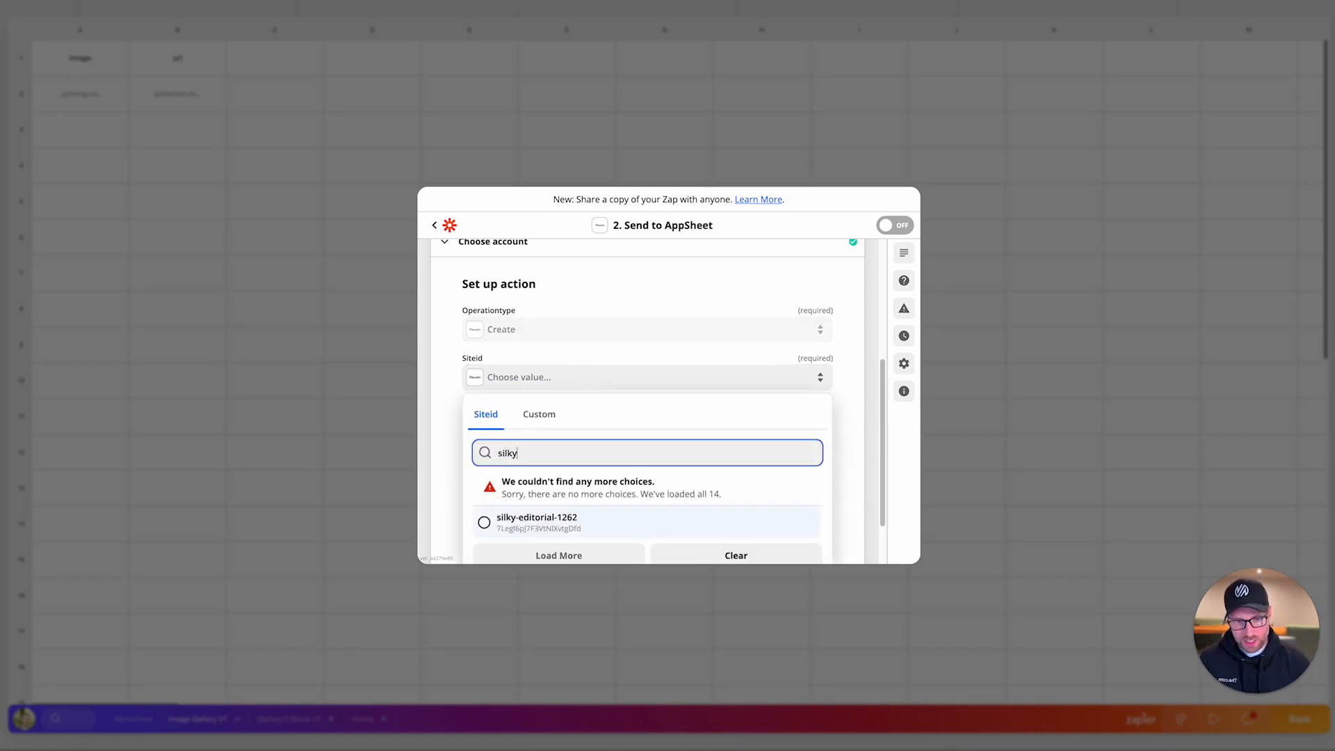
{"action": "left_click", "coordinate": [537, 522]}
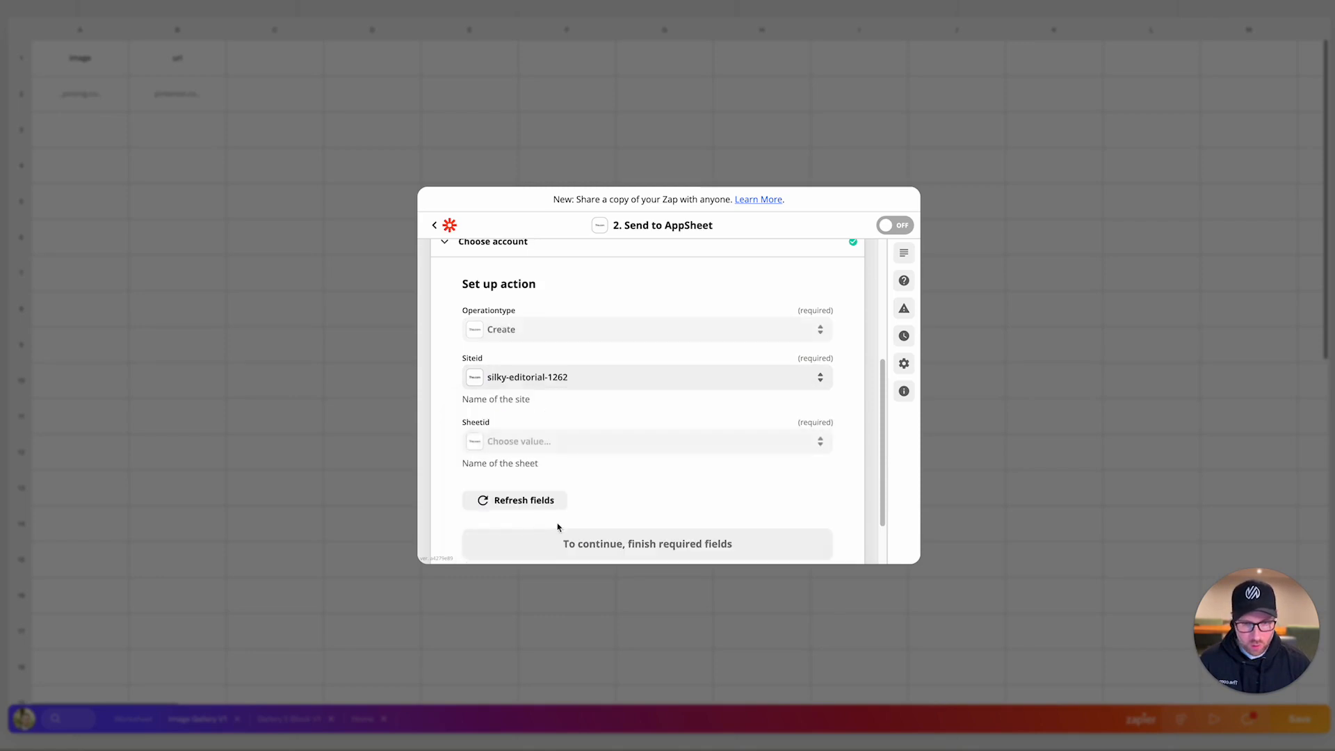
{"action": "left_click", "coordinate": [515, 499]}
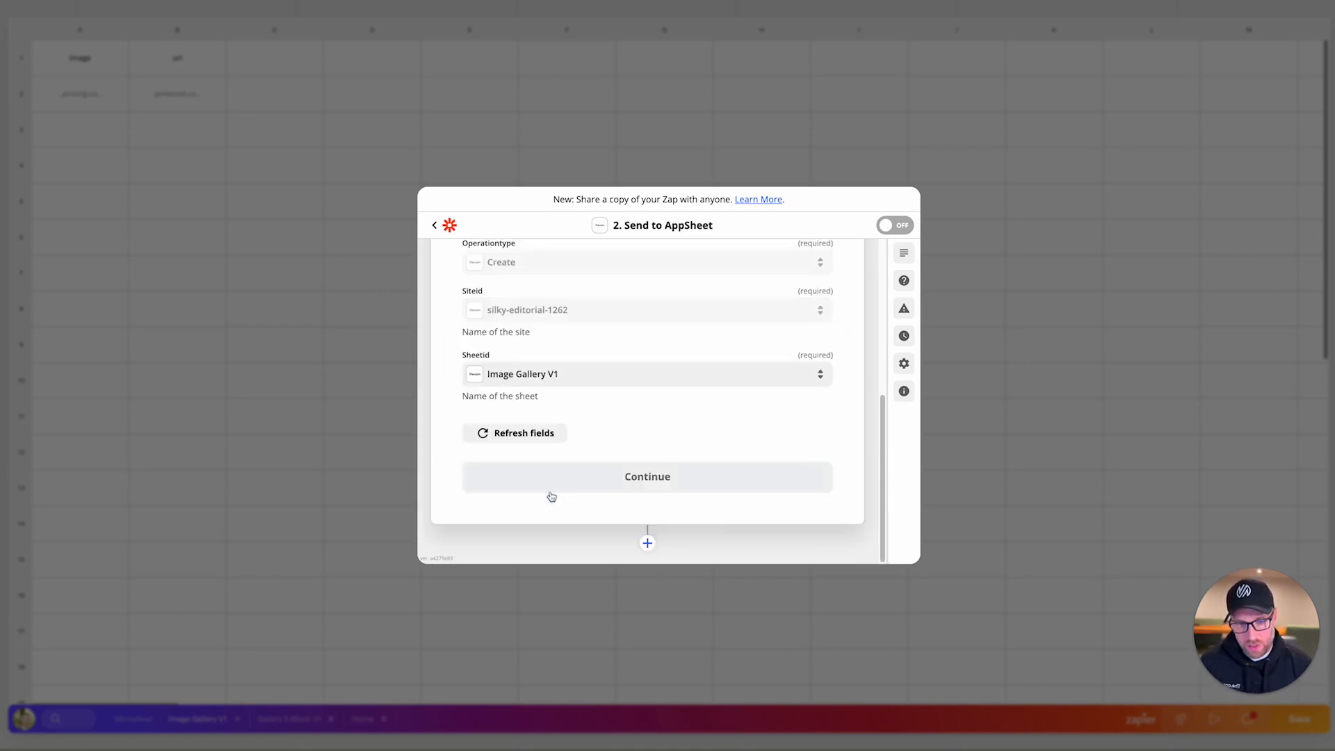
{"action": "left_click", "coordinate": [515, 433]}
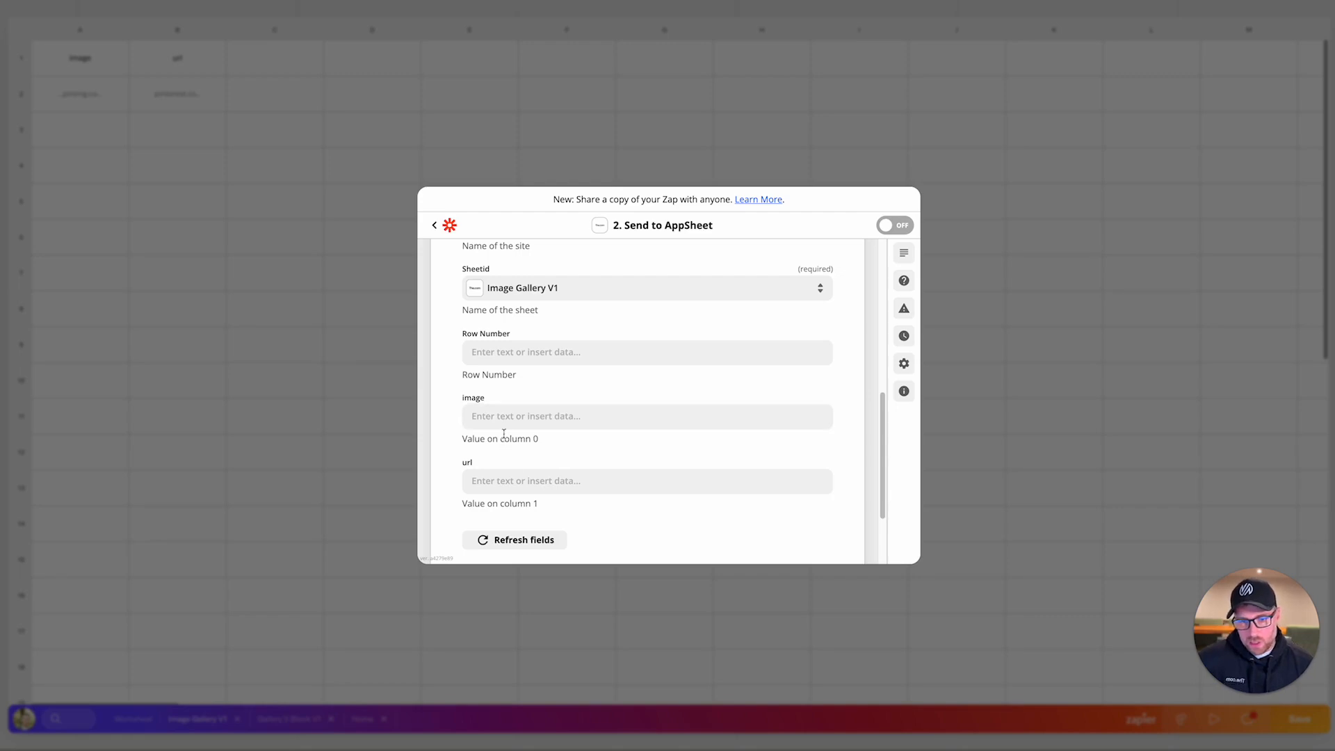
- Map the image field to the pin's 1. Image Large URL value
{"action": "scroll", "scroll_direction": "down", "scroll_amount": 3}
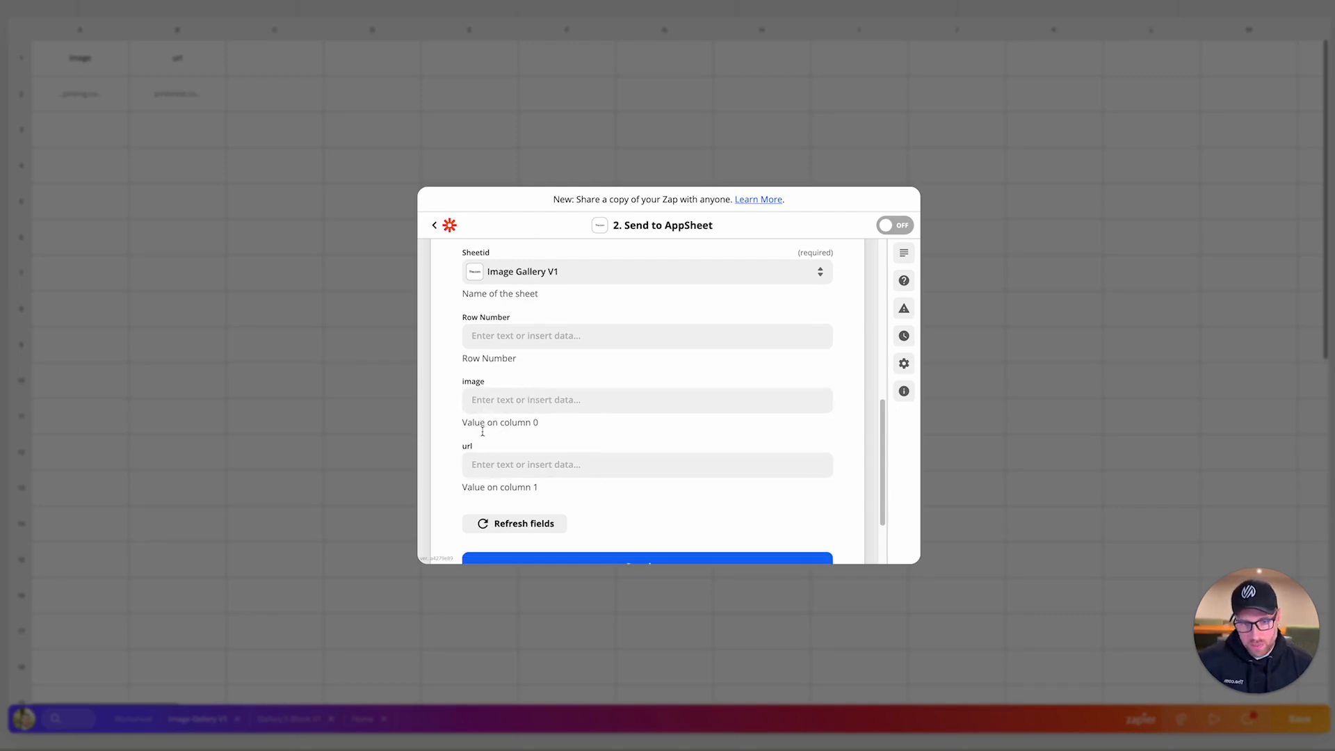
{"action": "mouse_move", "coordinate": [515, 484]}
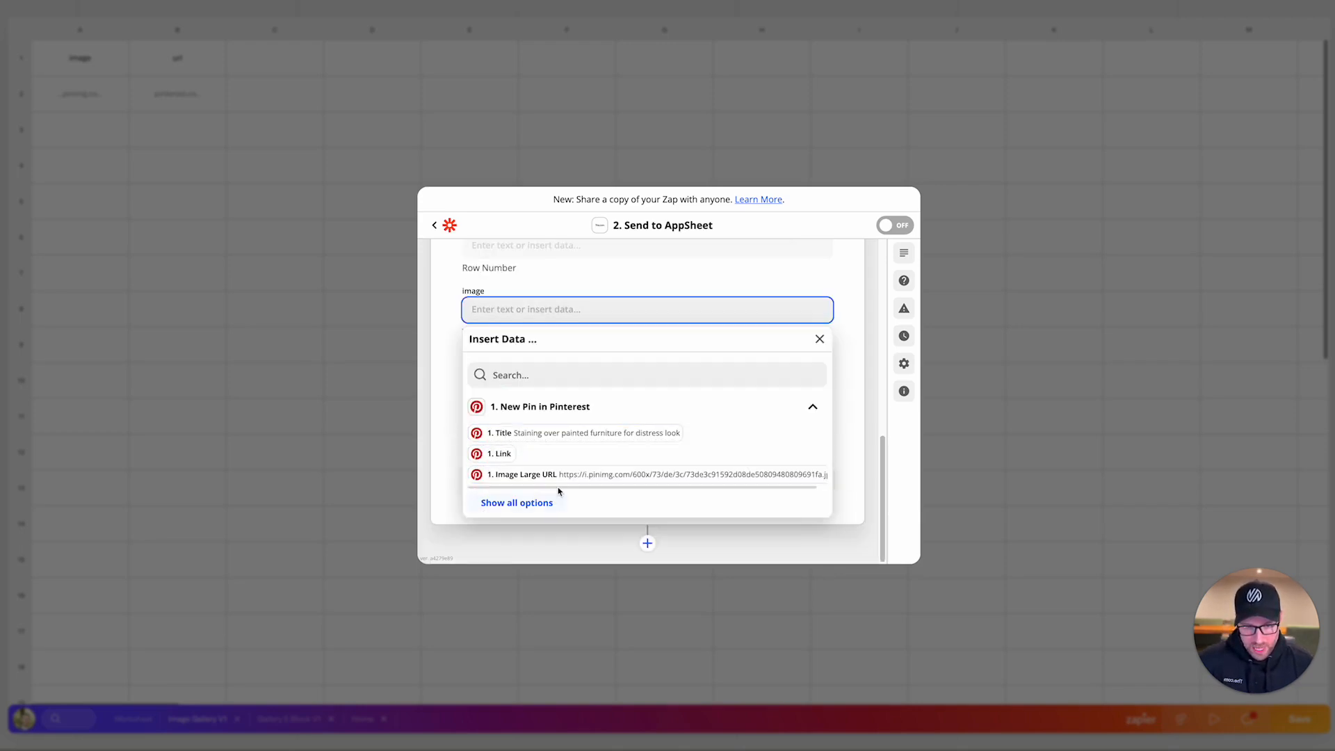
{"action": "left_click", "coordinate": [516, 502]}
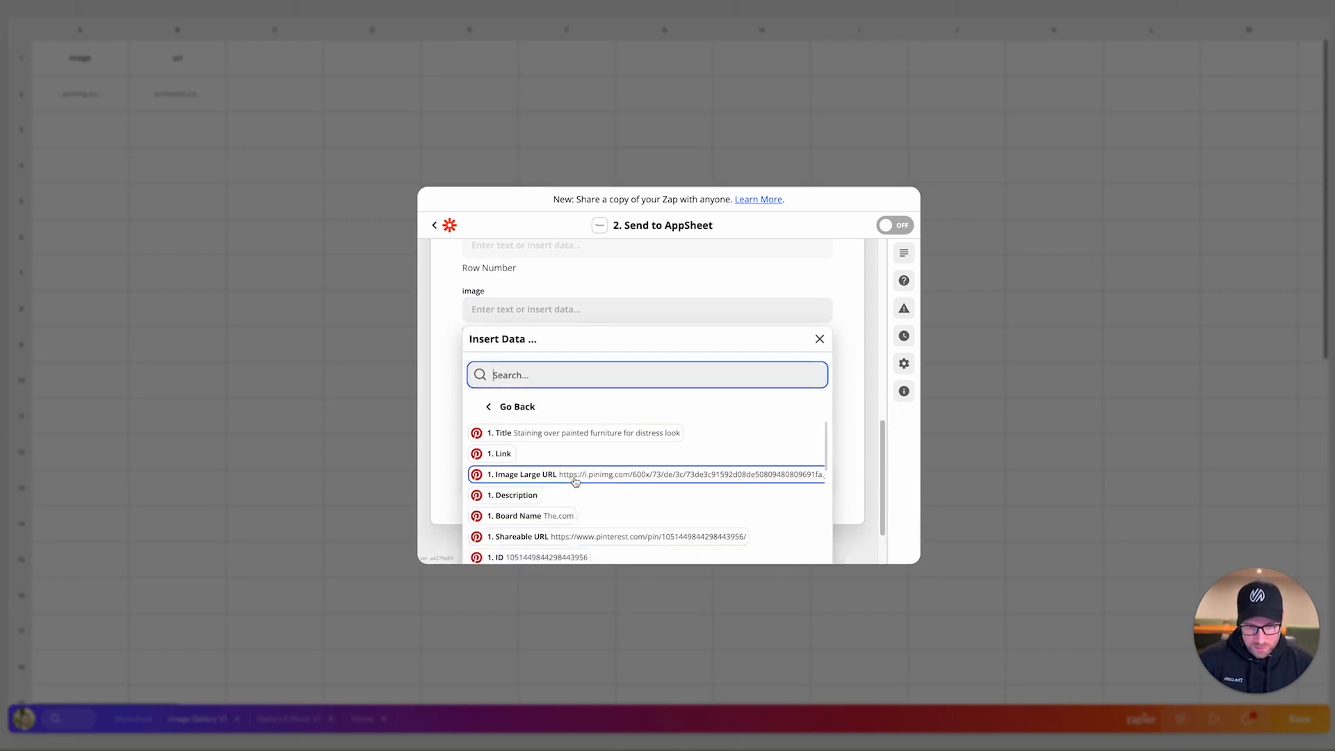
{"action": "mouse_move", "coordinate": [559, 506]}
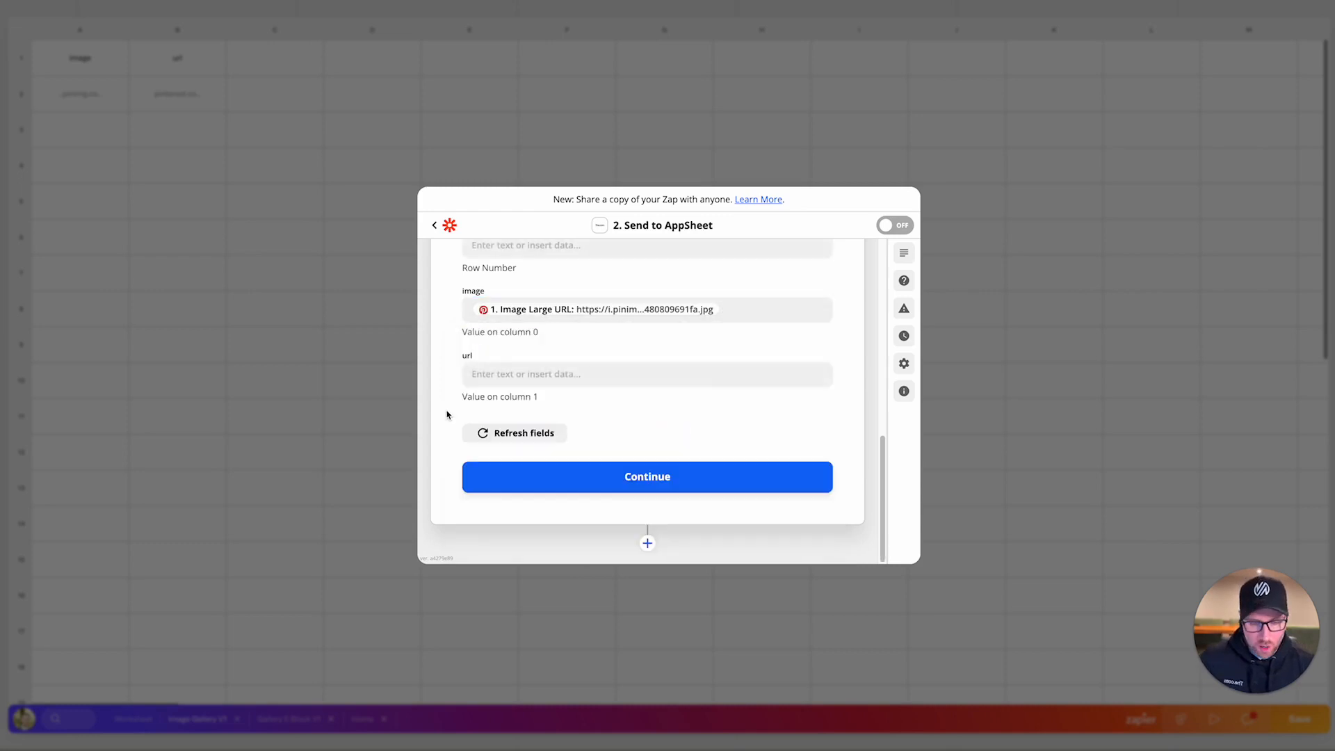
- Map the url field to the pin's 1. Shareable URL value
{"action": "left_click", "coordinate": [647, 374]}
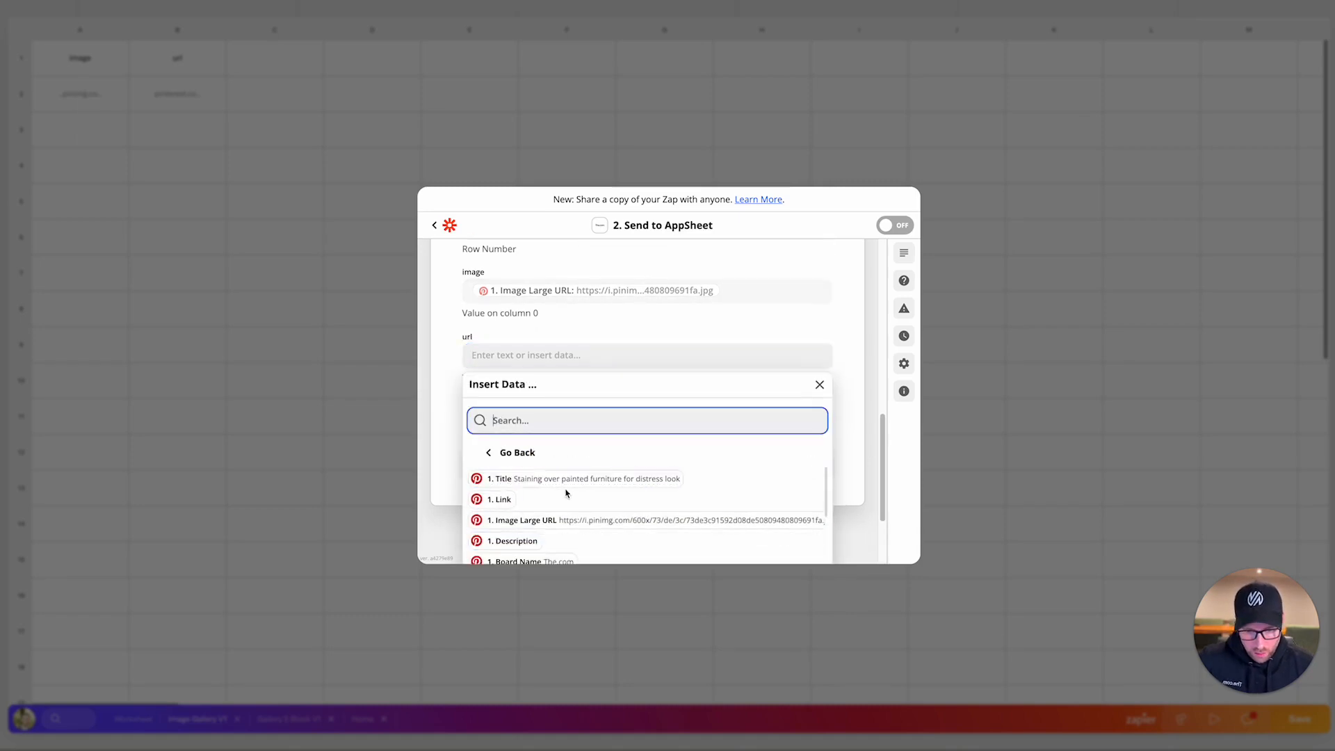
{"action": "scroll", "scroll_direction": "down", "scroll_amount": 3}
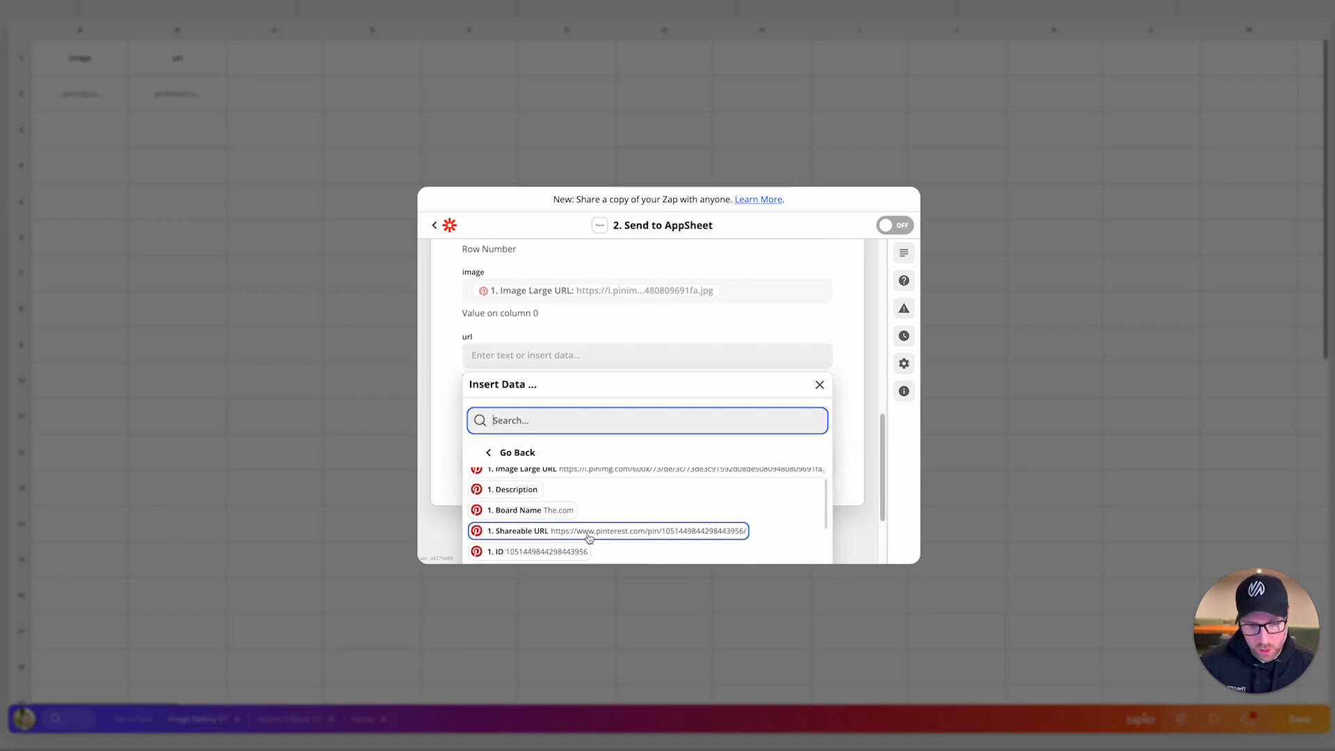
{"action": "mouse_move", "coordinate": [598, 539]}
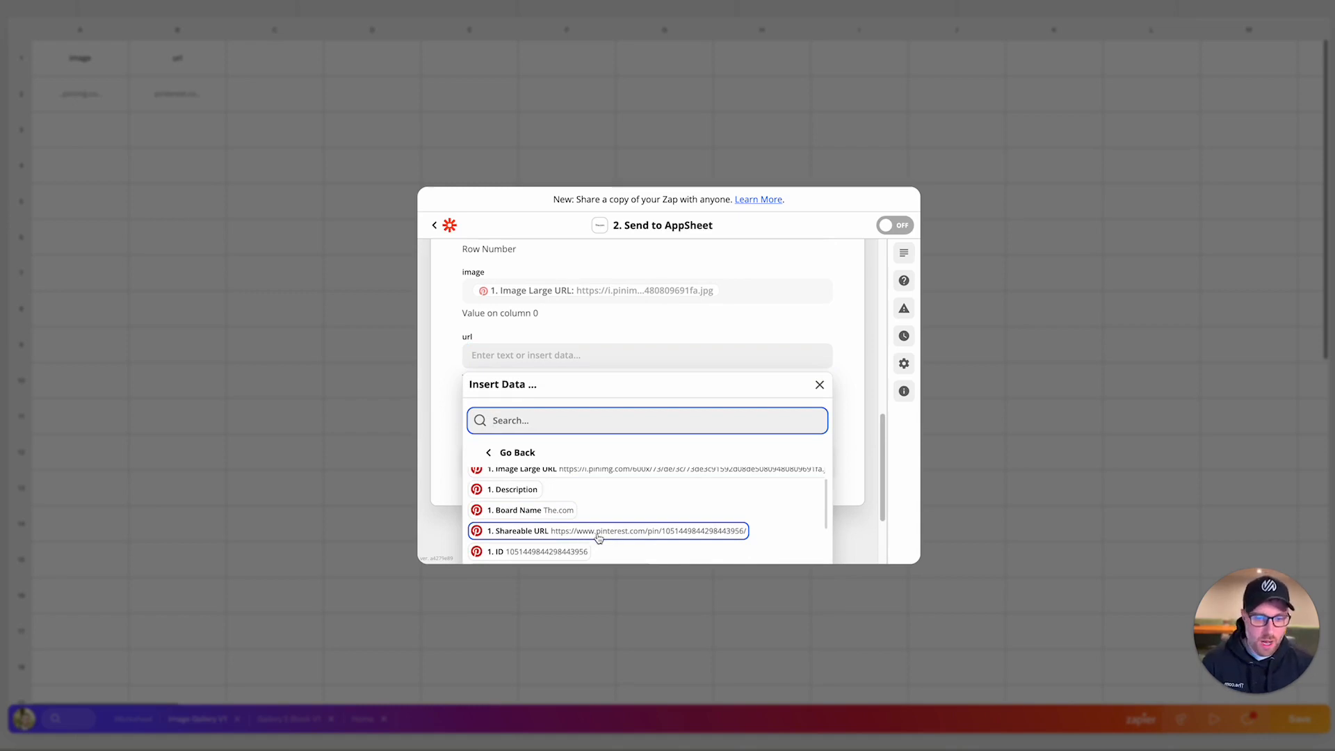
{"action": "left_click", "coordinate": [608, 530]}
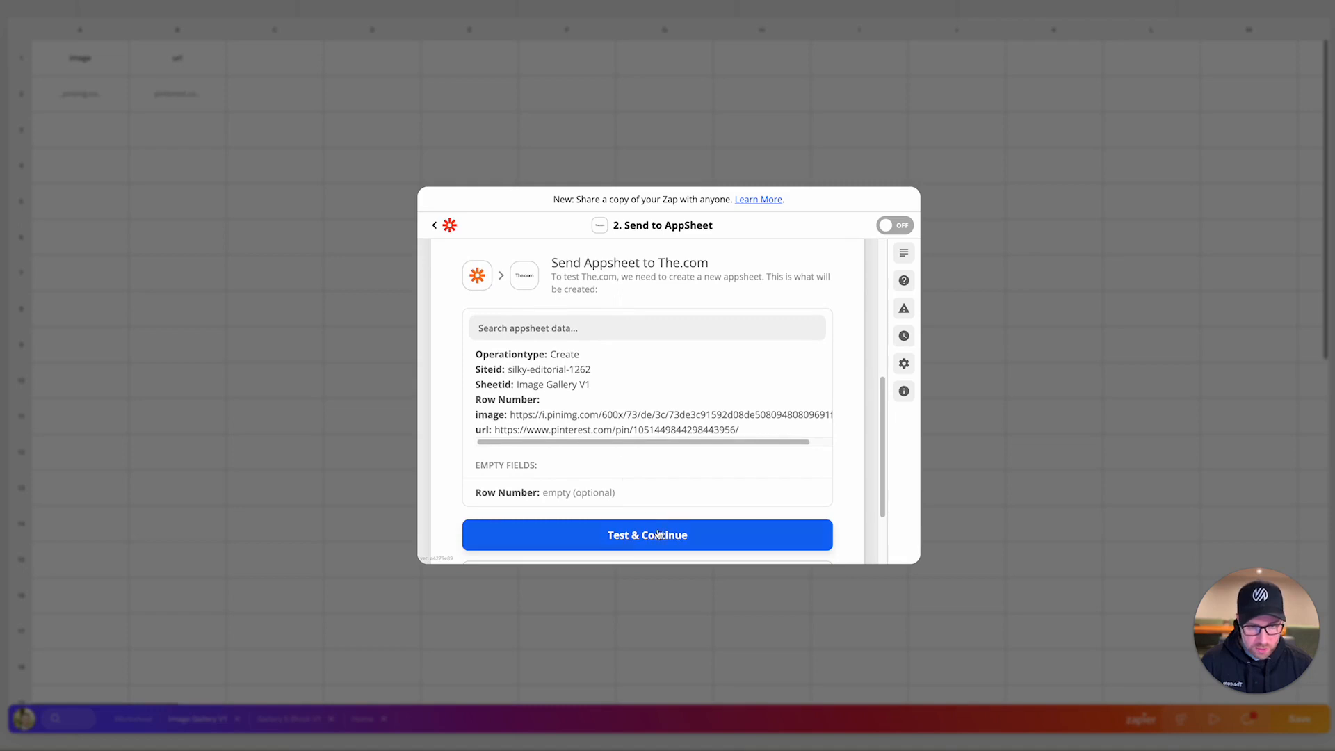
- Run Test & Continue to send a sample row to The.com, then switch the zap ON
{"action": "left_click", "coordinate": [647, 534]}
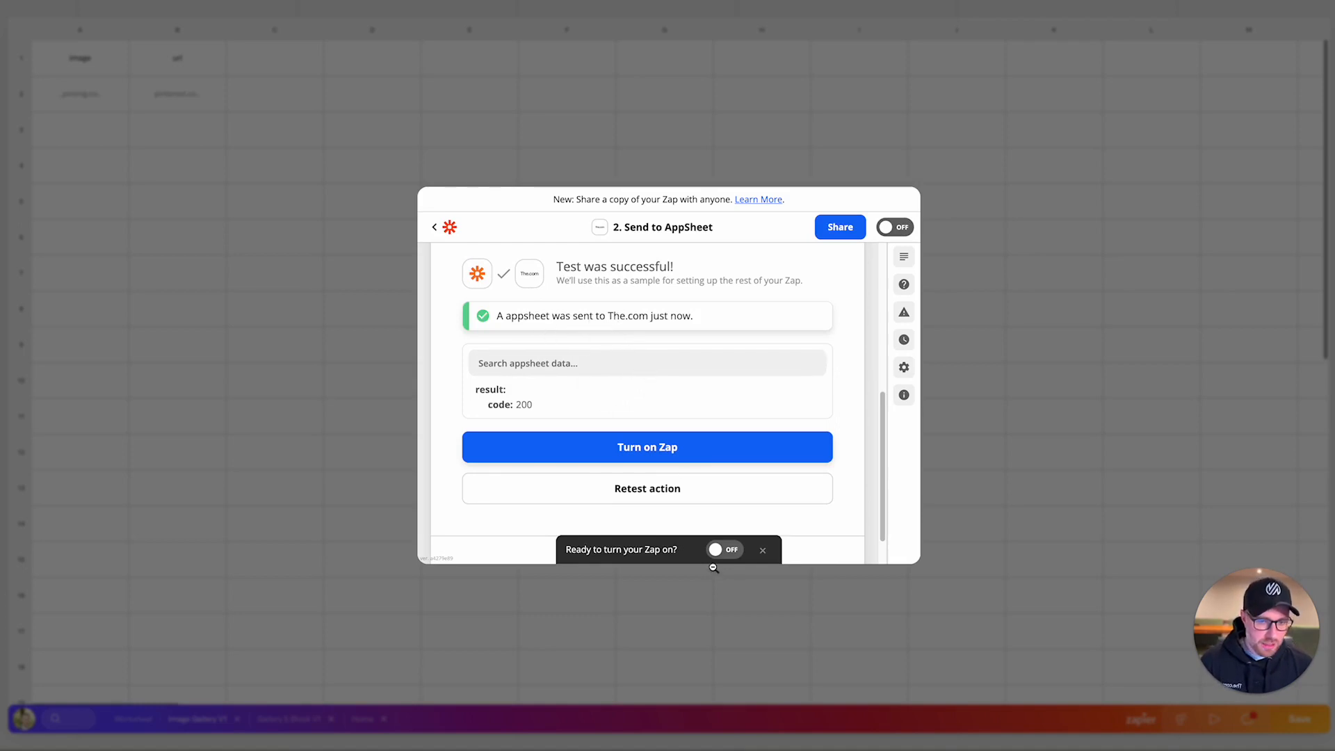
{"action": "left_click", "coordinate": [722, 550]}
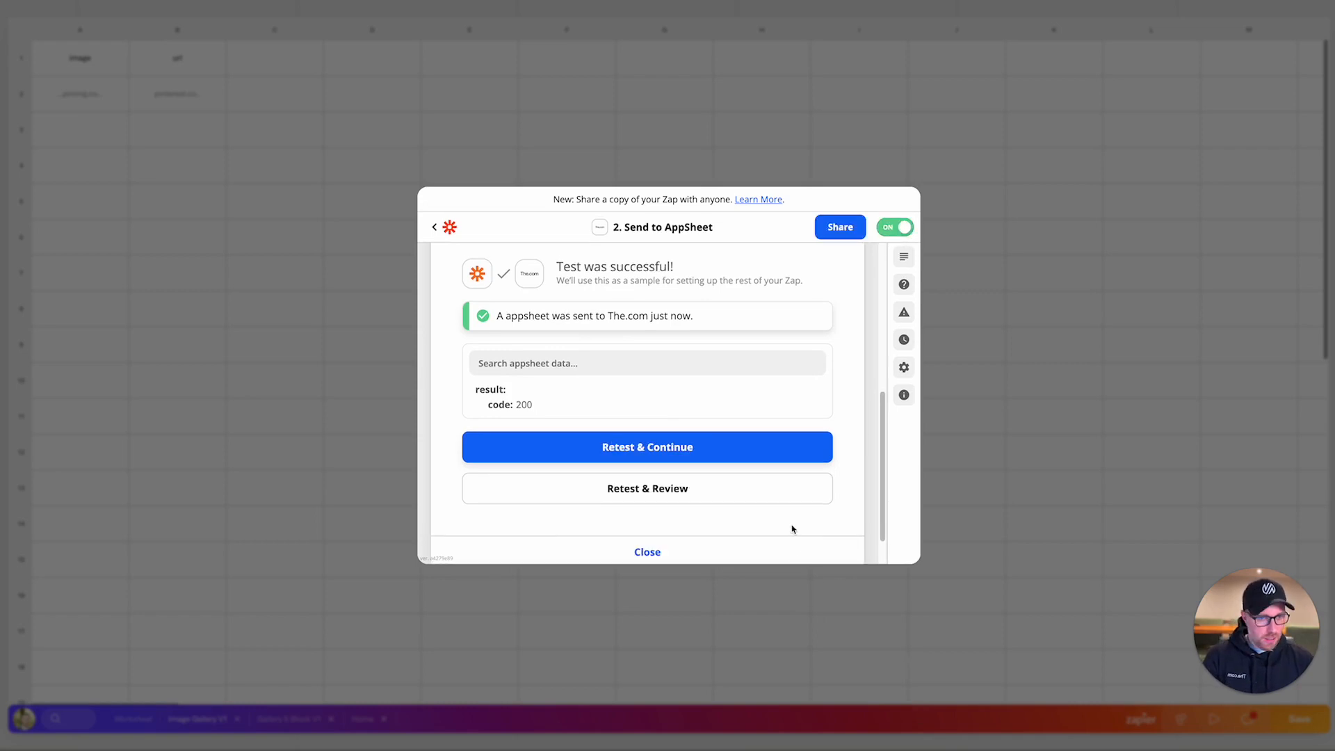
- Close the Zapier dialog and return to The.com's Home page editor
{"action": "left_click", "coordinate": [646, 553]}
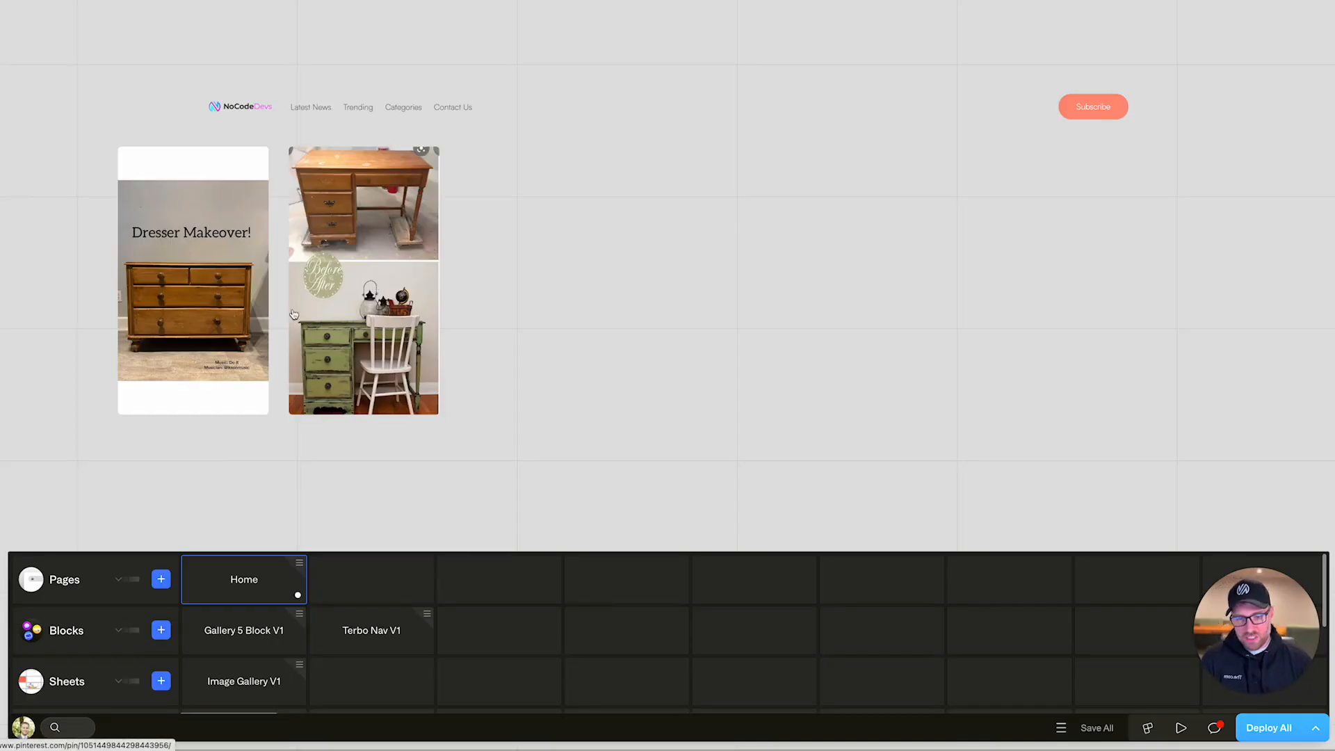
{"action": "mouse_move", "coordinate": [290, 280]}
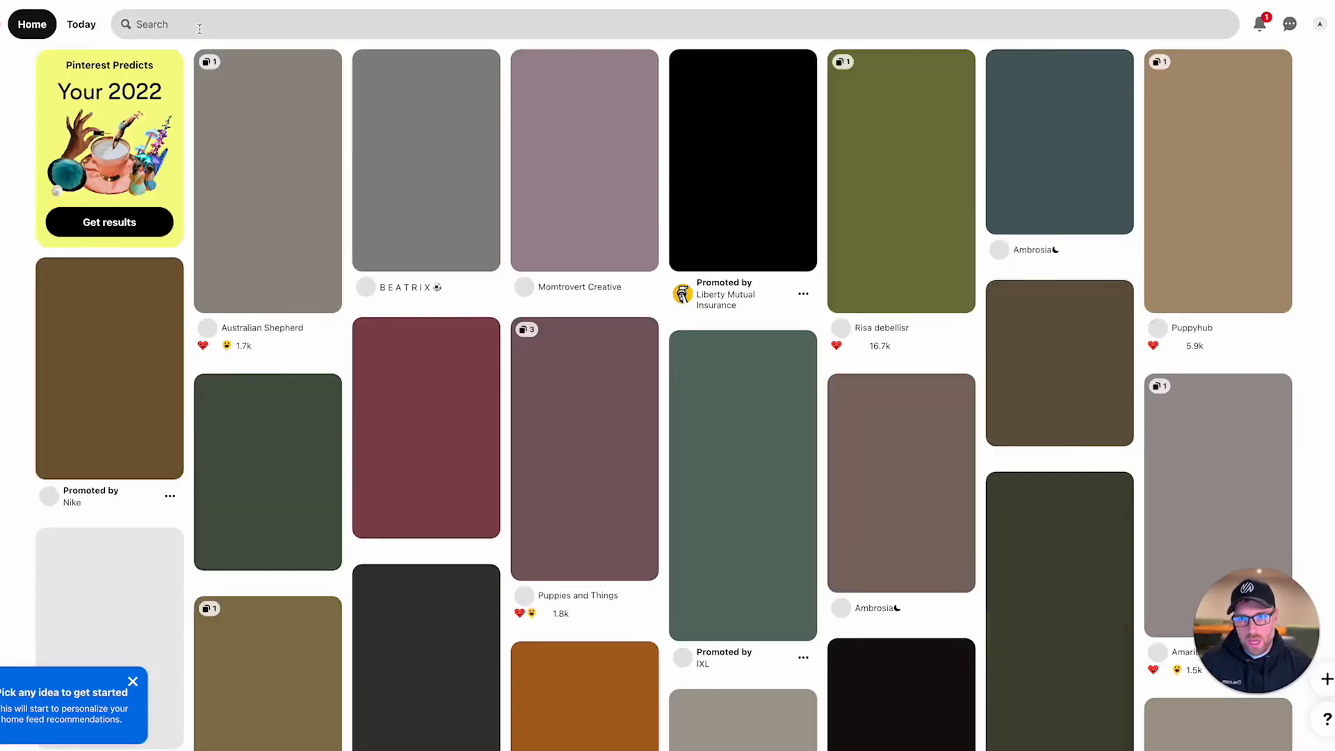
- Search Pinterest for 'furnity' and save the shoe cabinet pin to the The.com board
{"action": "type", "text": "furnity"}
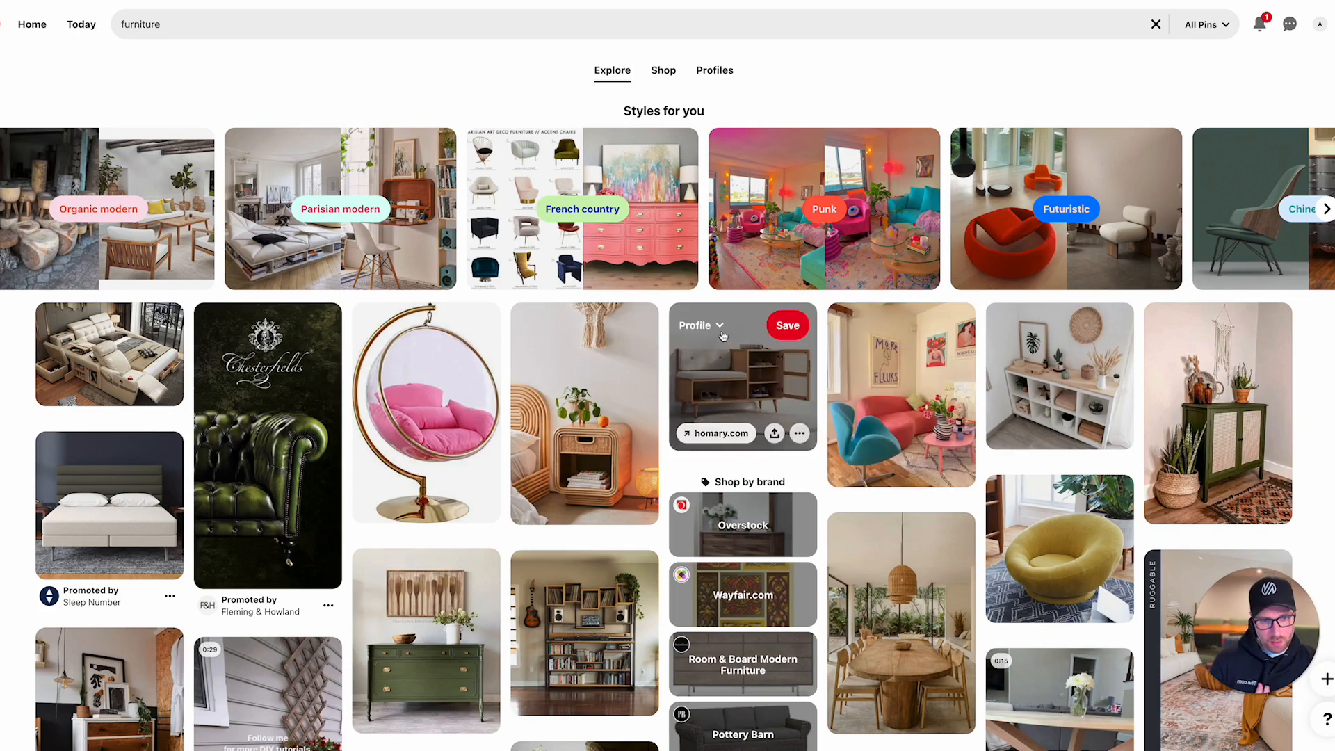
{"action": "left_click", "coordinate": [786, 325]}
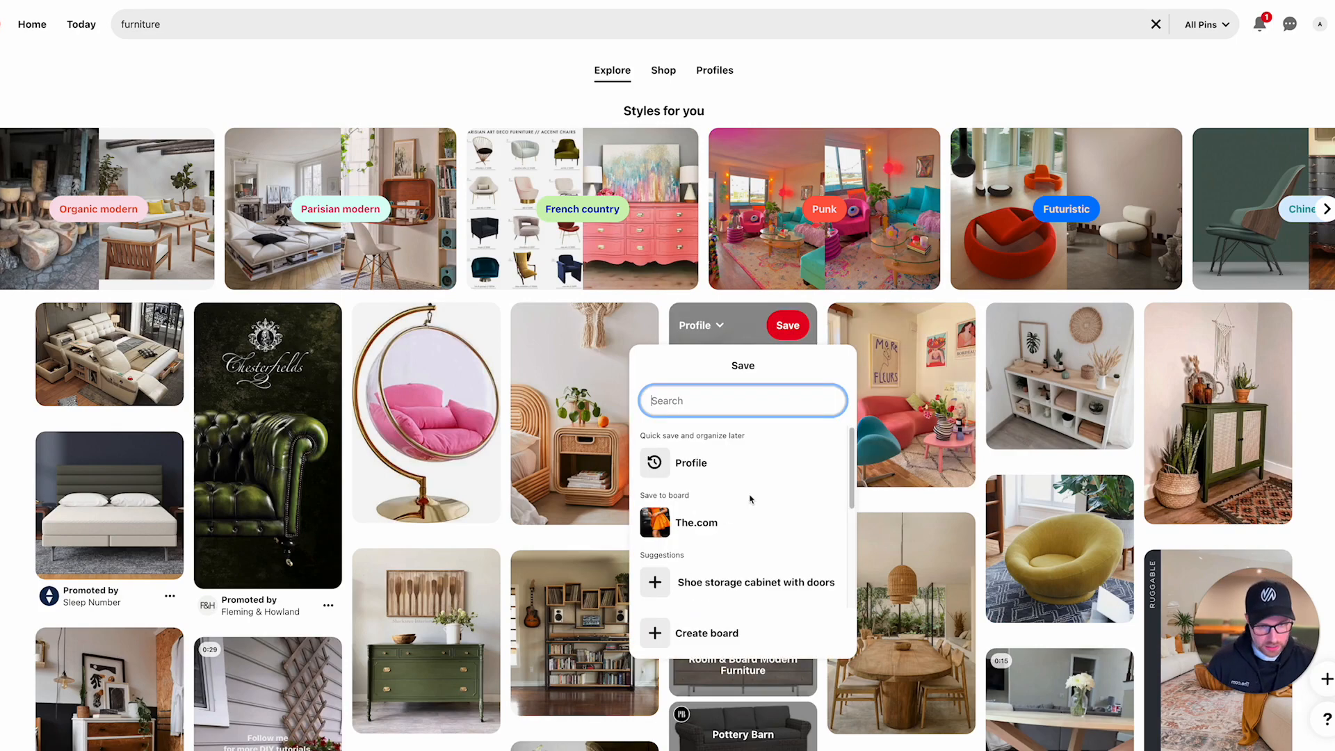
{"action": "left_click", "coordinate": [696, 523]}
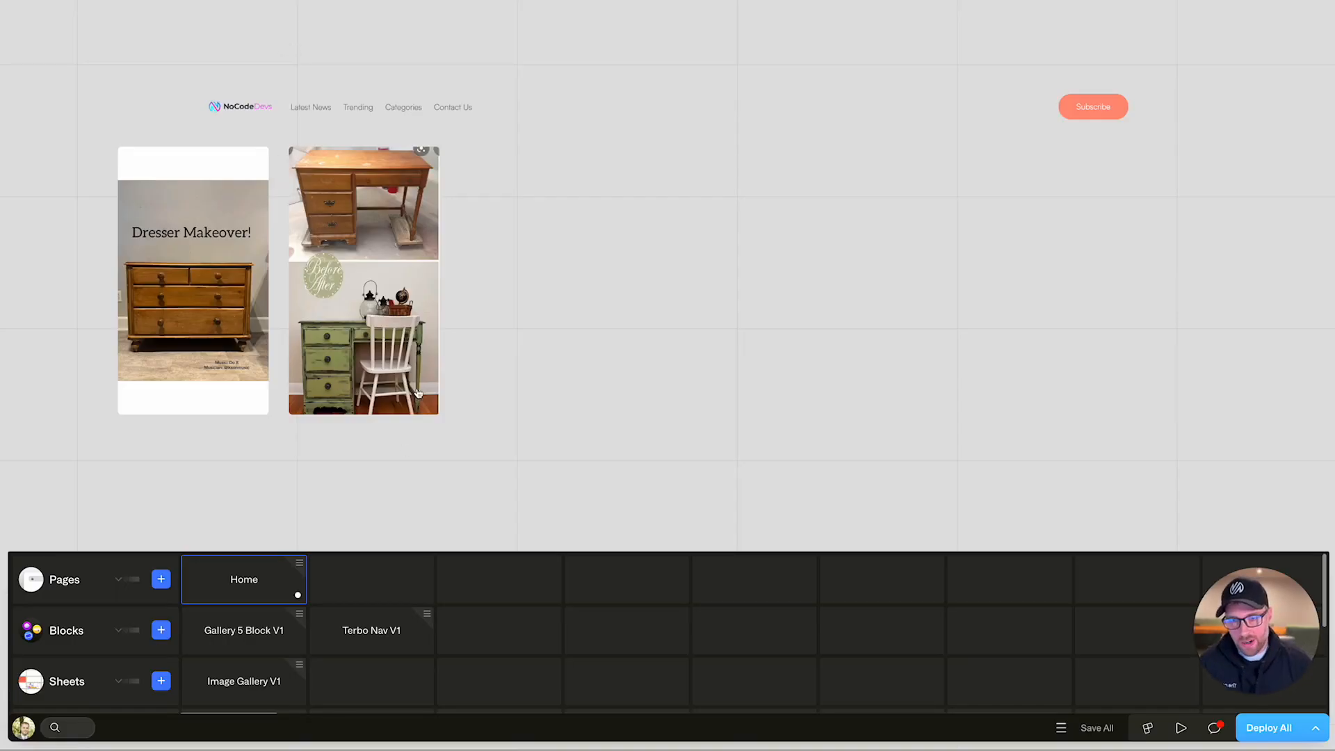
{"action": "mouse_move", "coordinate": [392, 177]}
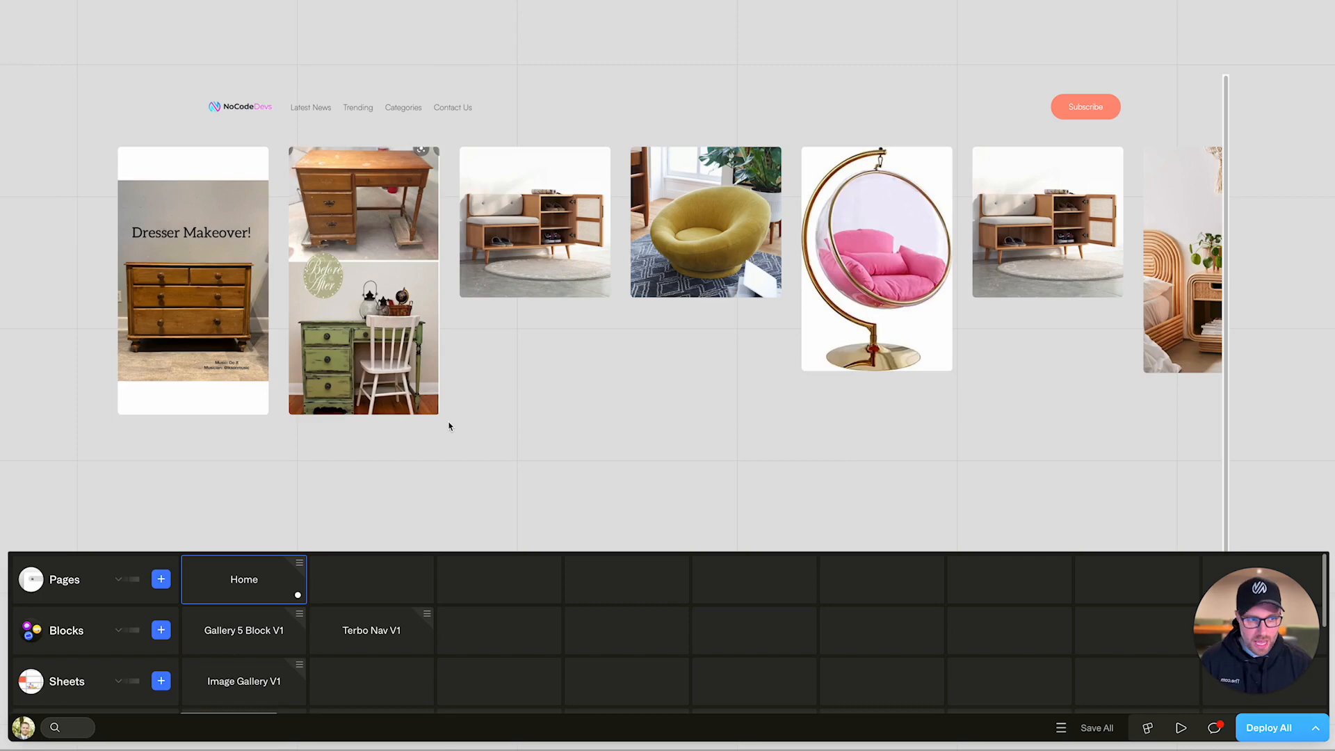
{"action": "mouse_move", "coordinate": [561, 313]}
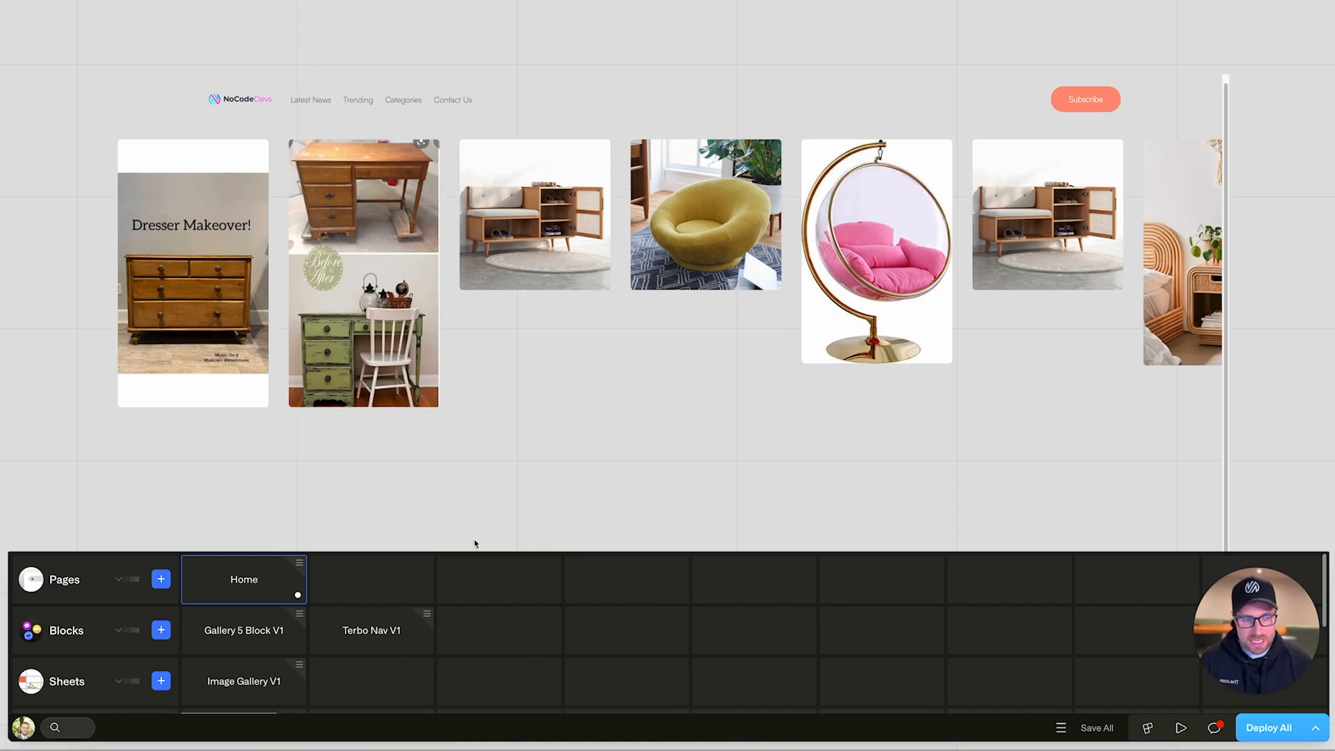
{"action": "mouse_move", "coordinate": [463, 458]}
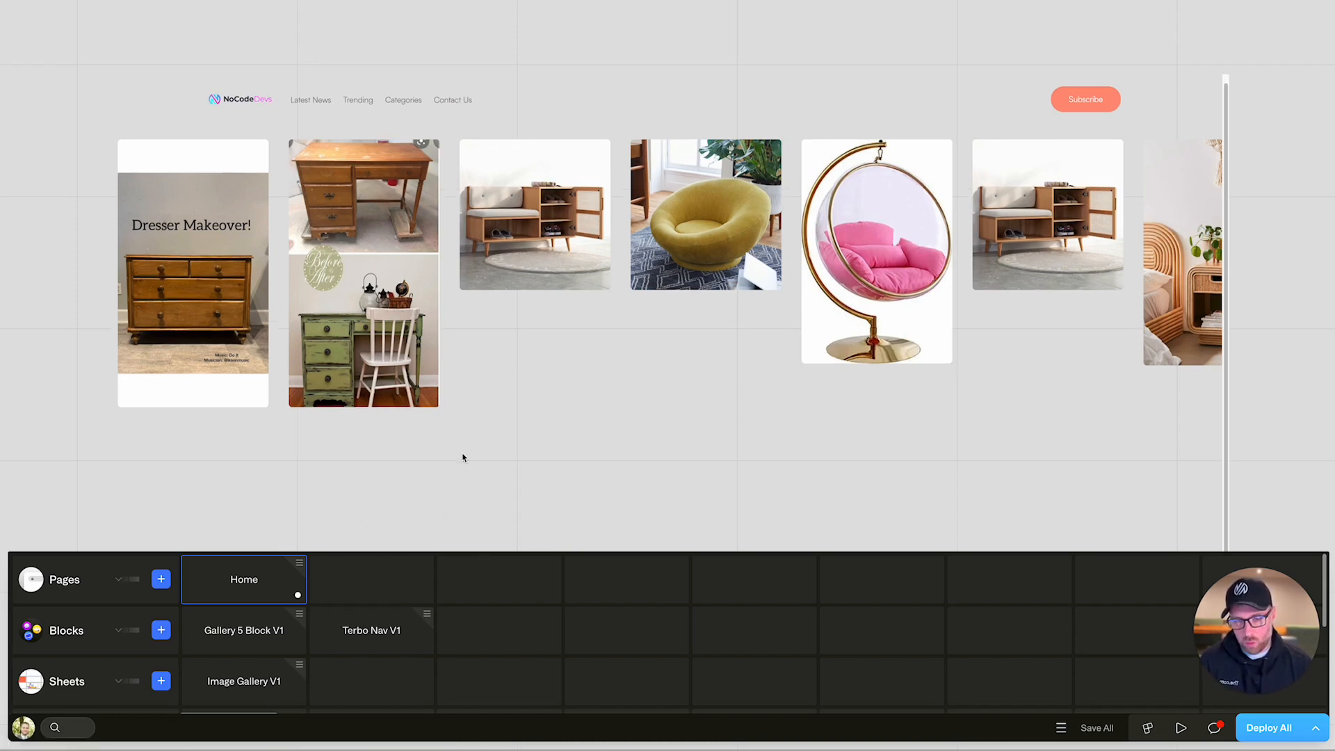
- Open the Image Gallery V1 sheet from the bottom panel's Sheets row
{"action": "left_click", "coordinate": [370, 630]}
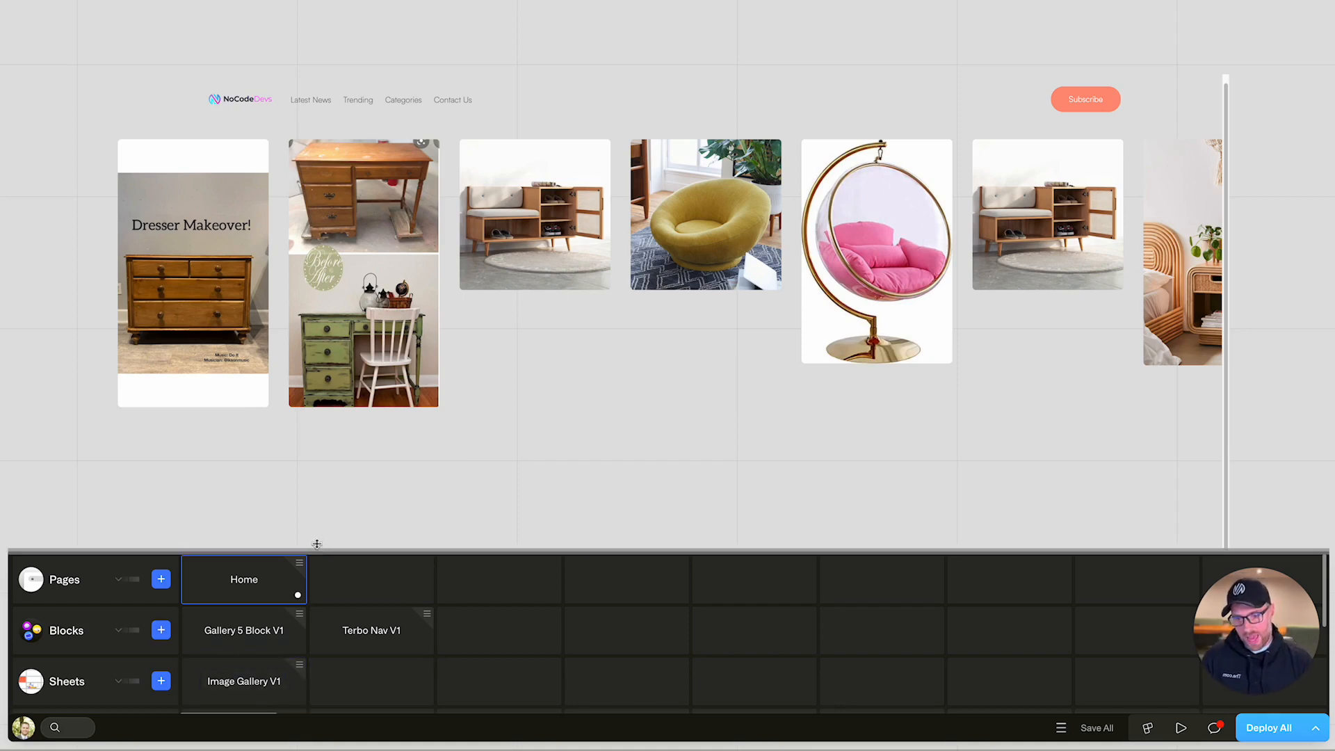
{"action": "left_click_drag", "start_coordinate": [318, 545], "coordinate": [339, 406]}
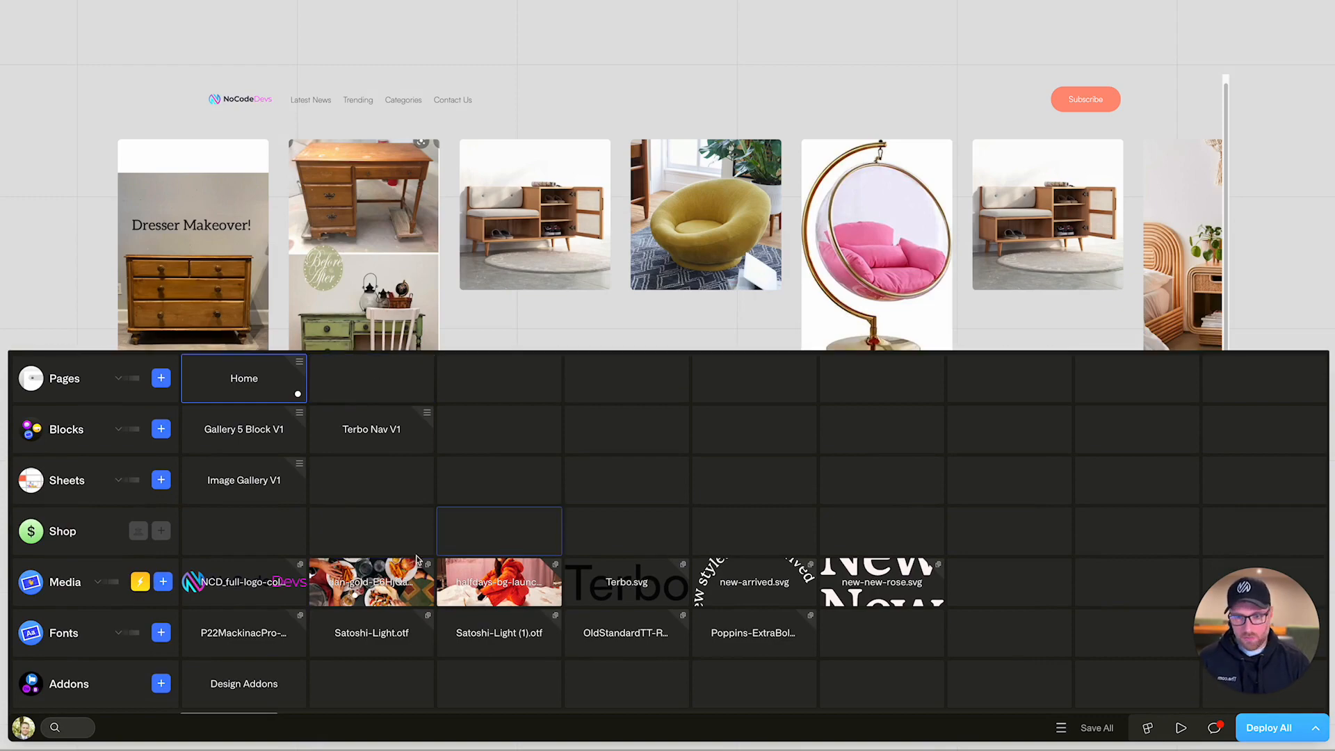
{"action": "left_click", "coordinate": [243, 480]}
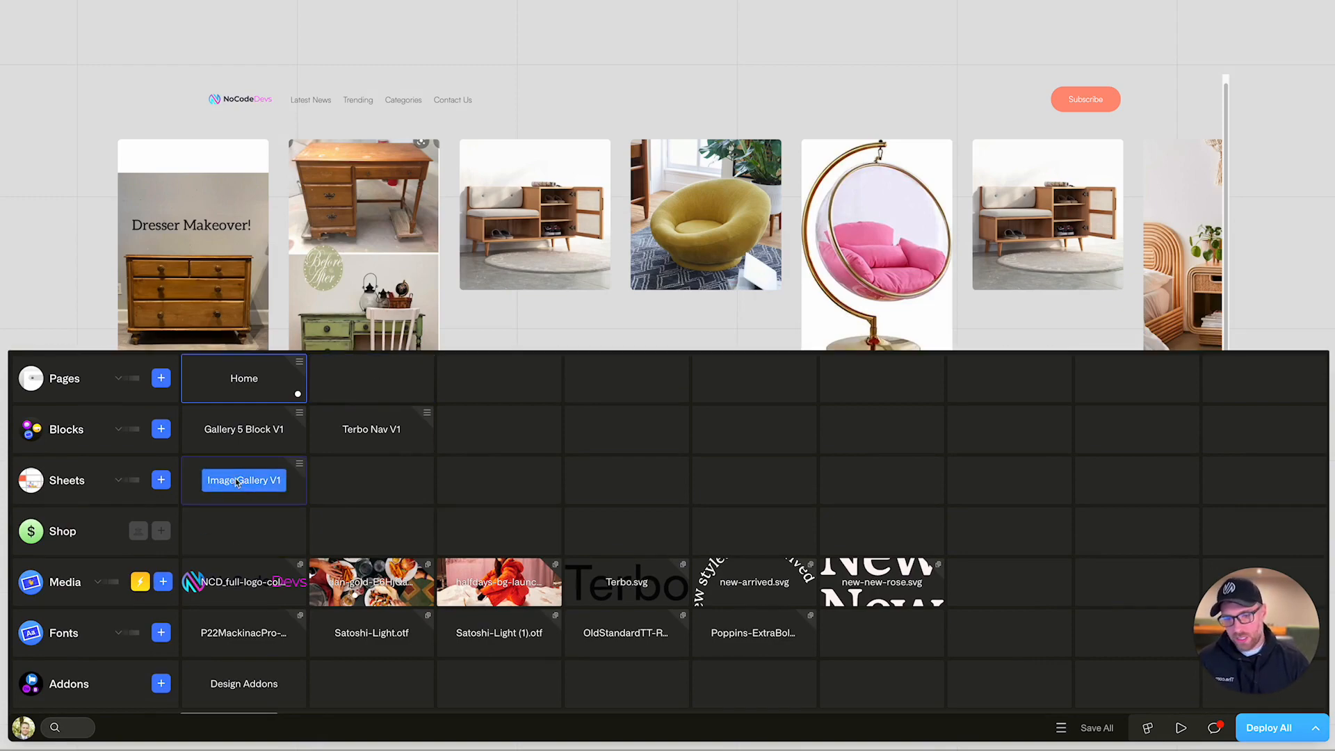
{"action": "left_click", "coordinate": [244, 480]}
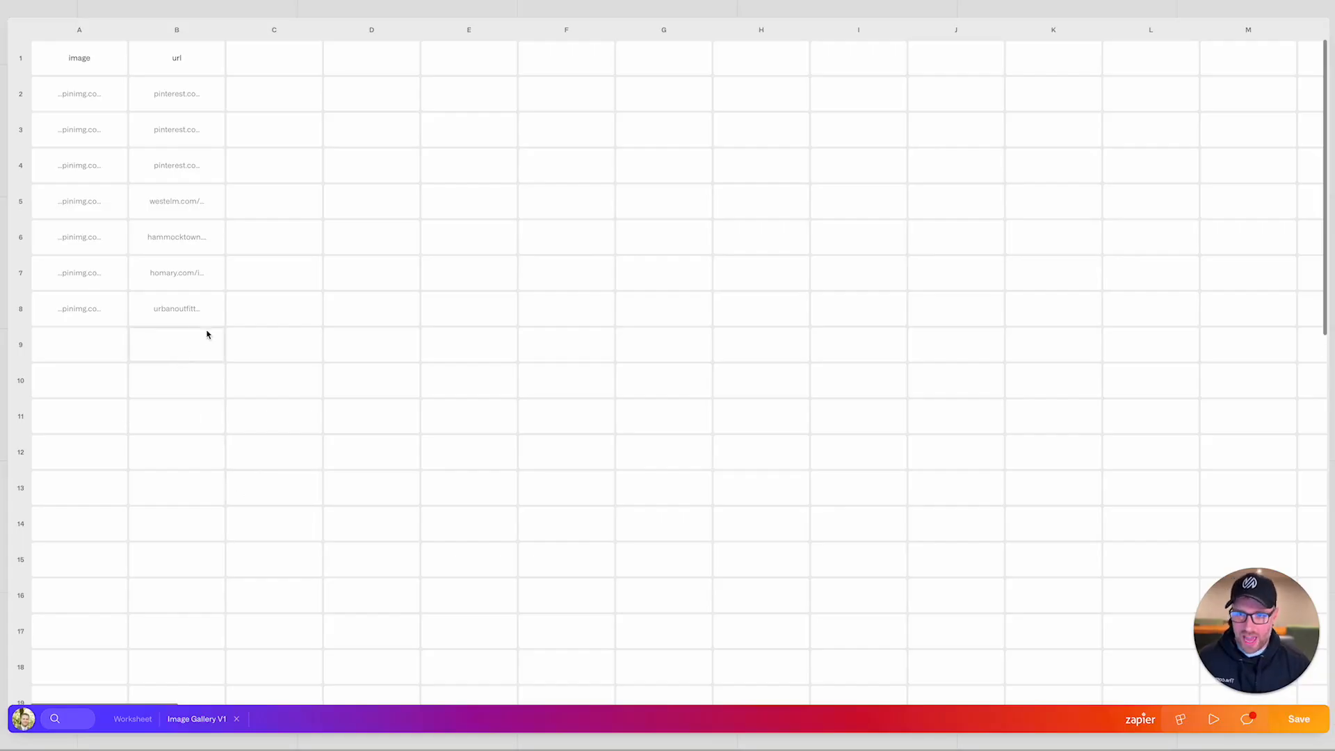
- Inspect the pin rows and delete the westelm.com row from the sheet
{"action": "left_click", "coordinate": [78, 273]}
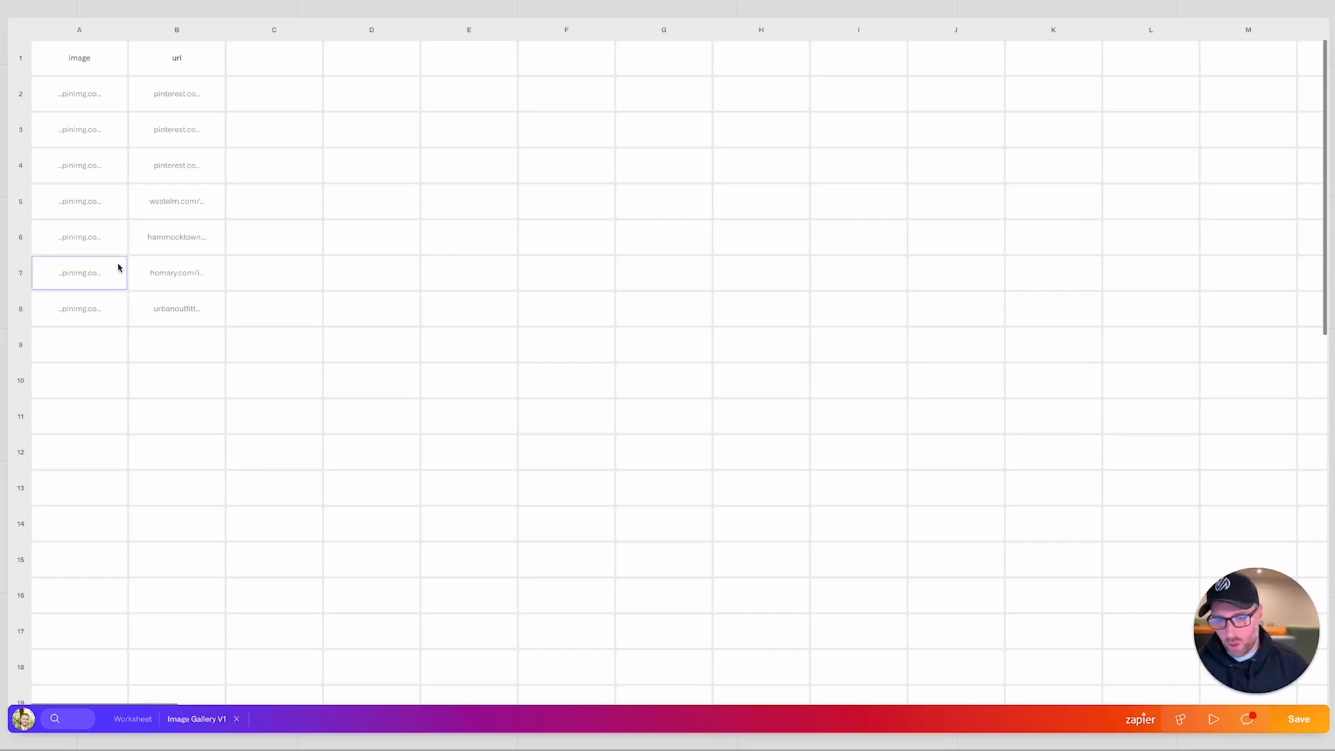
{"action": "left_click", "coordinate": [177, 273]}
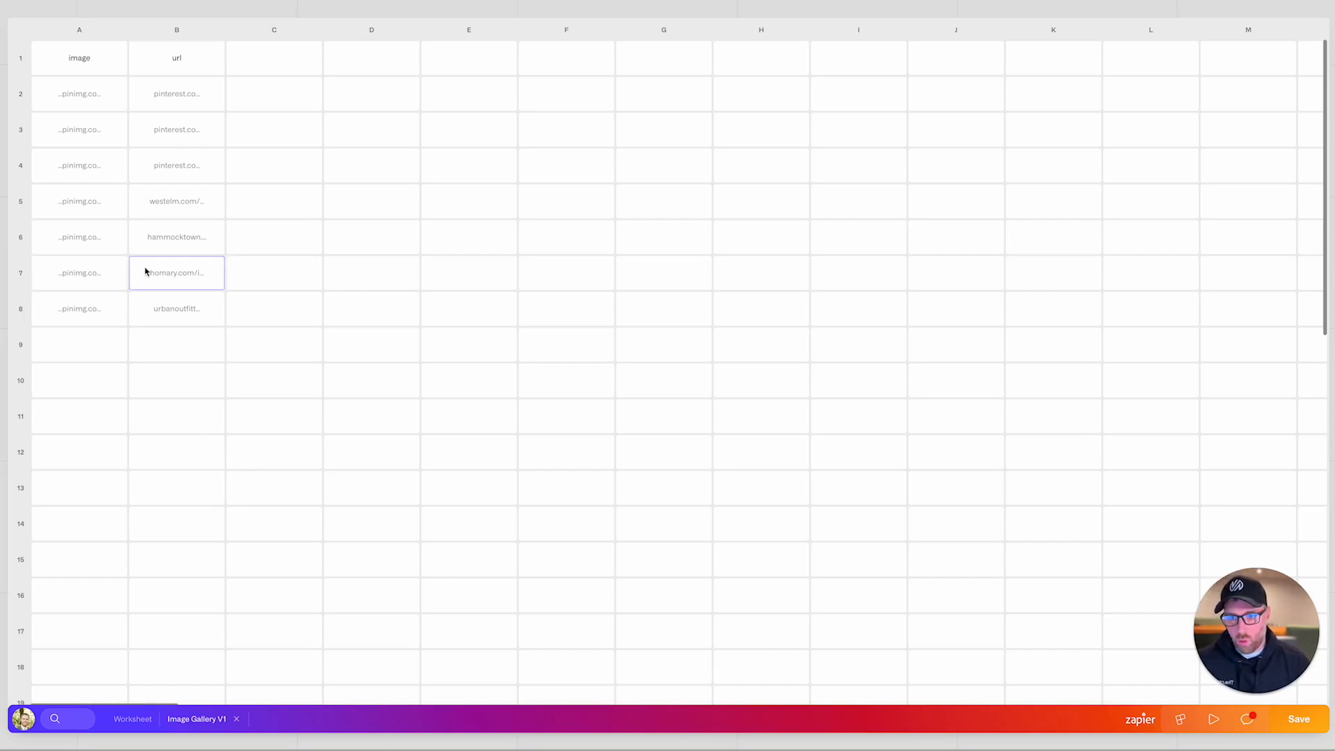
{"action": "left_click", "coordinate": [79, 237]}
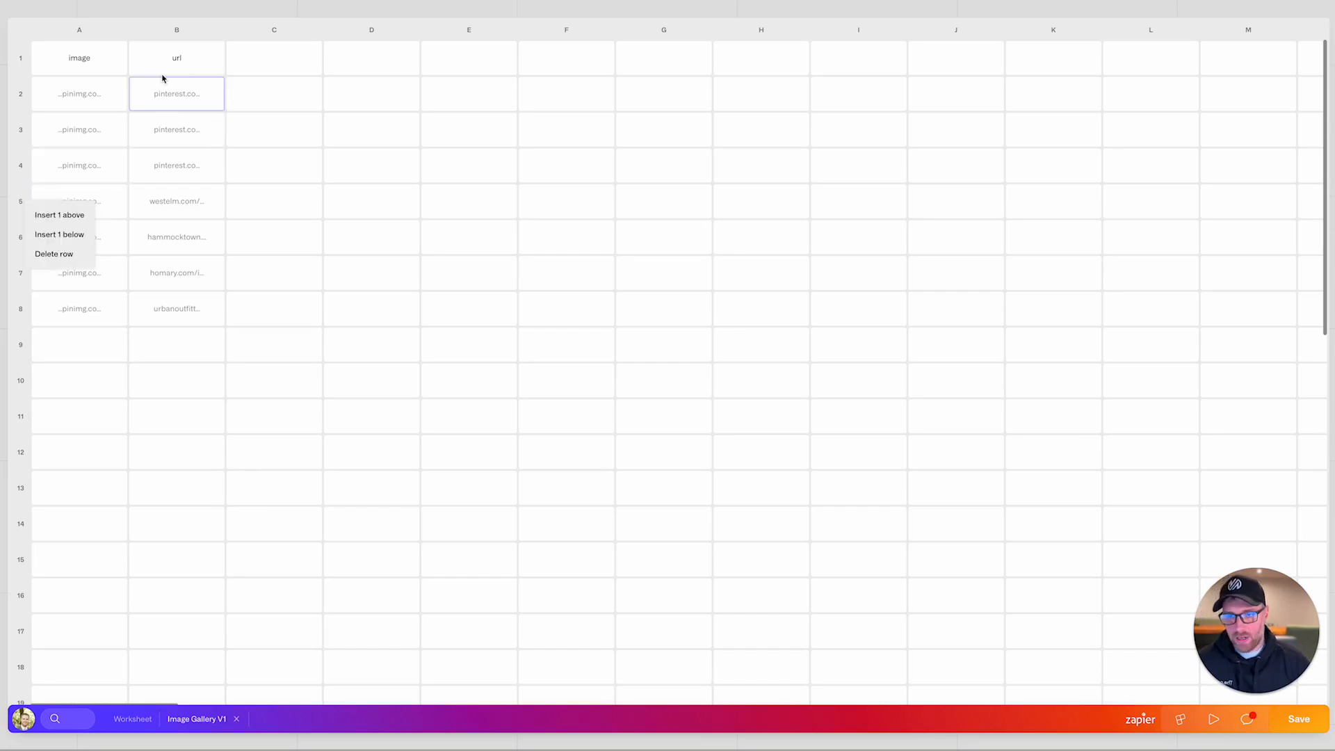
{"action": "left_click", "coordinate": [54, 253]}
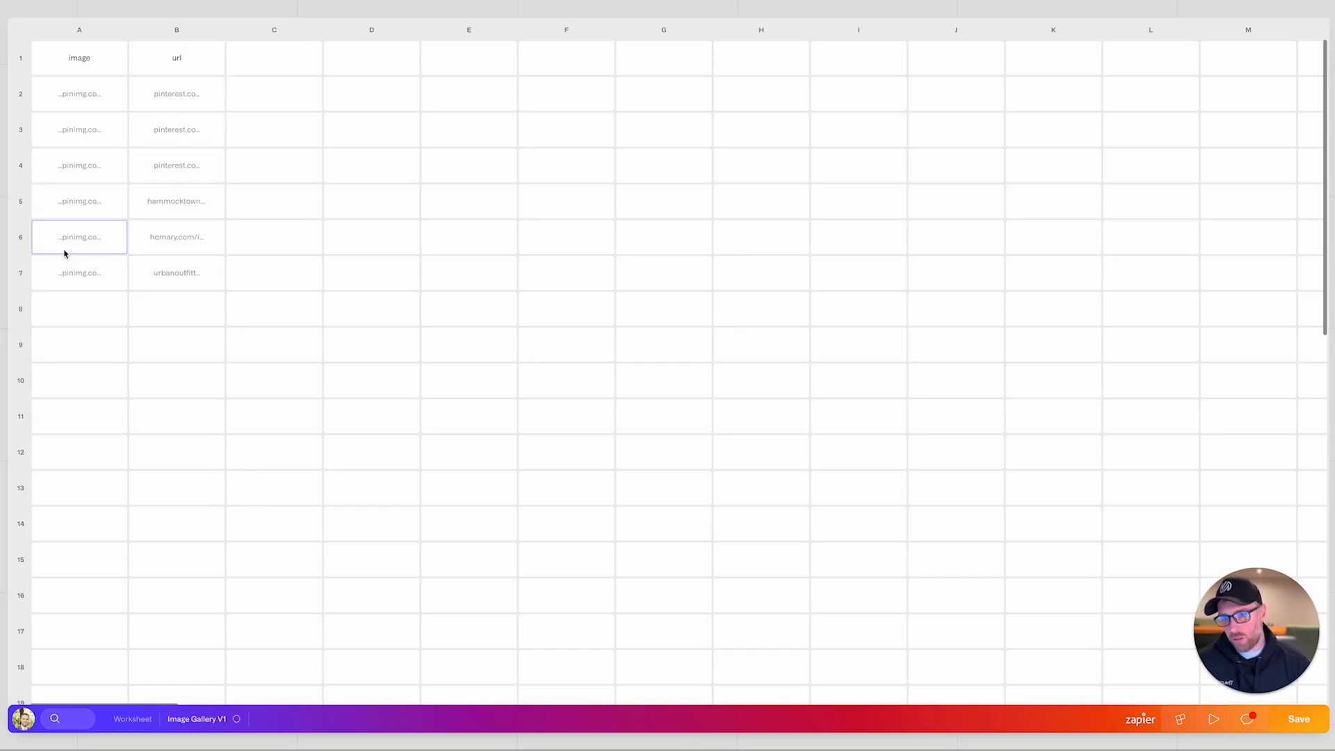
- Review the remaining six pin rows and empty cells, then save the edited sheet
{"action": "left_click", "coordinate": [78, 309]}
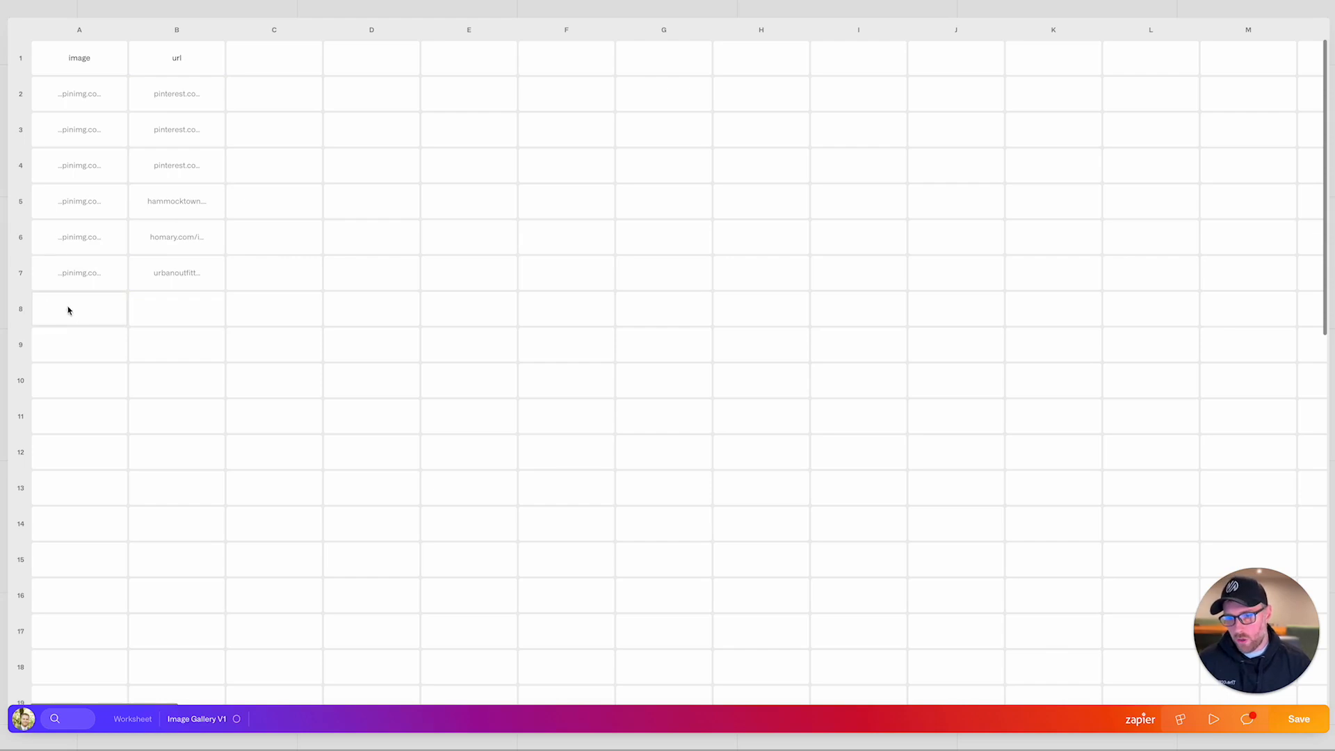
{"action": "left_click", "coordinate": [176, 309]}
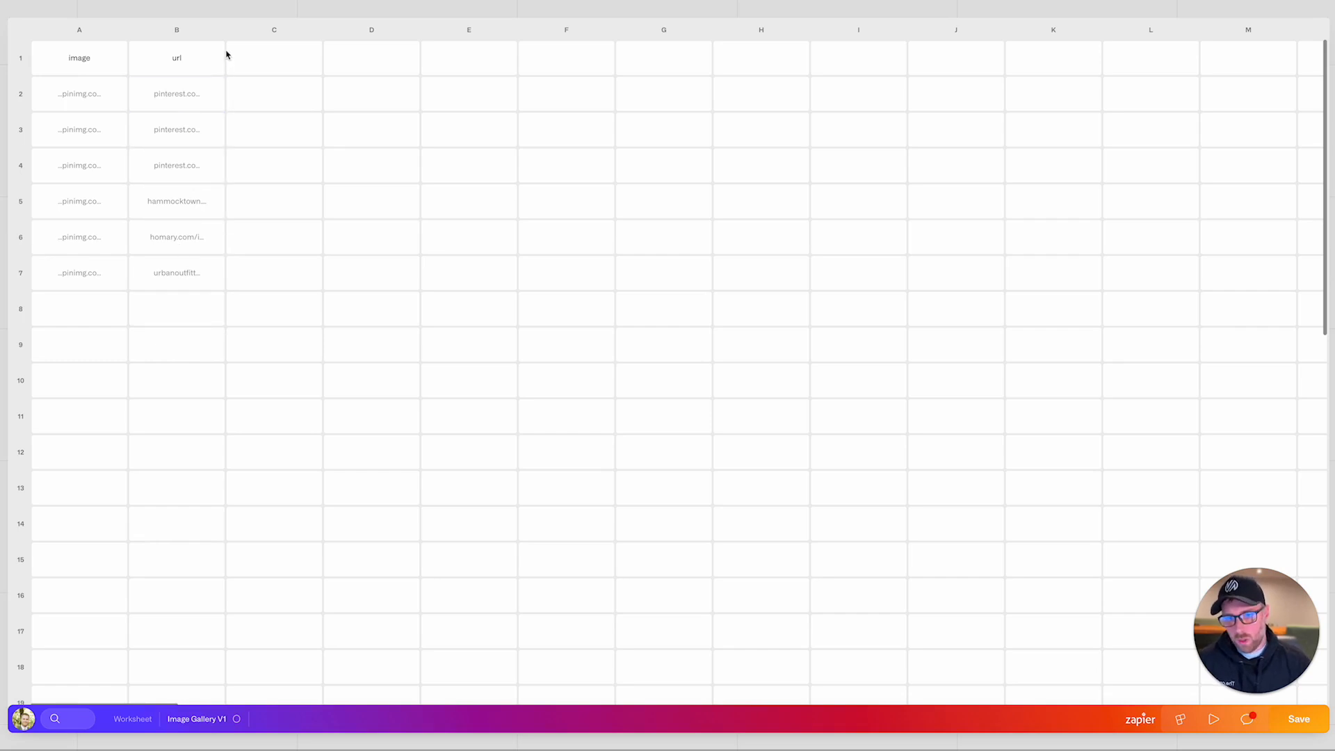
{"action": "left_click", "coordinate": [176, 308]}
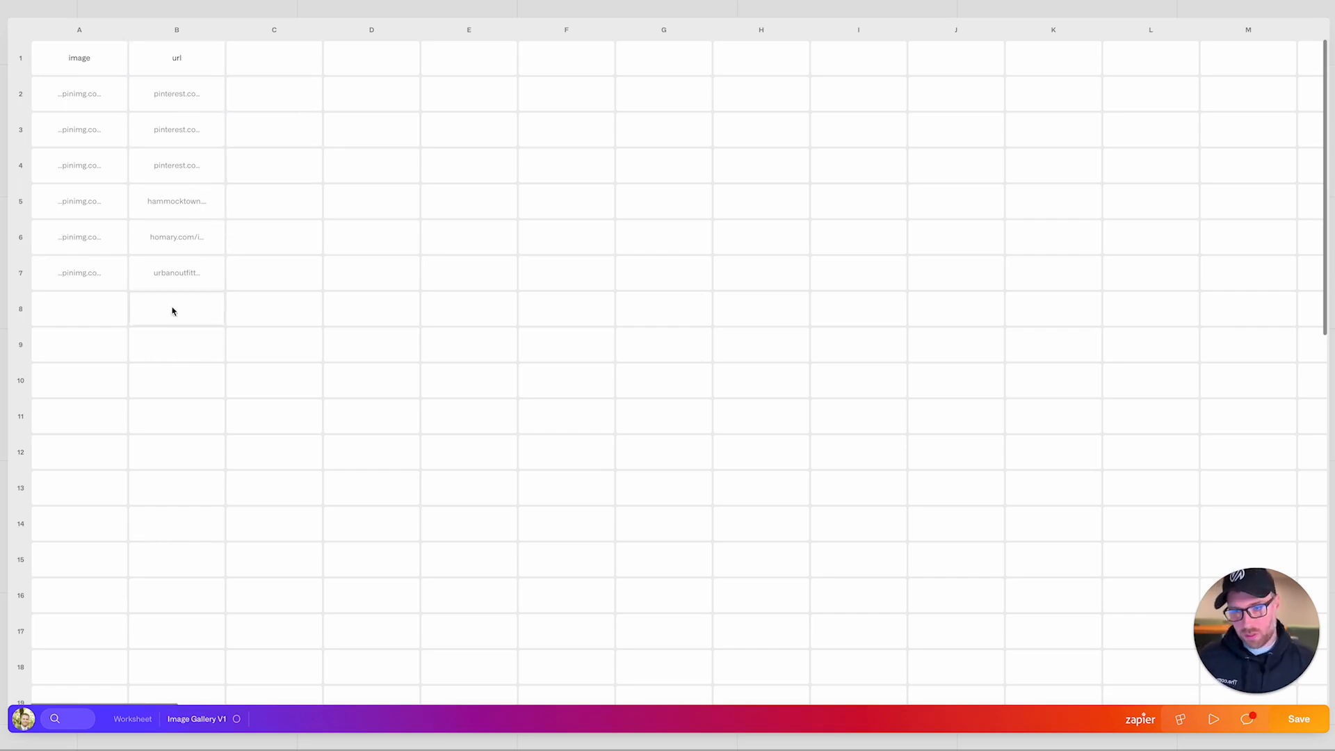
{"action": "left_click", "coordinate": [177, 93]}
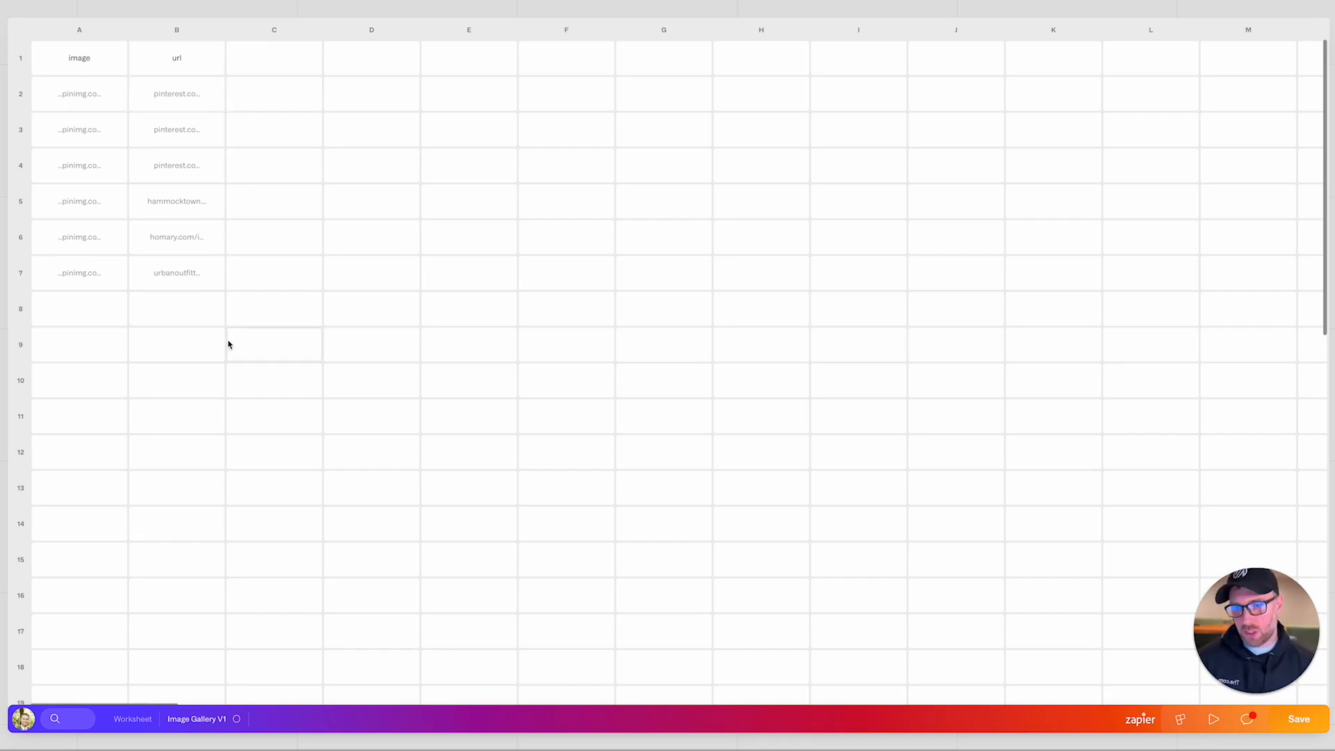
{"action": "left_click", "coordinate": [176, 237]}
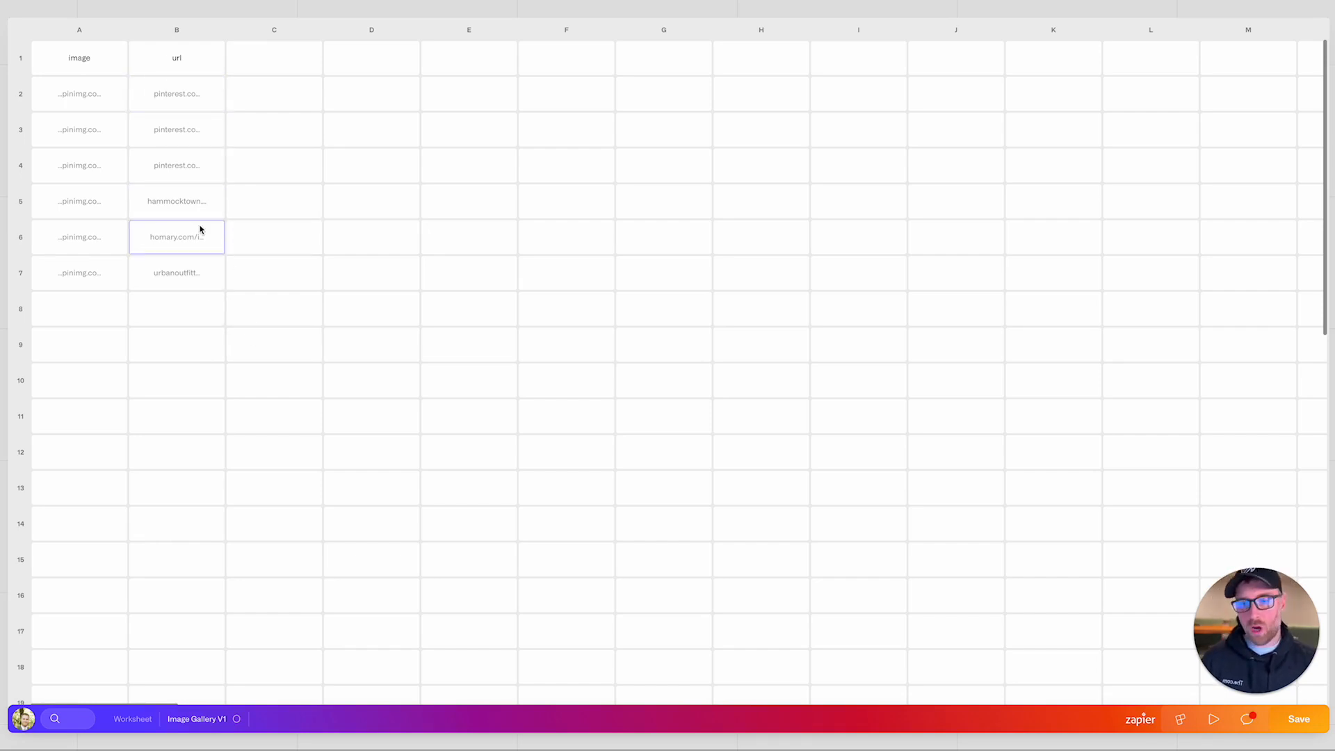
{"action": "left_click", "coordinate": [176, 272]}
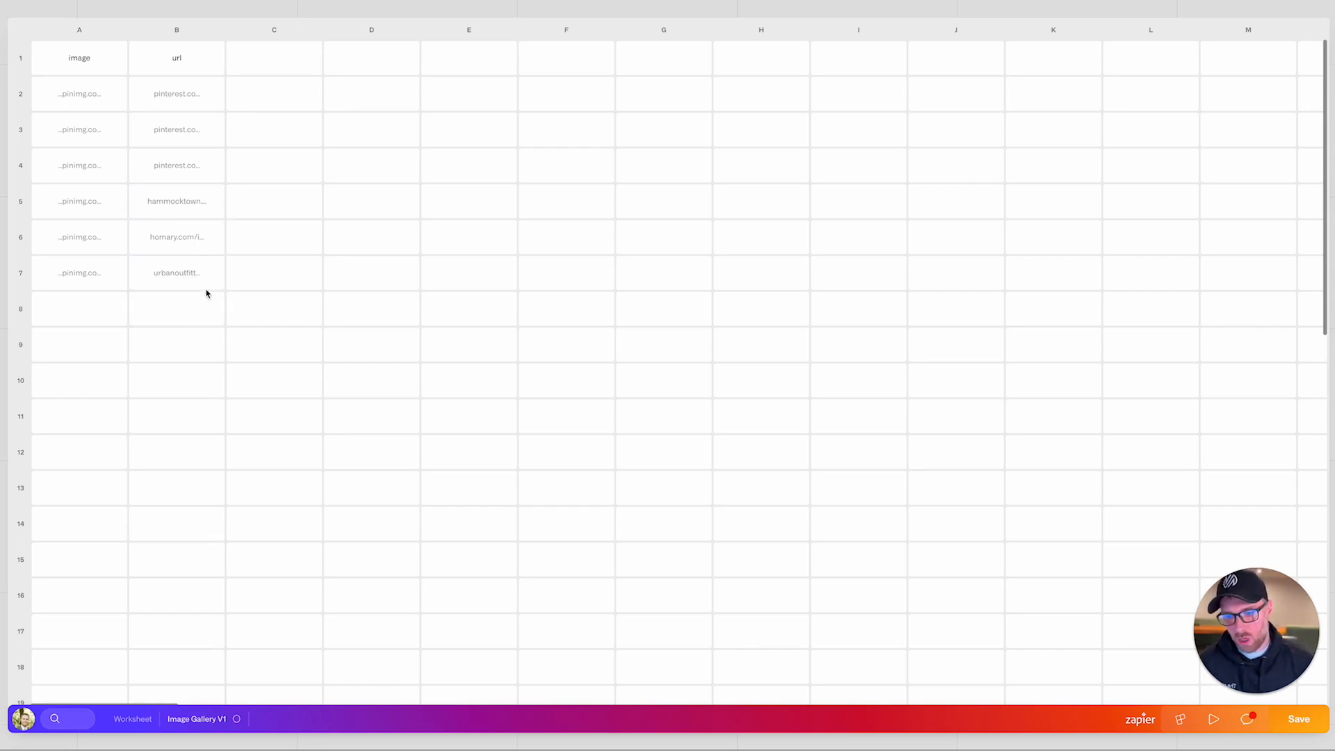
{"action": "left_click", "coordinate": [177, 273]}
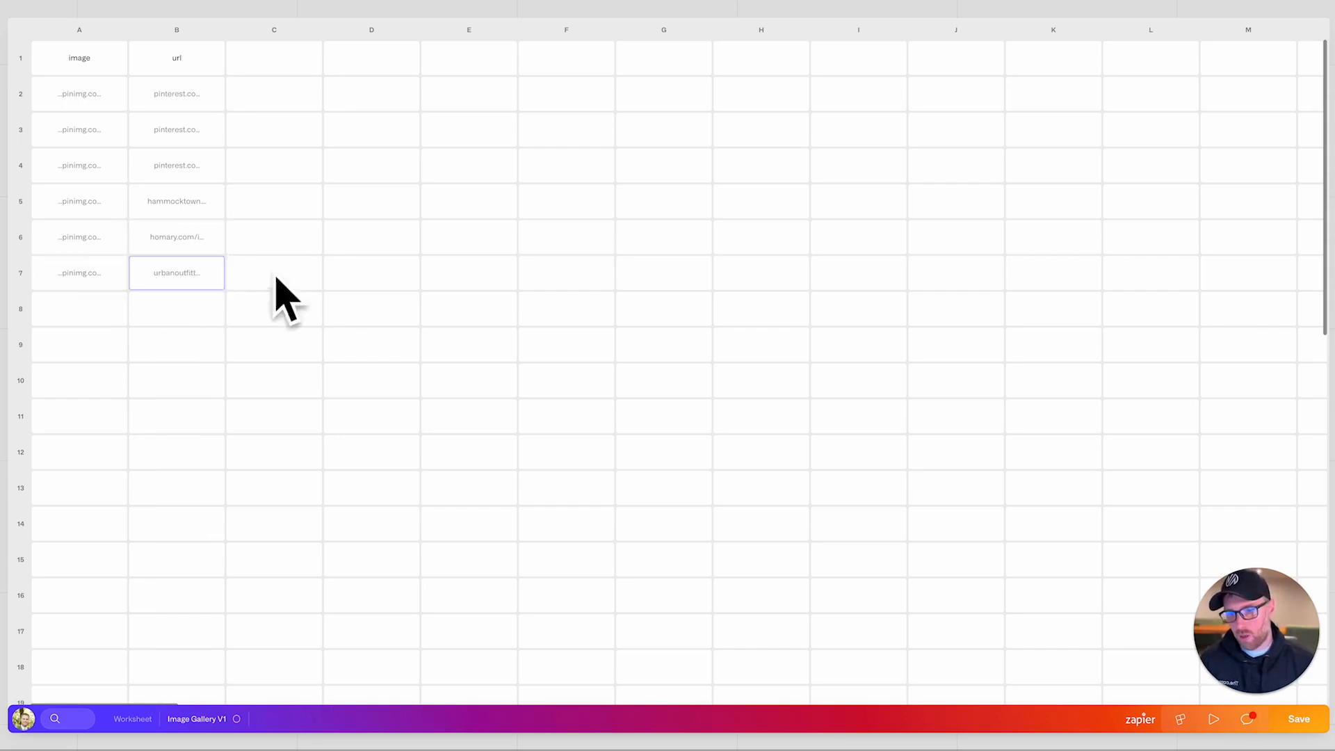
{"action": "left_click", "coordinate": [177, 237]}
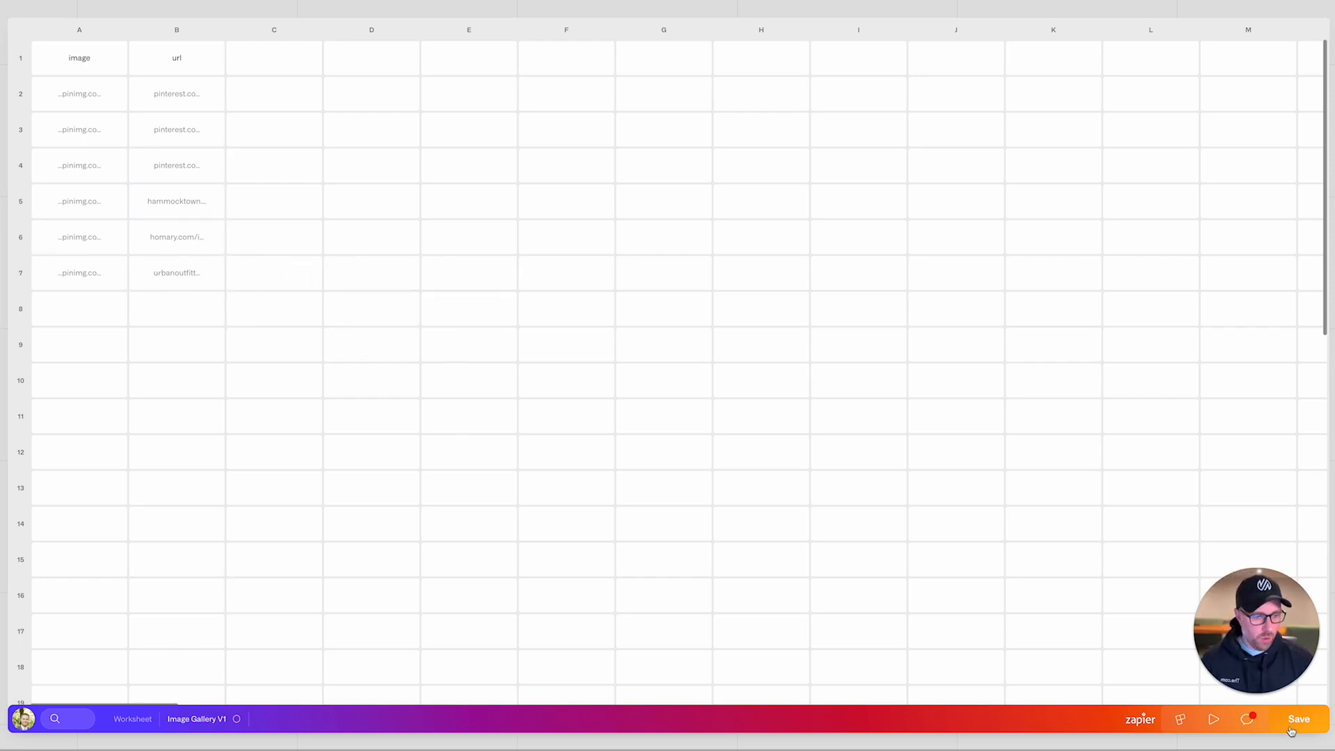
{"action": "left_click", "coordinate": [566, 416]}
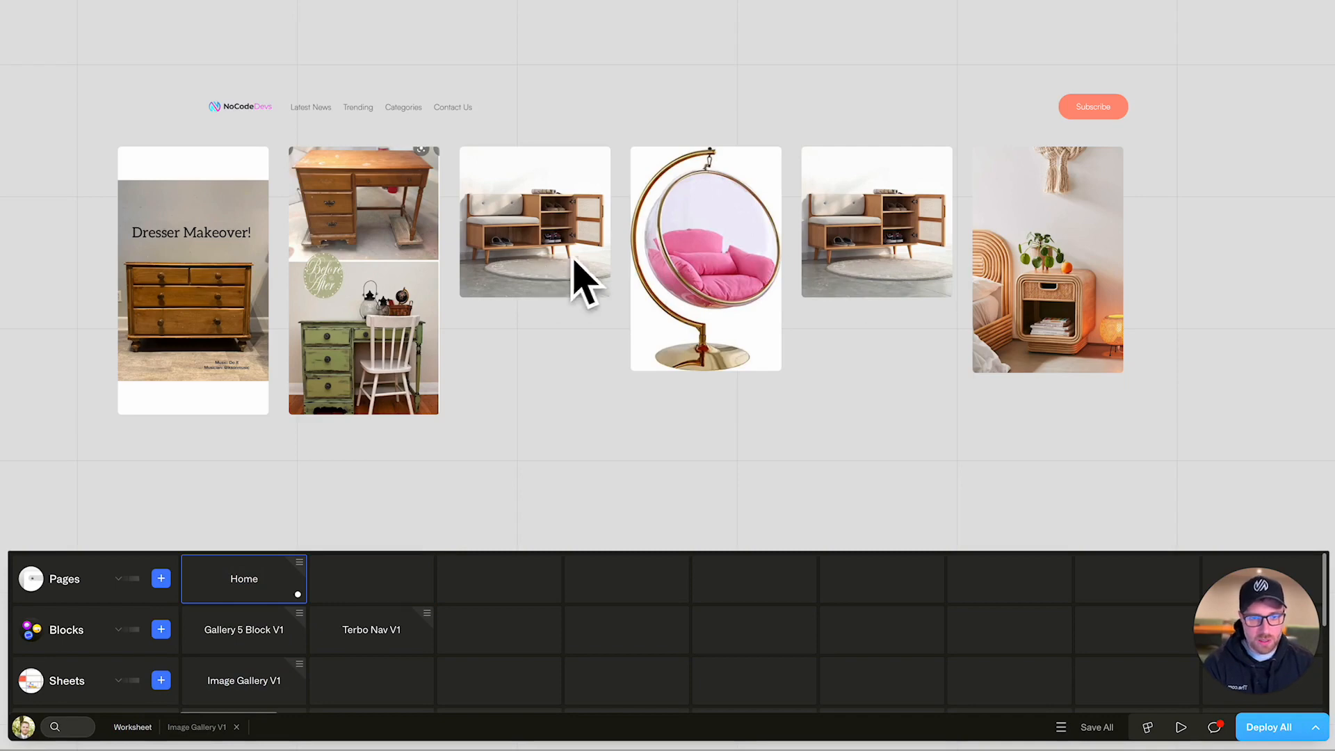
{"action": "mouse_move", "coordinate": [941, 326]}
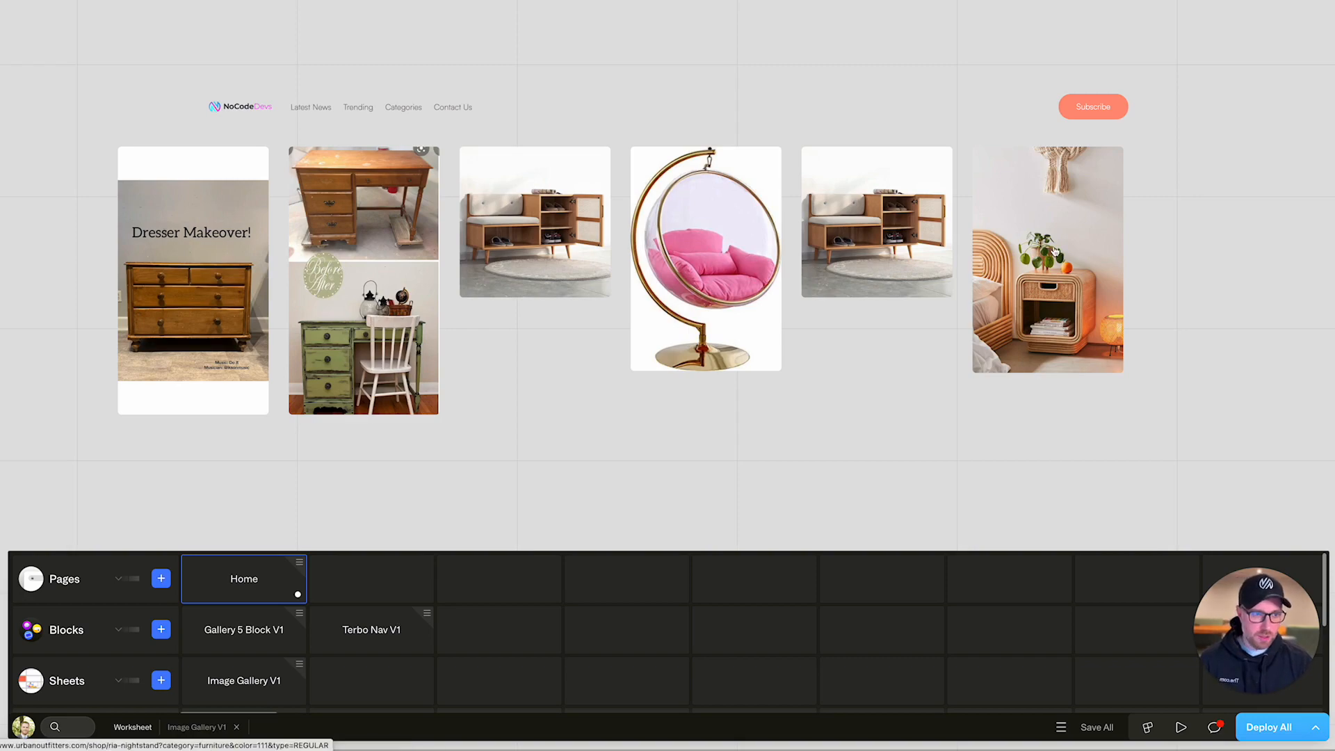
- Follow the rattan nightstand gallery image to its linked product page
{"action": "left_click", "coordinate": [1047, 259]}
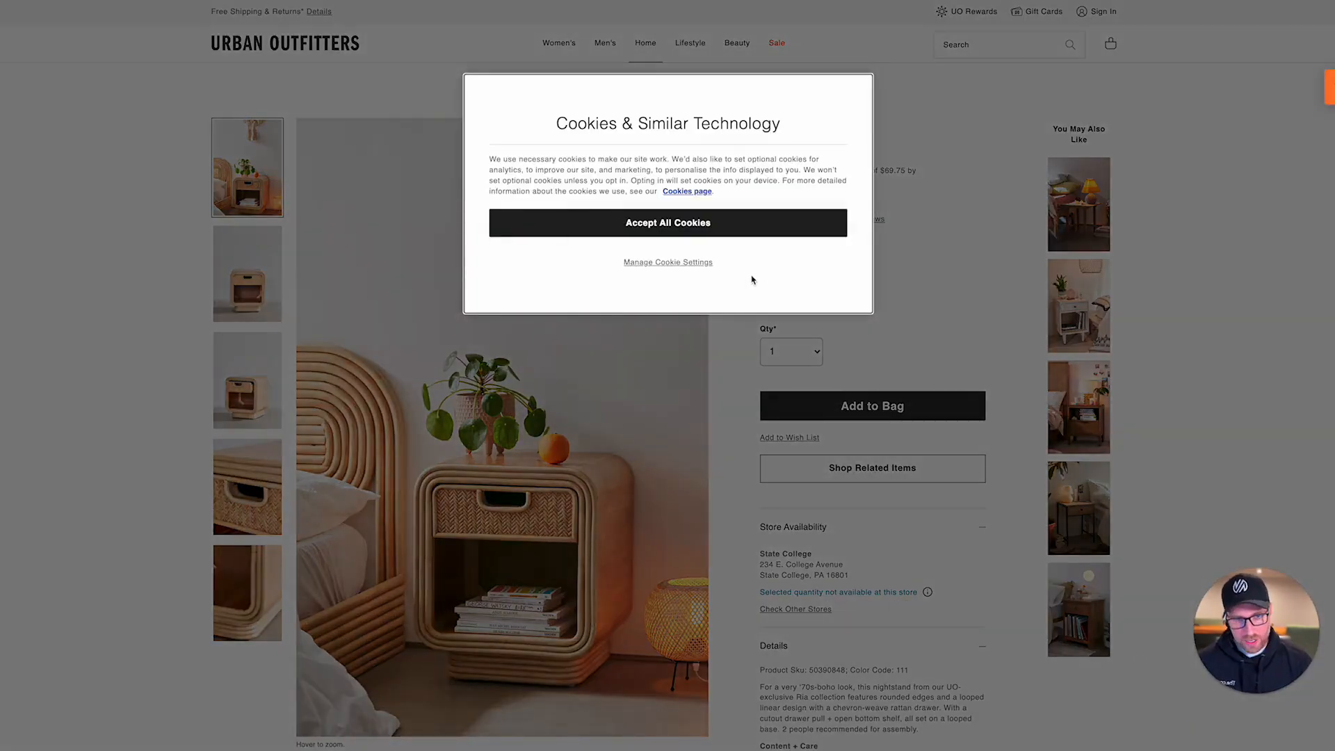
- Leave the Urban Outfitters nightstand page and return to The.com's Home gallery
{"action": "left_click", "coordinate": [667, 223]}
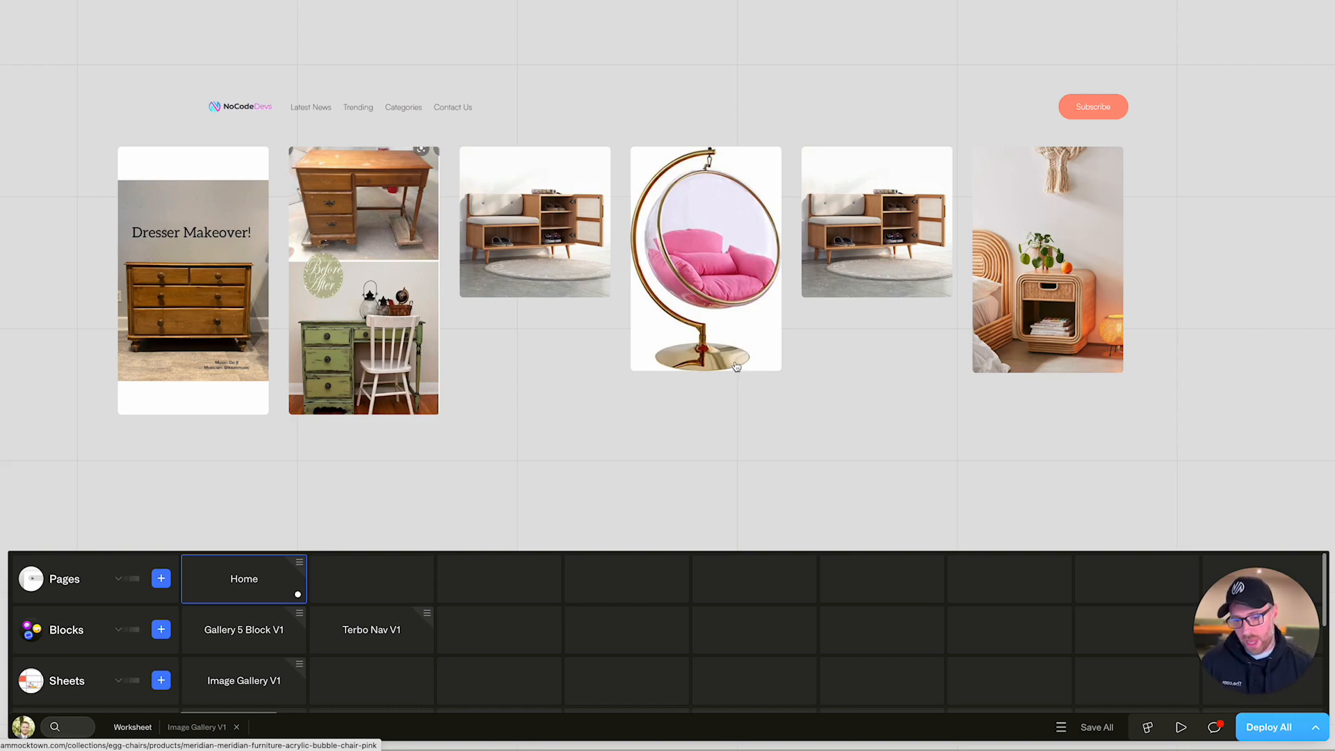
{"action": "mouse_move", "coordinate": [728, 260]}
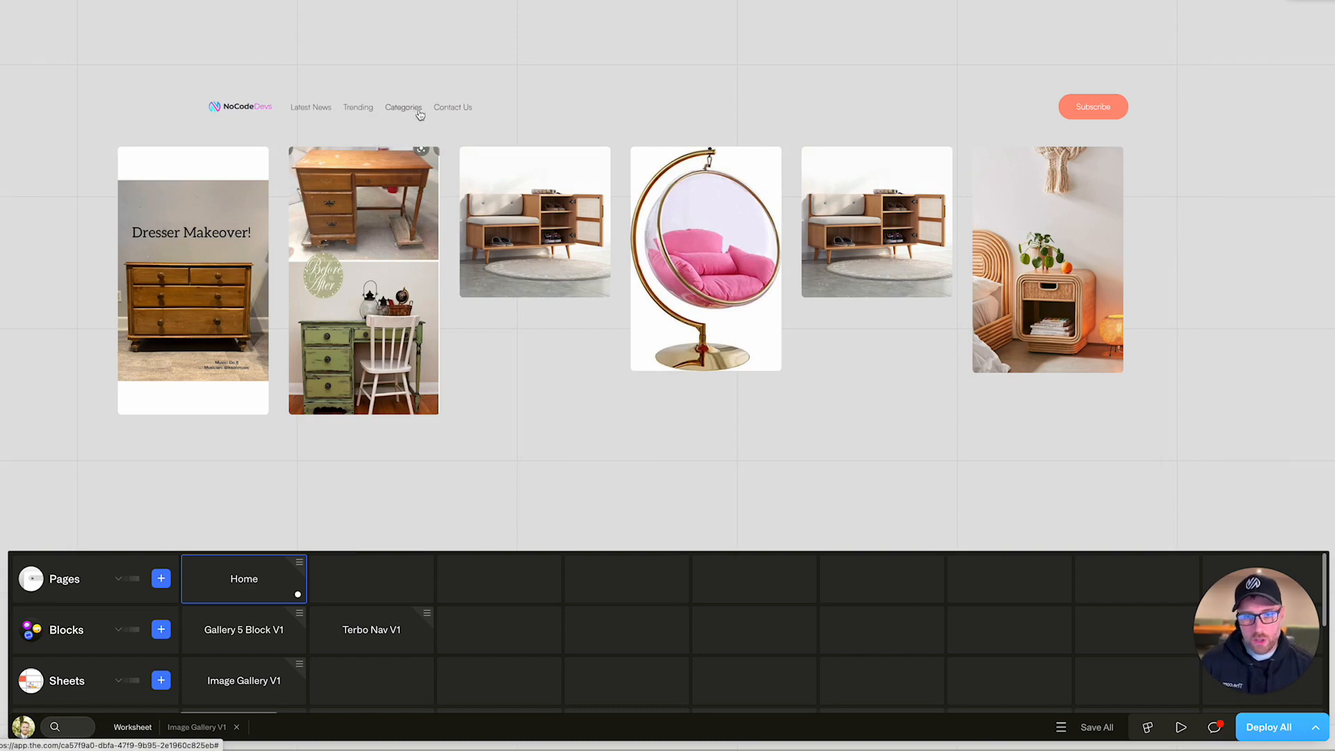
{"action": "mouse_move", "coordinate": [377, 102]}
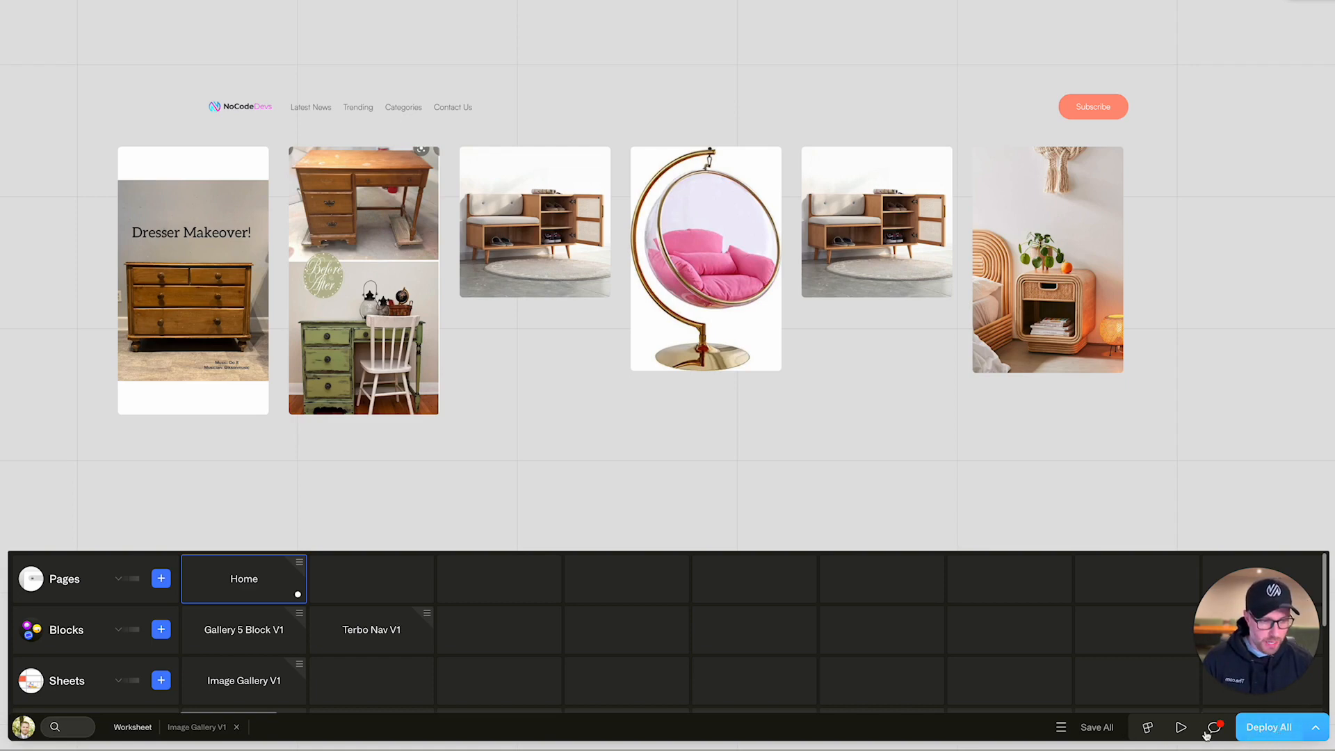
{"action": "mouse_move", "coordinate": [1099, 728]}
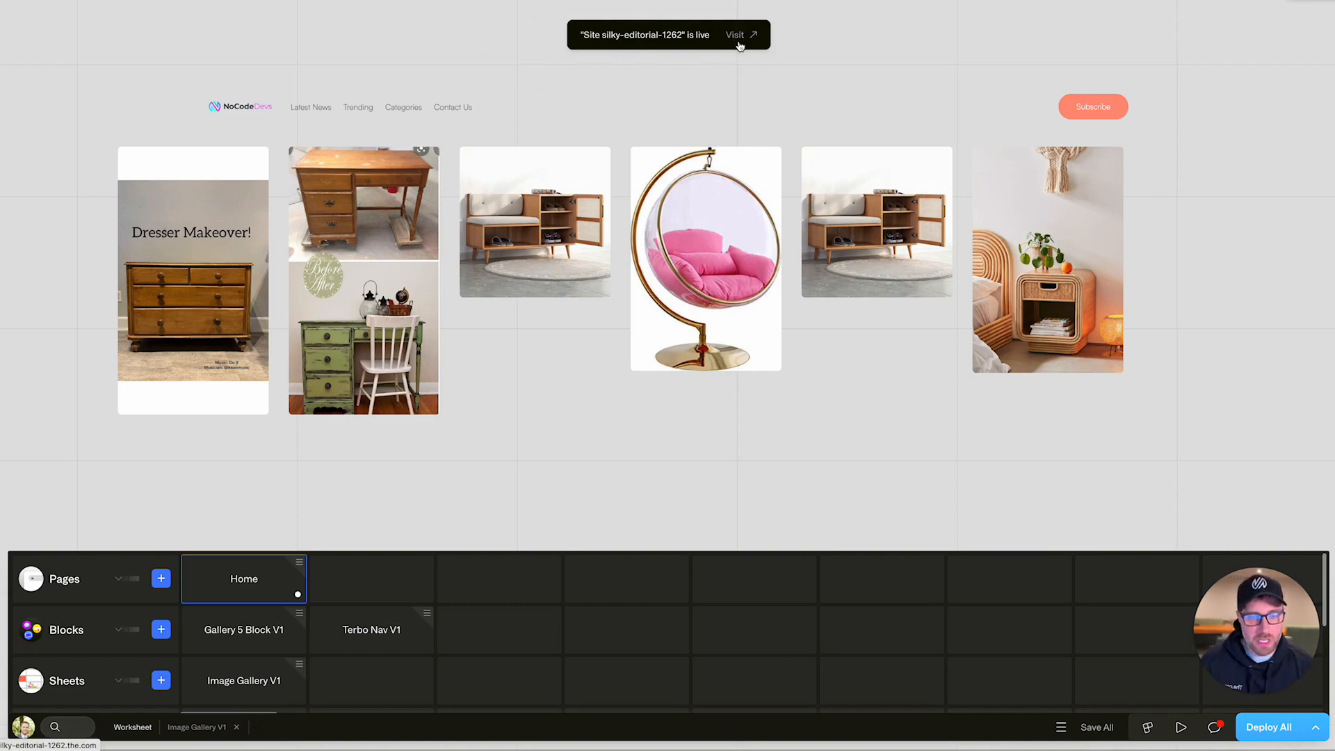
{"action": "mouse_move", "coordinate": [677, 363]}
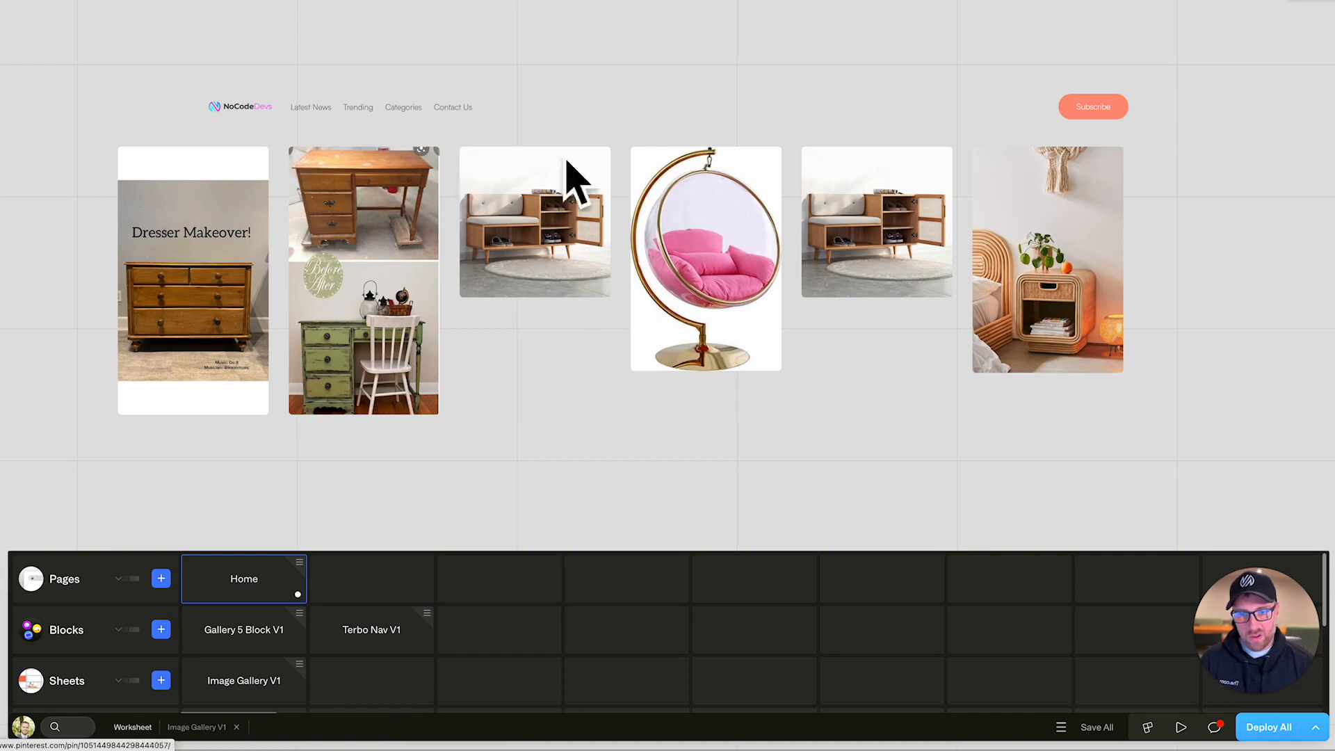
{"action": "mouse_move", "coordinate": [442, 201]}
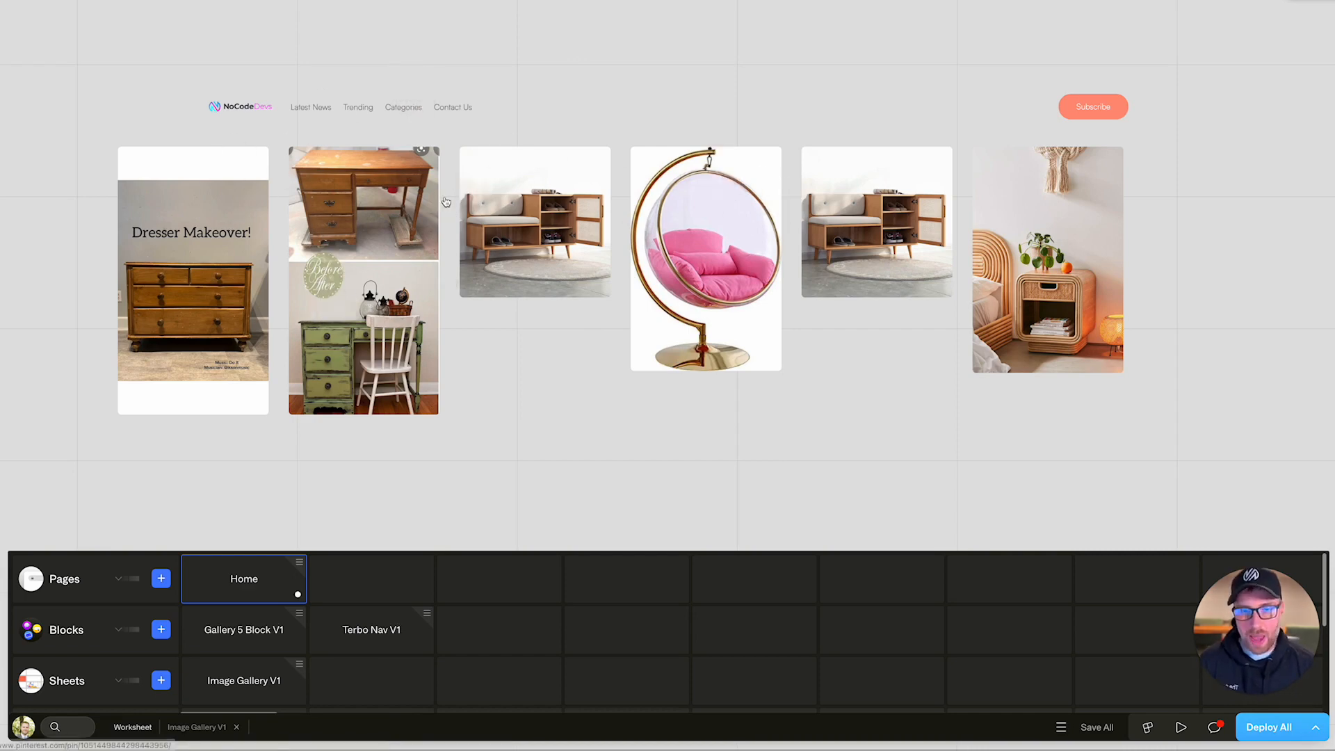
{"action": "mouse_move", "coordinate": [477, 181]}
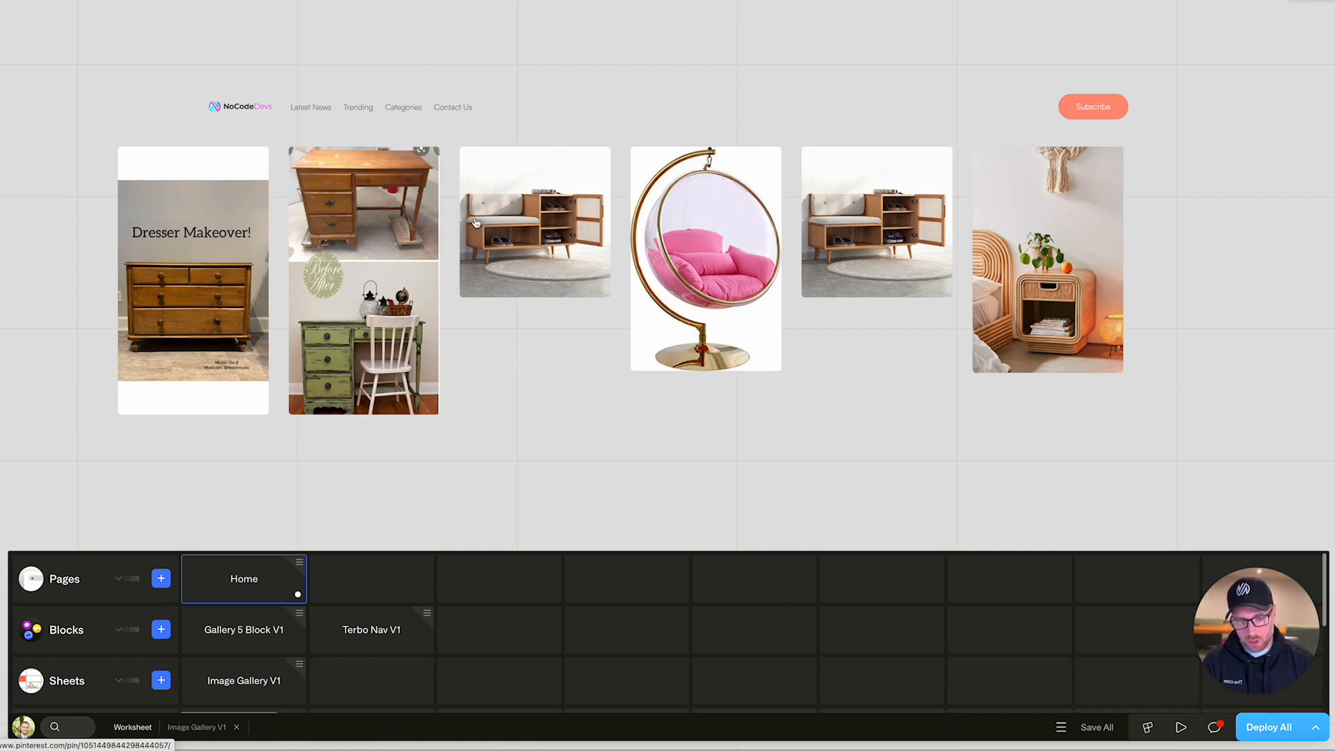
{"action": "mouse_move", "coordinate": [526, 256]}
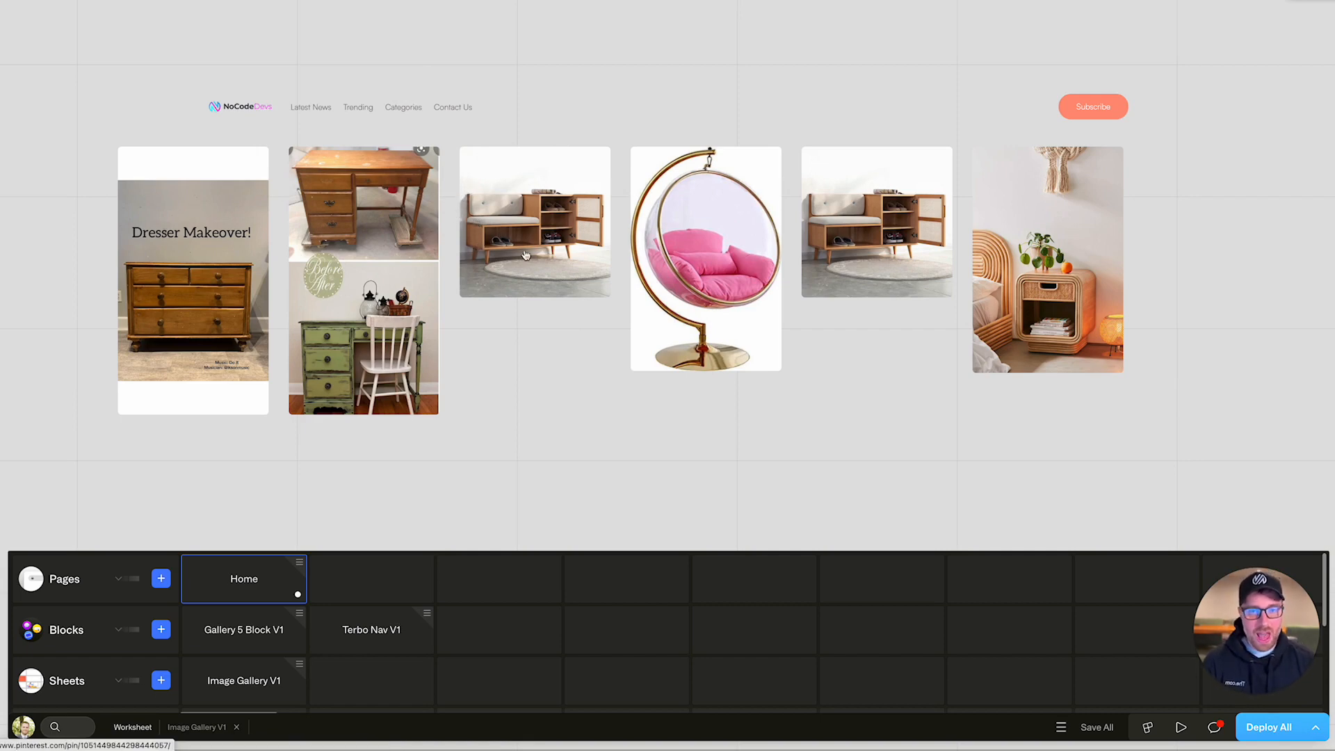